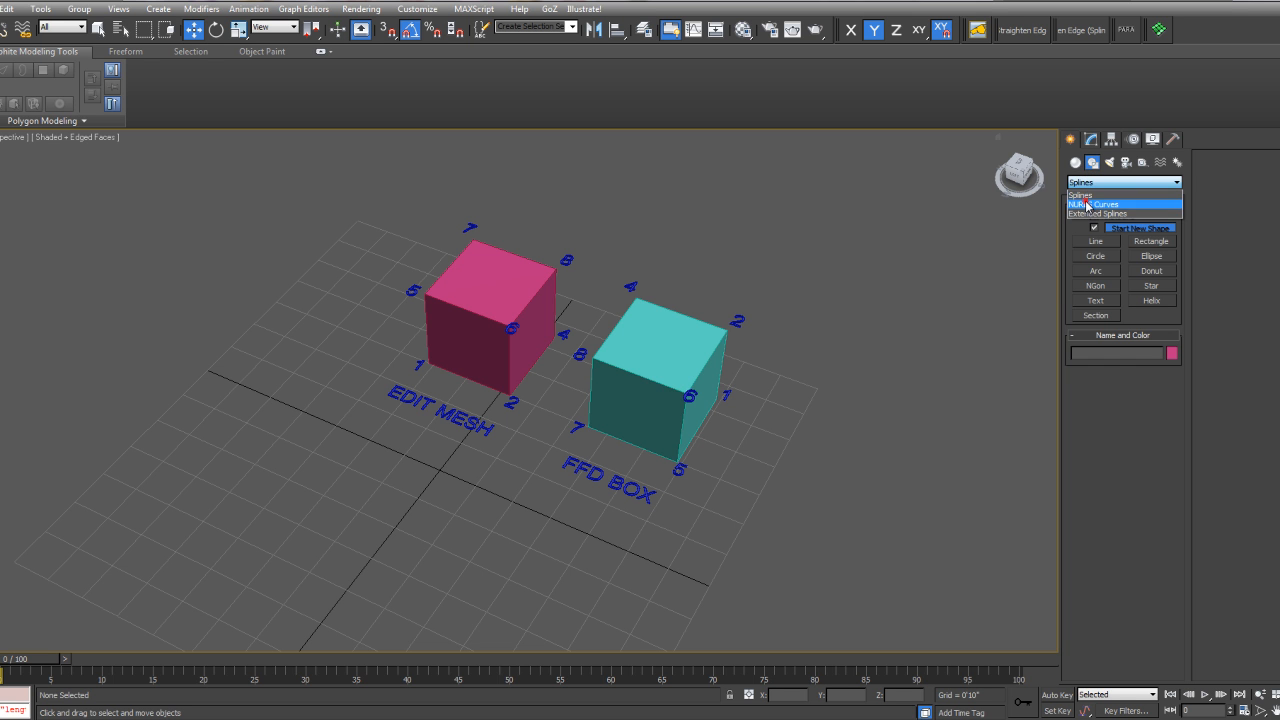
Start a NURBS Point Curve and click out two wavy curves beside the cubes
{"action": "left_click", "coordinate": [1105, 204]}
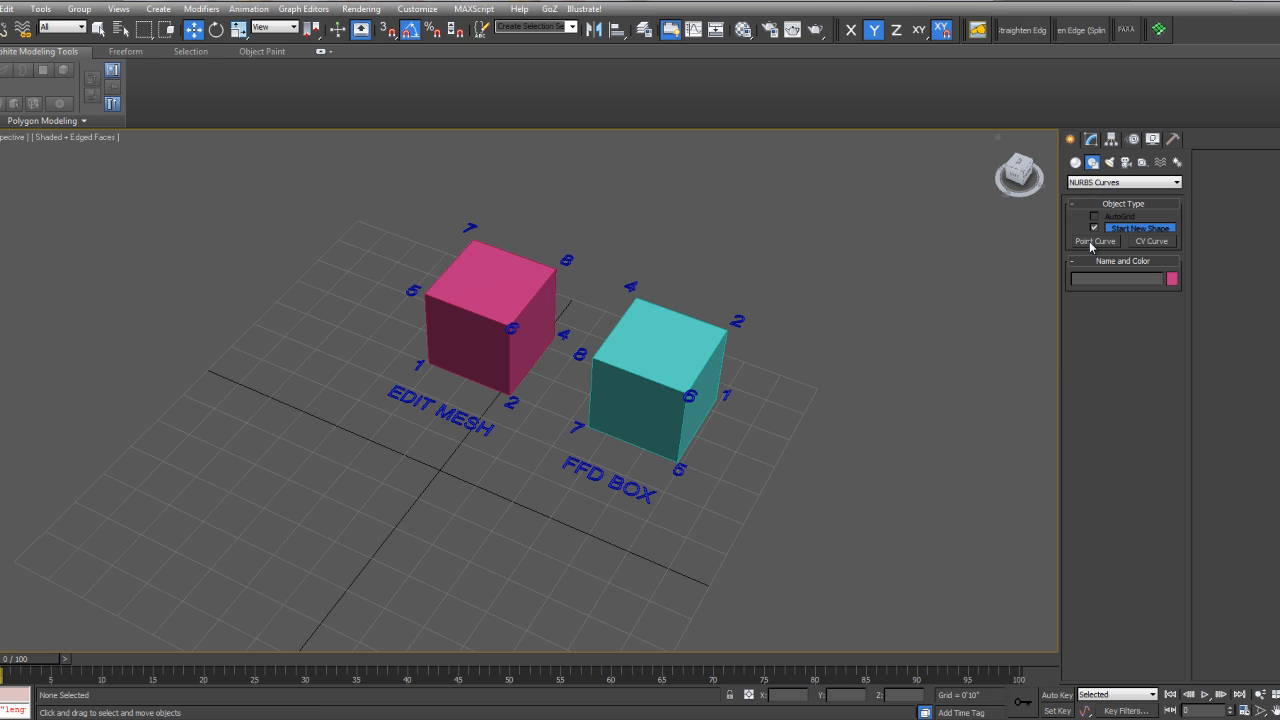
{"action": "left_click", "coordinate": [1094, 241]}
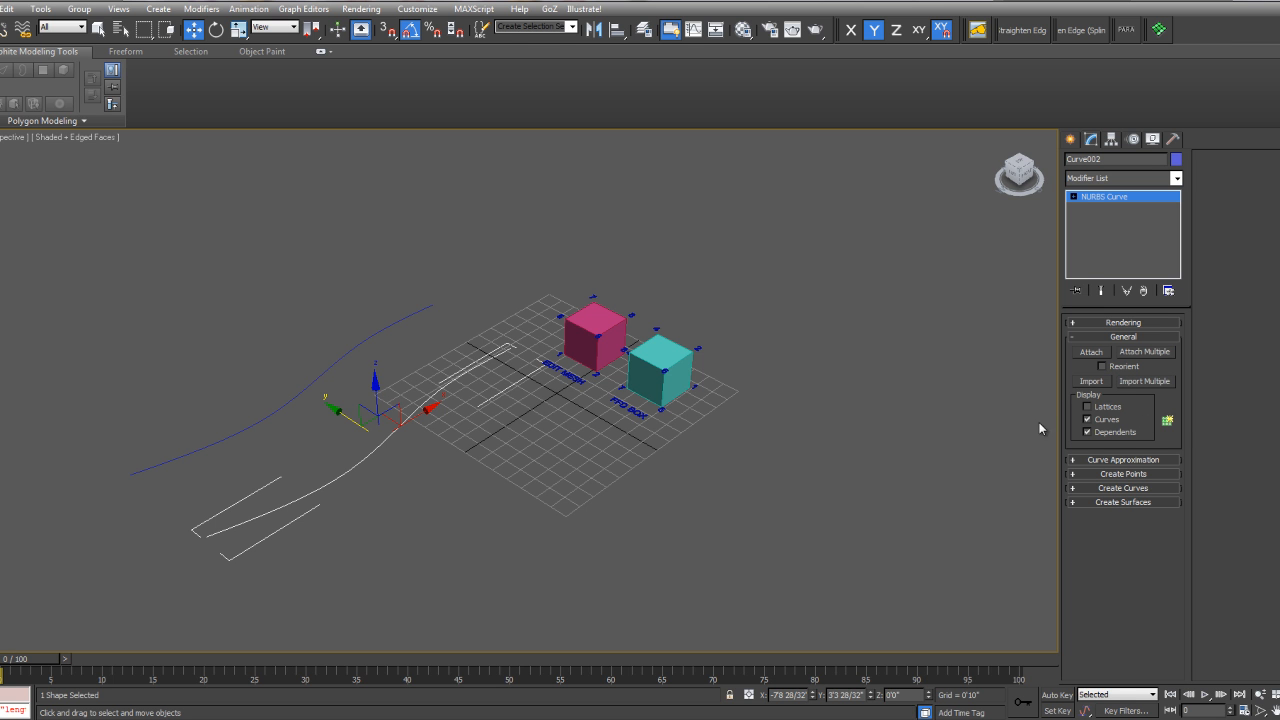
Create a U Loft surface across both point curves from the NURBS toolbox
{"action": "left_click", "coordinate": [1167, 420]}
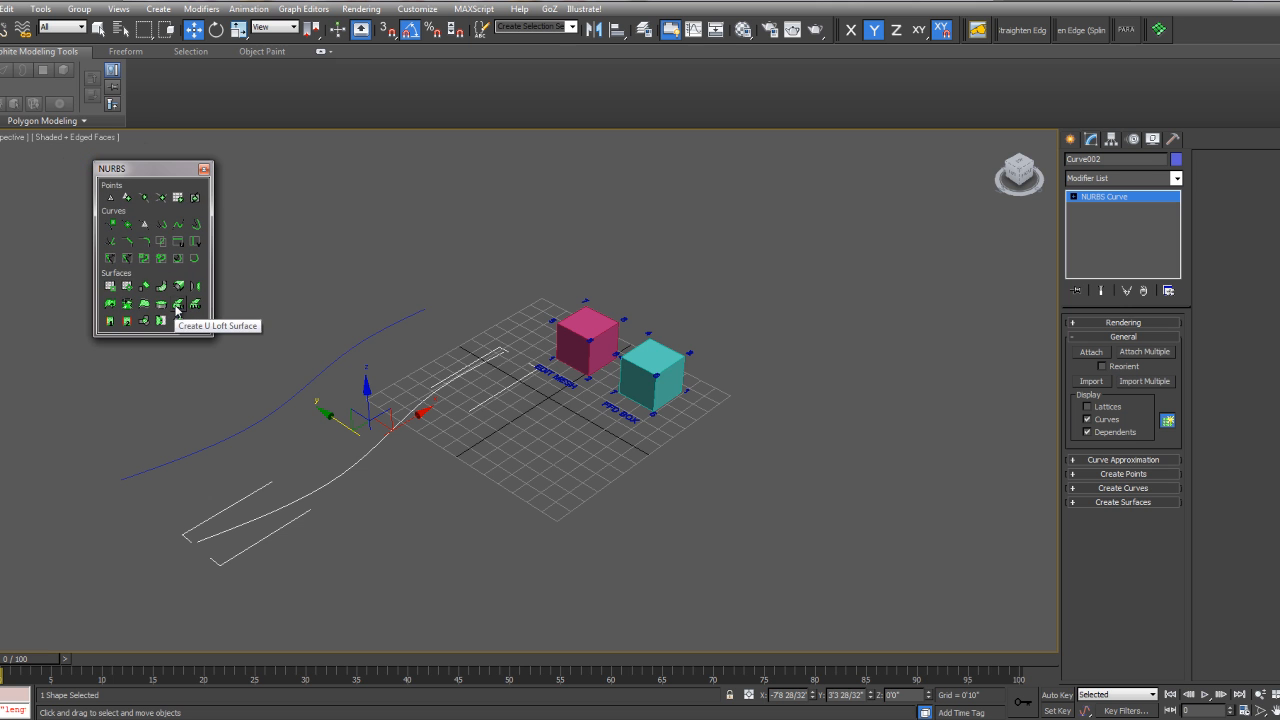
{"action": "mouse_move", "coordinate": [128, 307]}
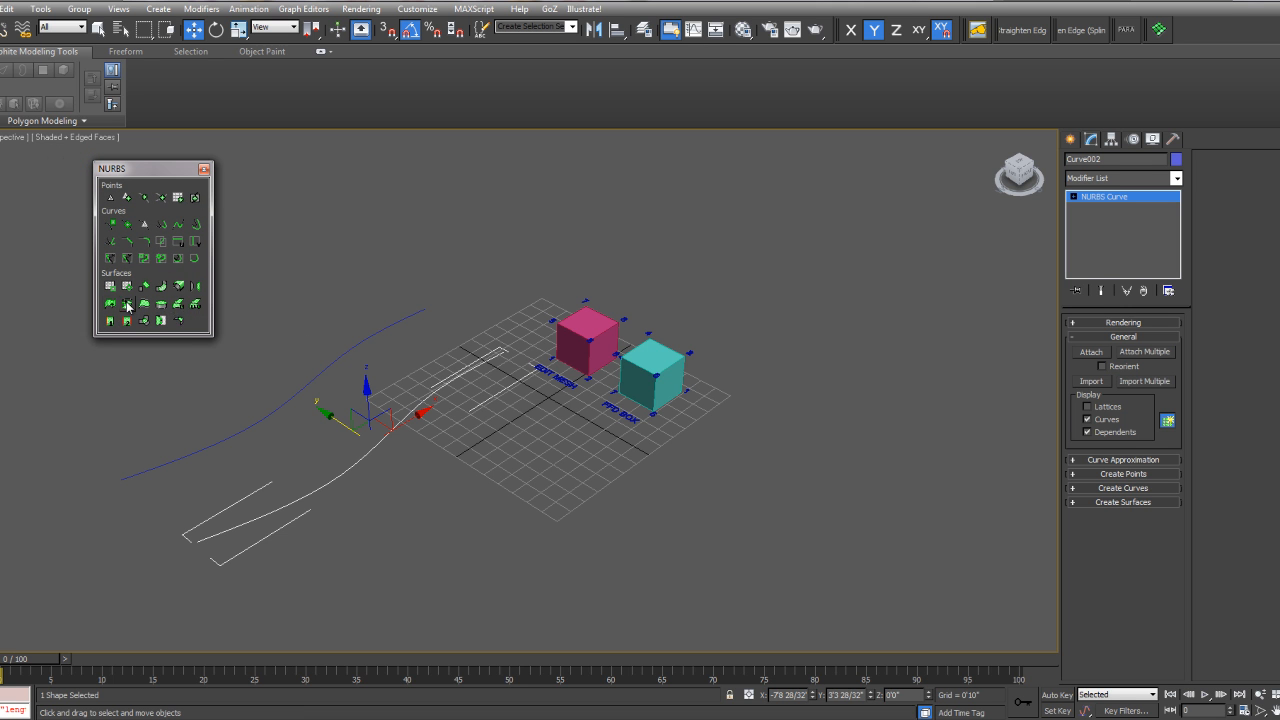
{"action": "left_click", "coordinate": [178, 305]}
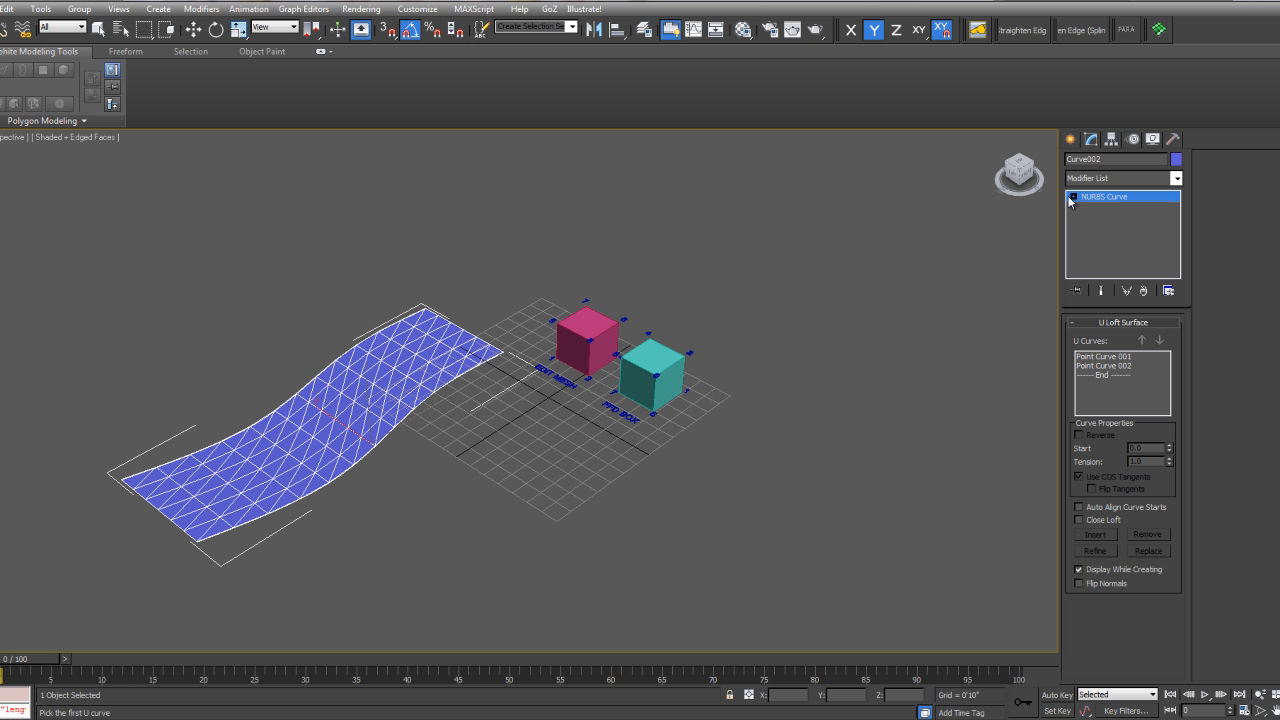
{"action": "left_click", "coordinate": [1100, 207]}
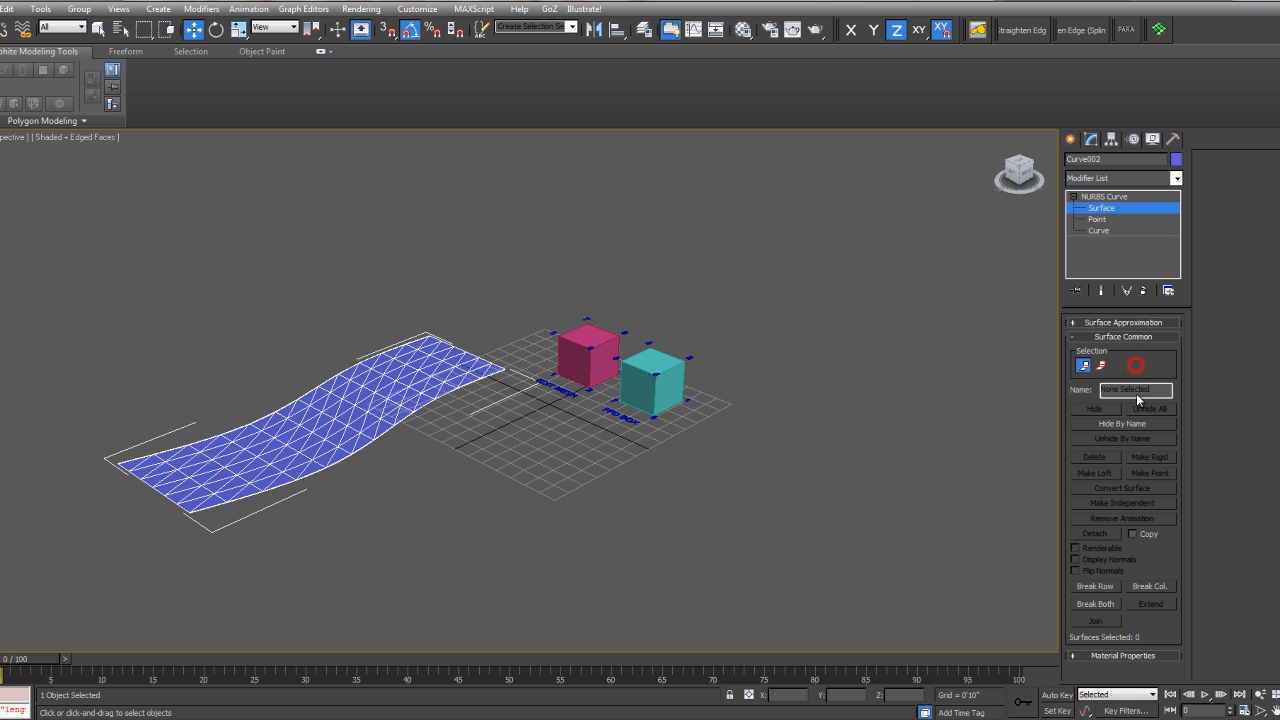
Set the NURBS object's display to Iso Only and enter the Surface sub-object level
{"action": "left_click", "coordinate": [1104, 196]}
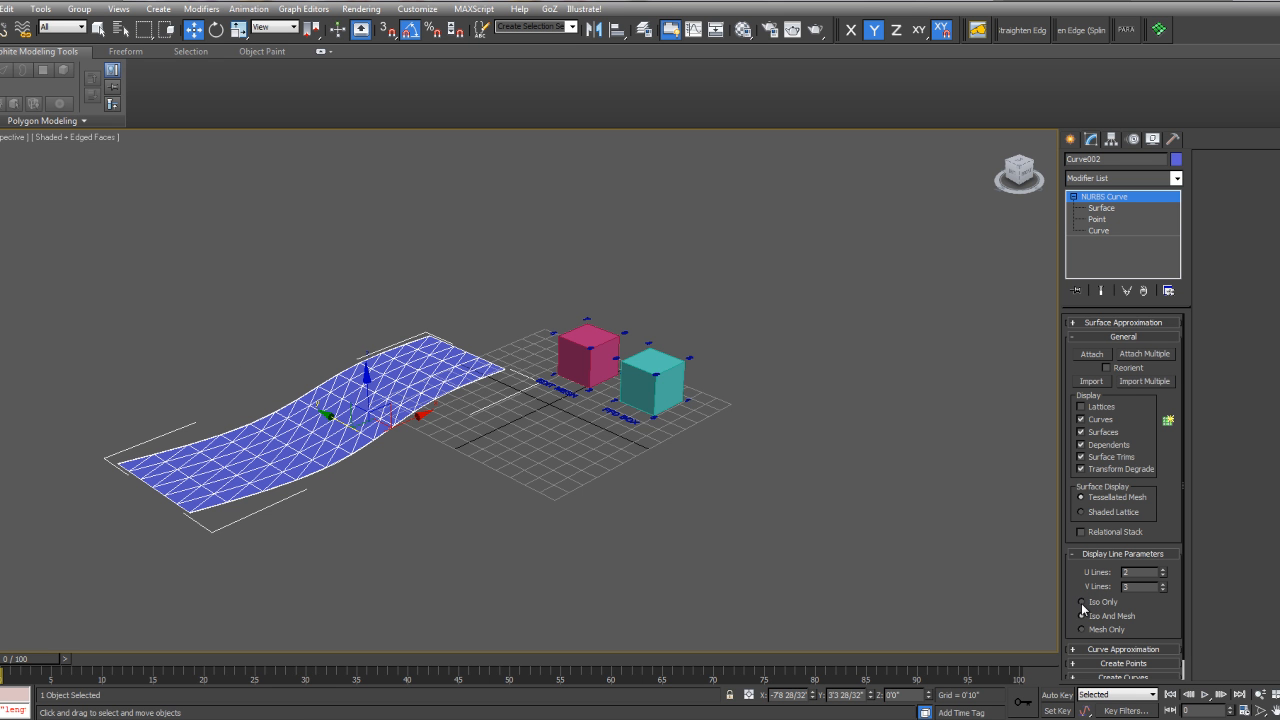
{"action": "left_click", "coordinate": [1083, 601]}
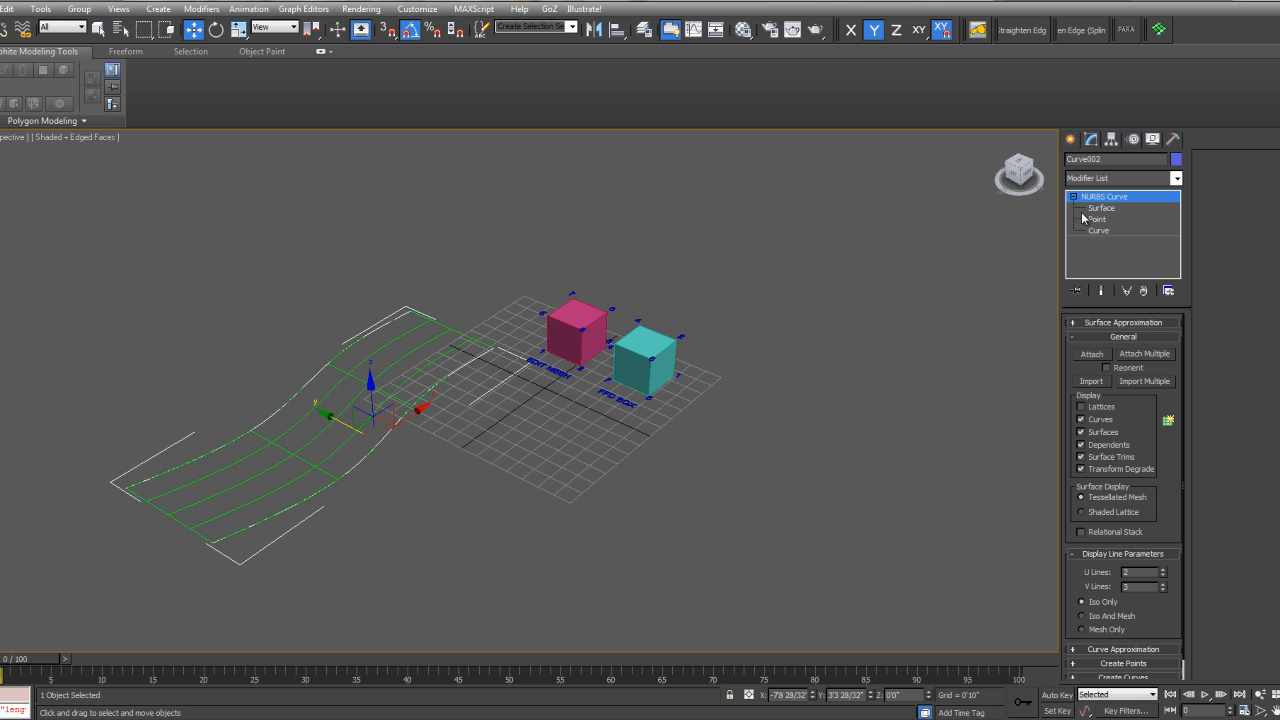
{"action": "left_click", "coordinate": [1101, 208]}
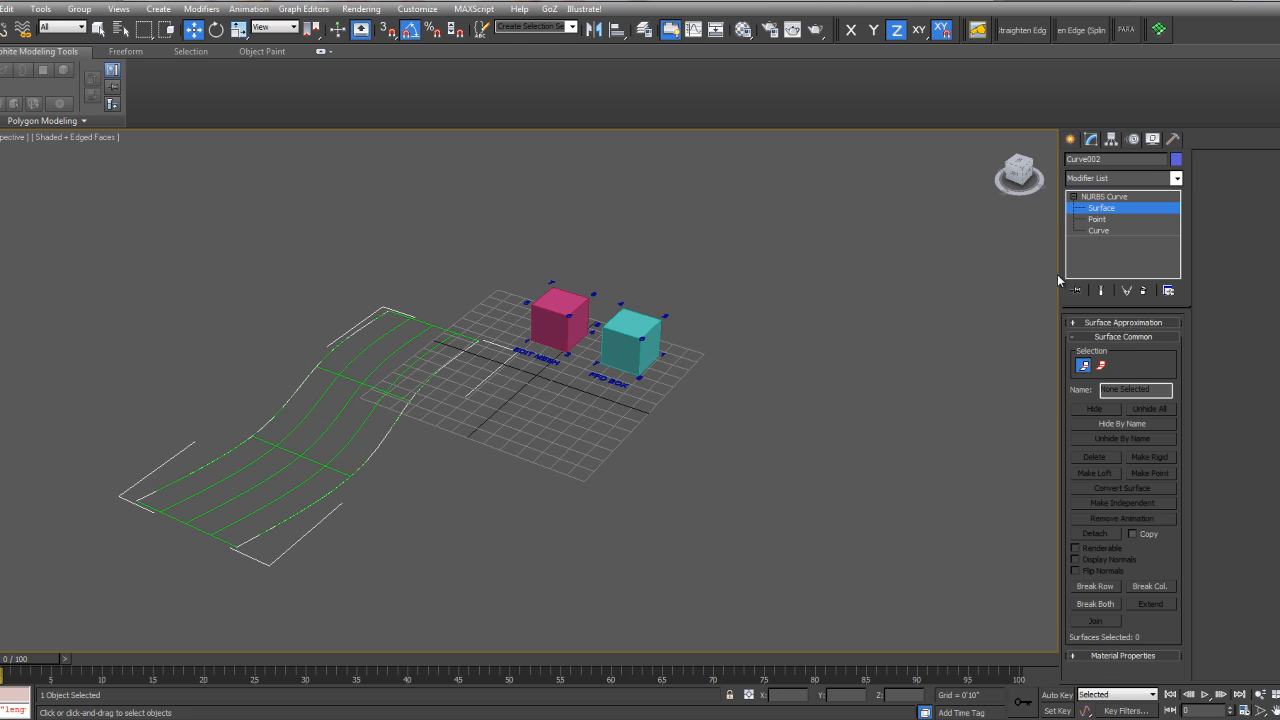
Move curve points at Point level so the lofted surface arches higher
{"action": "left_click", "coordinate": [1097, 211]}
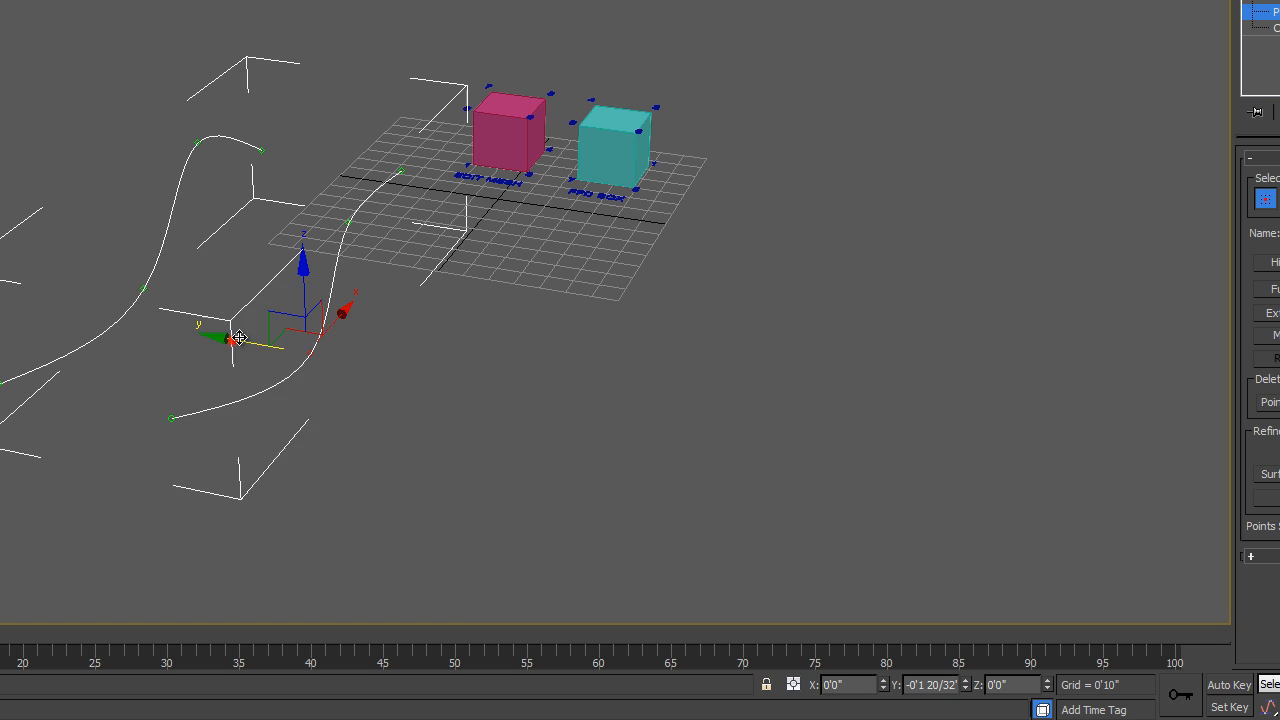
{"action": "left_click_drag", "start_coordinate": [240, 338], "coordinate": [90, 280]}
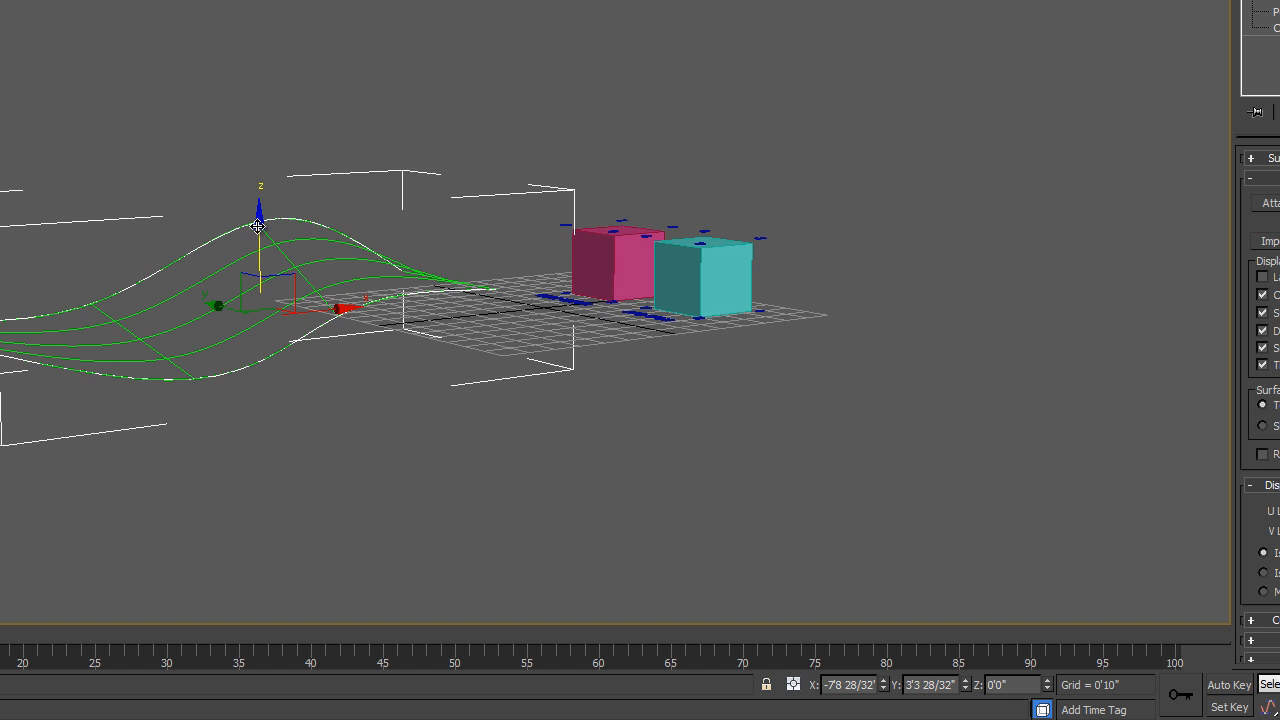
{"action": "left_click_drag", "start_coordinate": [259, 225], "coordinate": [259, 165]}
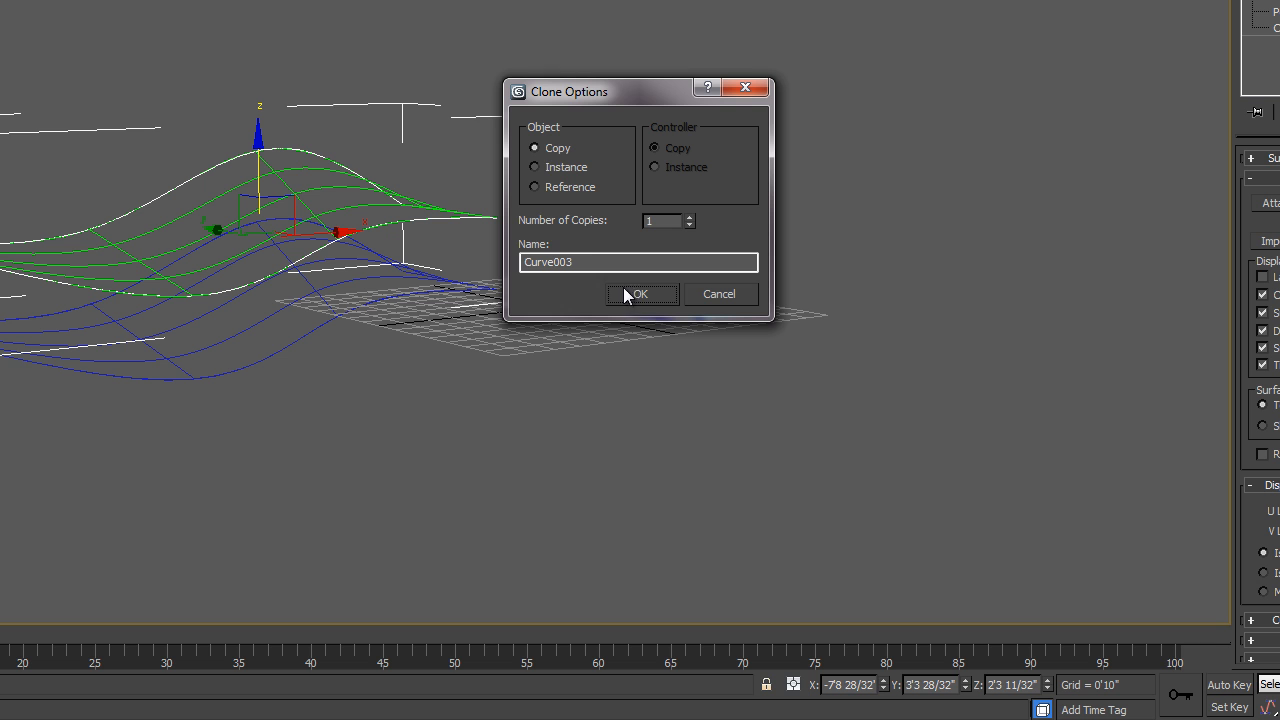
{"action": "mouse_move", "coordinate": [510, 135]}
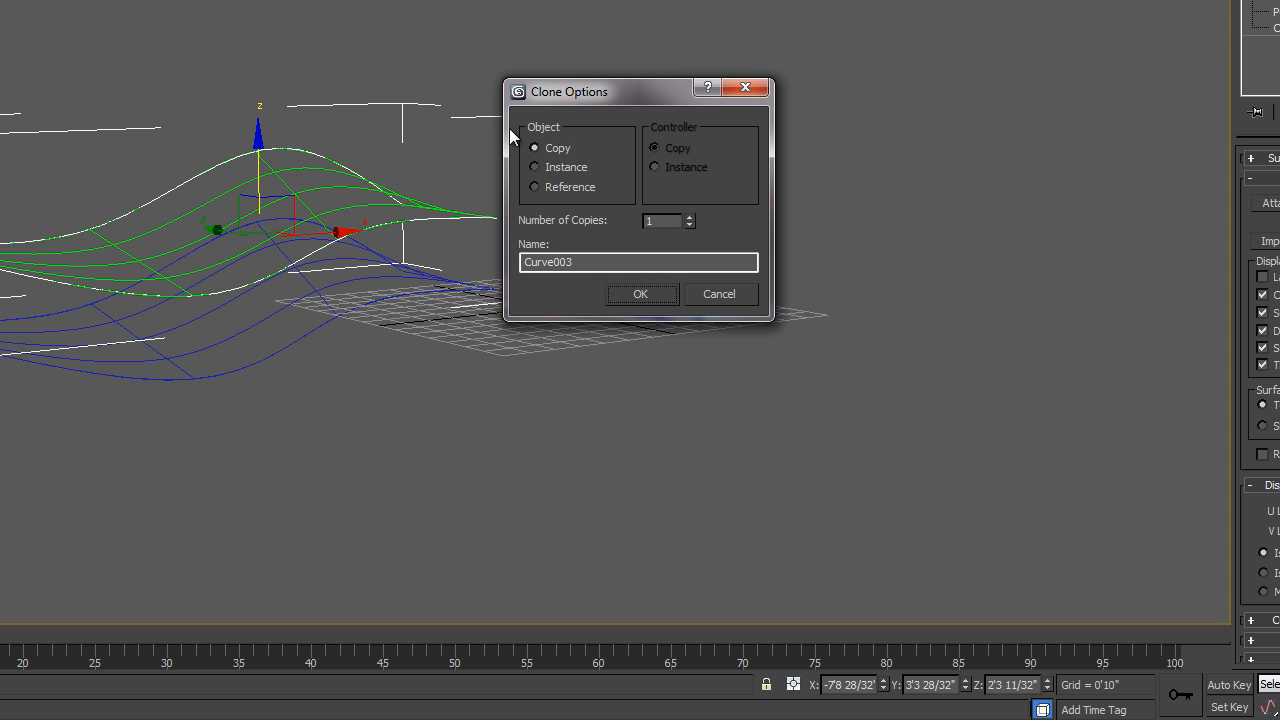
{"action": "mouse_move", "coordinate": [476, 243]}
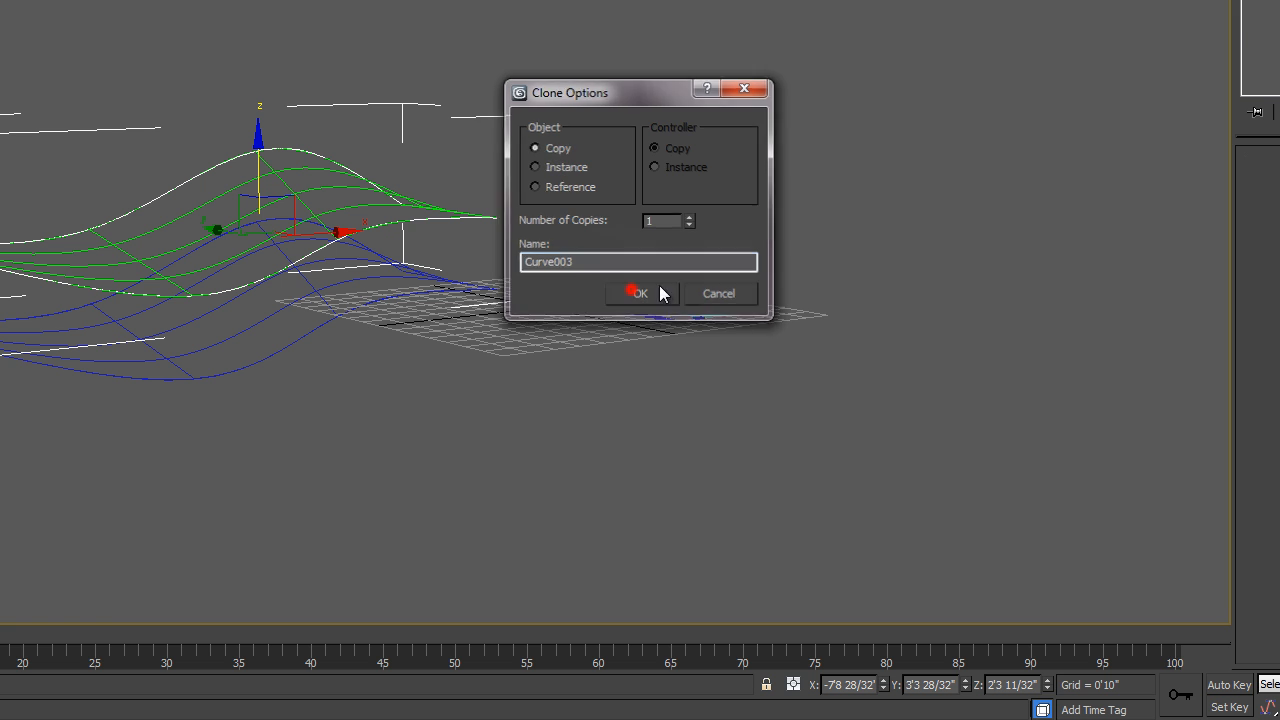
Confirm the copy as Curve003 and move its points into a different wave shape
{"action": "left_click", "coordinate": [637, 293]}
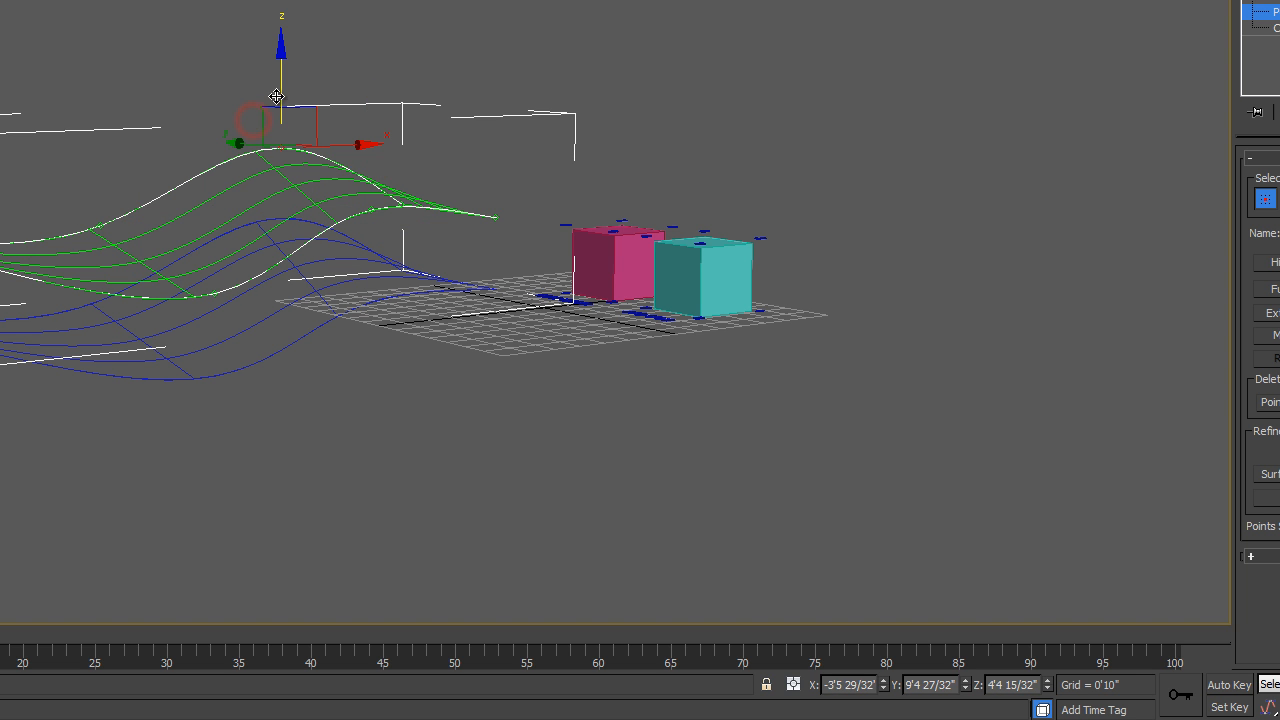
{"action": "left_click_drag", "start_coordinate": [277, 97], "coordinate": [214, 235]}
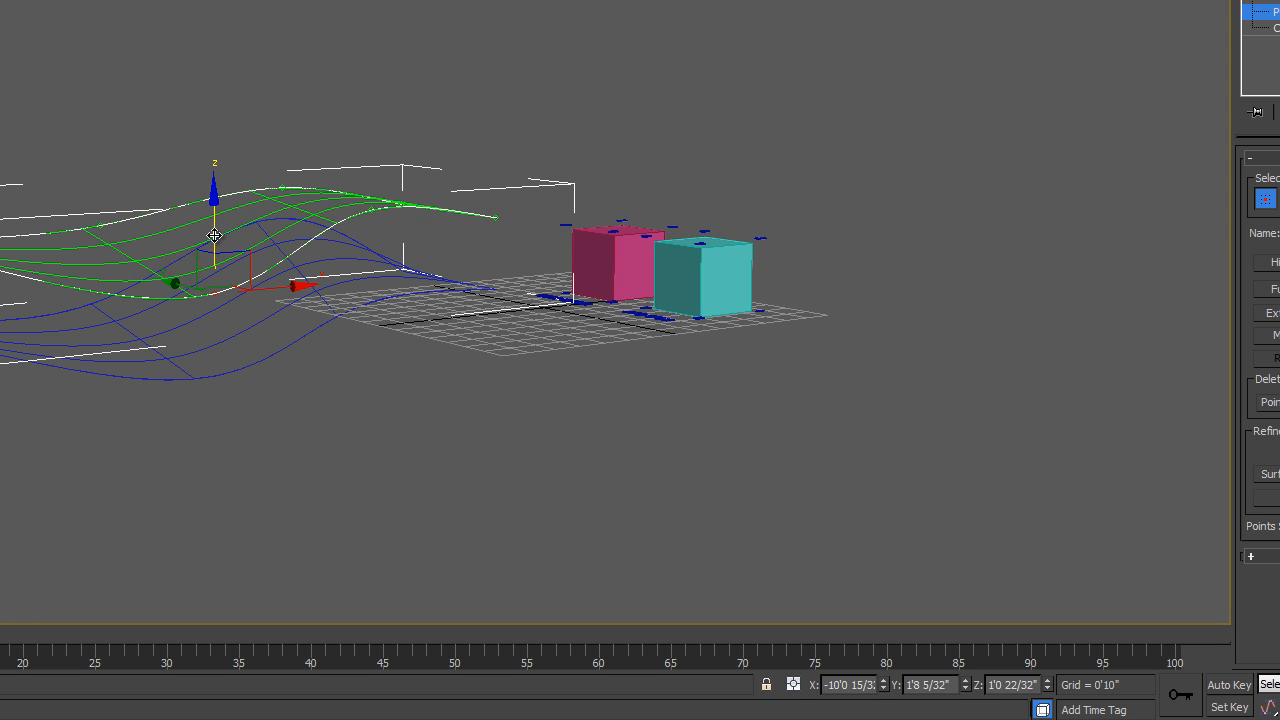
{"action": "left_click_drag", "start_coordinate": [214, 235], "coordinate": [95, 195]}
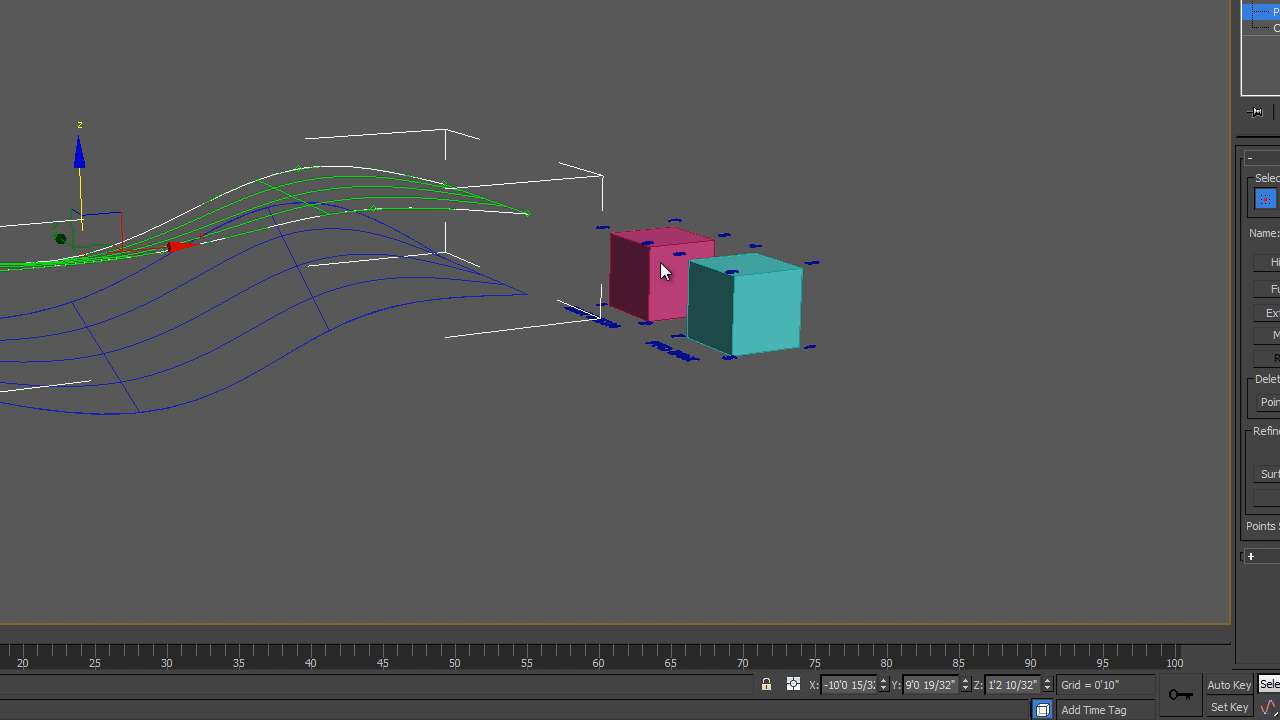
{"action": "left_click_drag", "start_coordinate": [660, 270], "coordinate": [143, 275]}
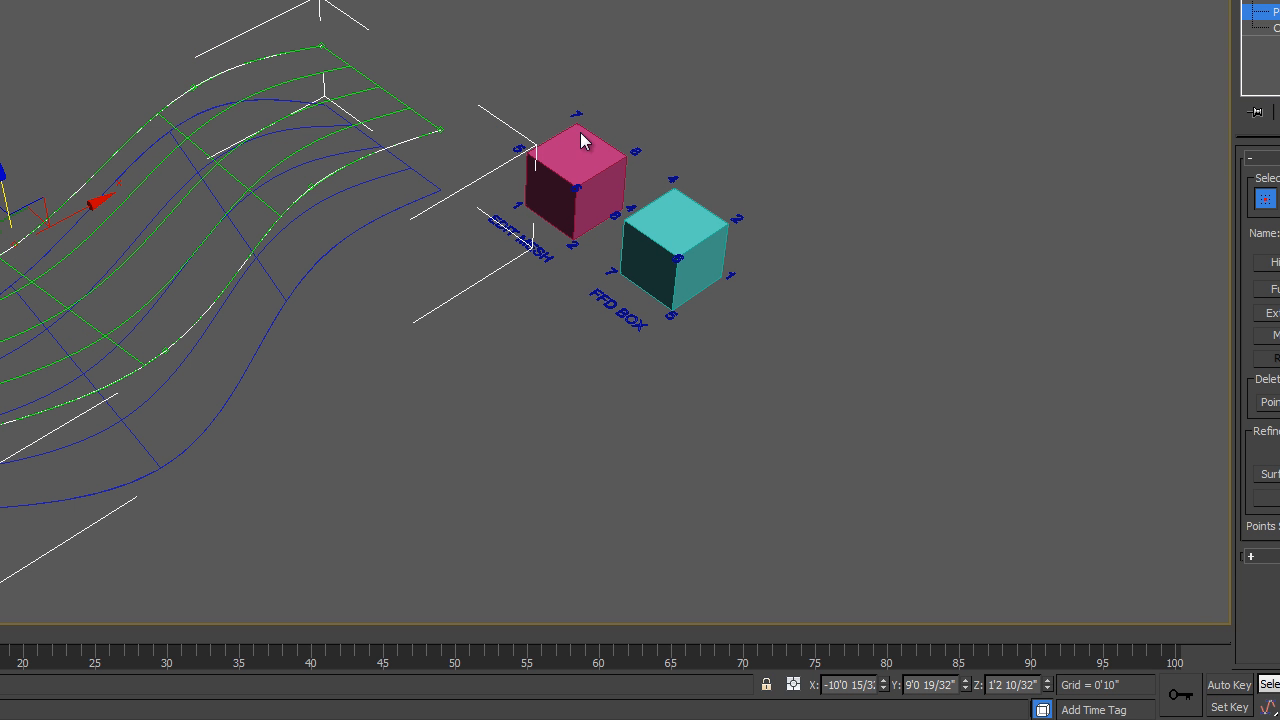
{"action": "mouse_move", "coordinate": [615, 137]}
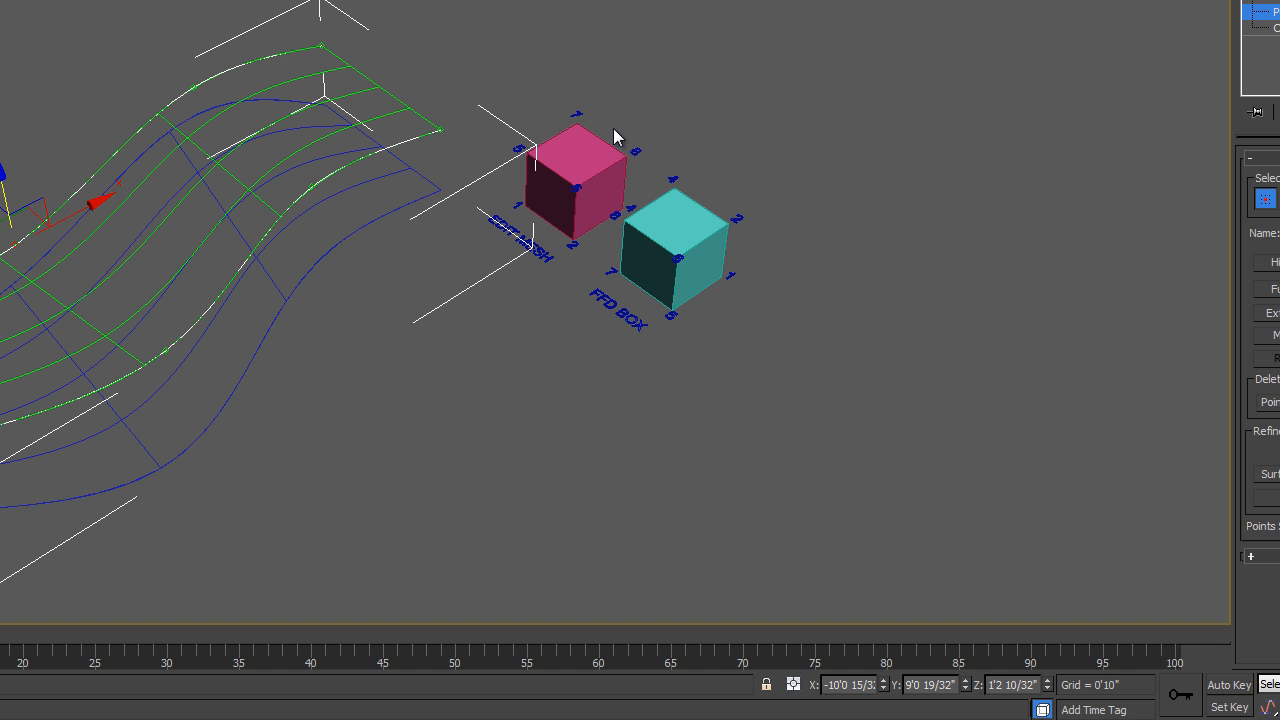
{"action": "mouse_move", "coordinate": [565, 140]}
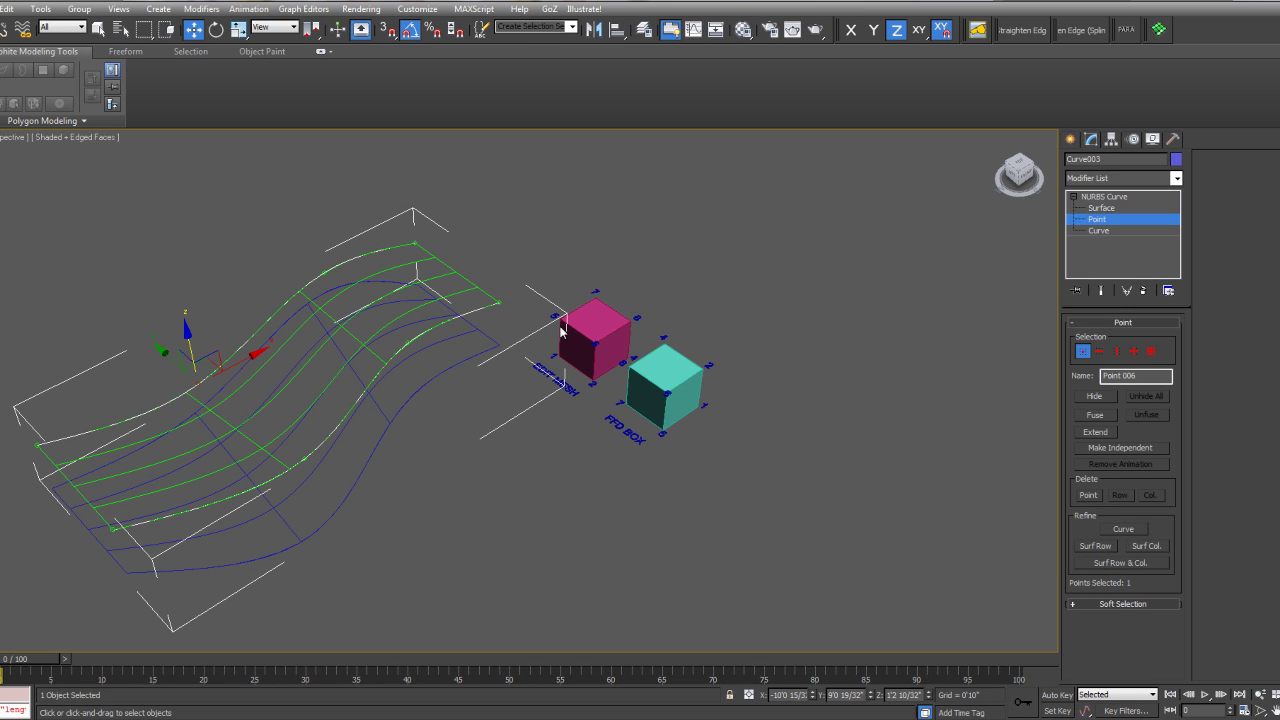
{"action": "mouse_move", "coordinate": [343, 298]}
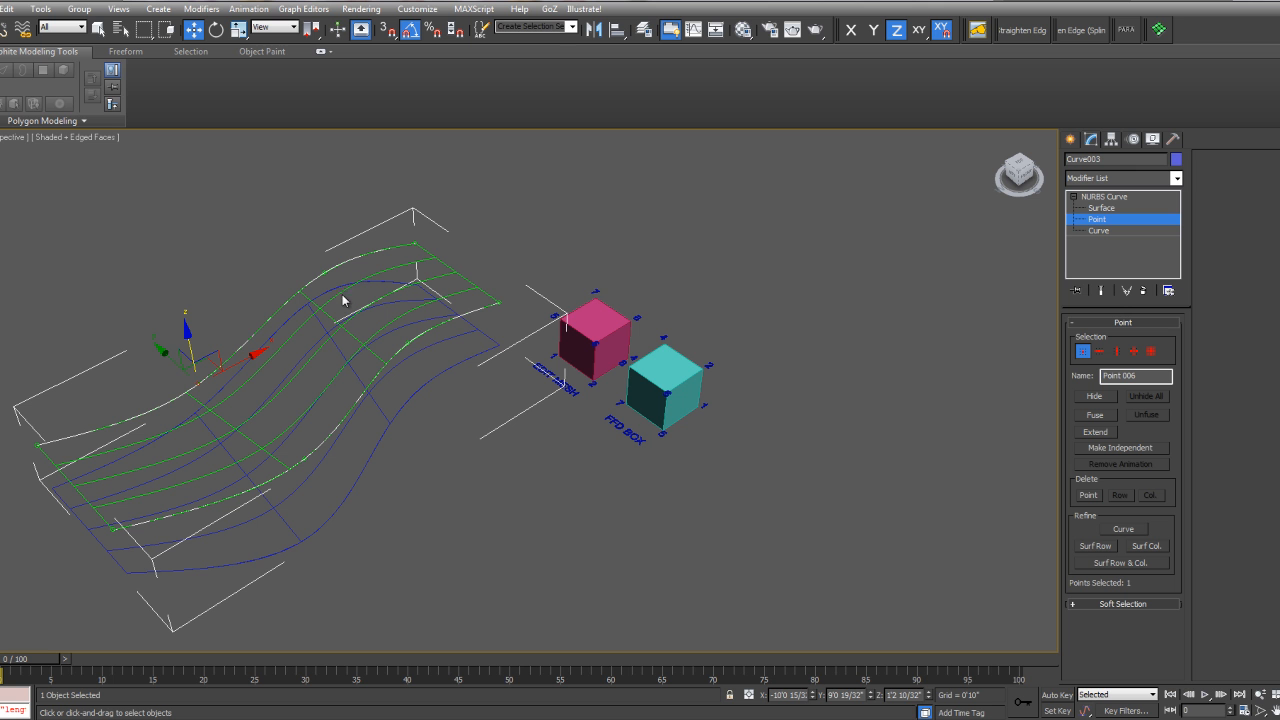
{"action": "mouse_move", "coordinate": [550, 367]}
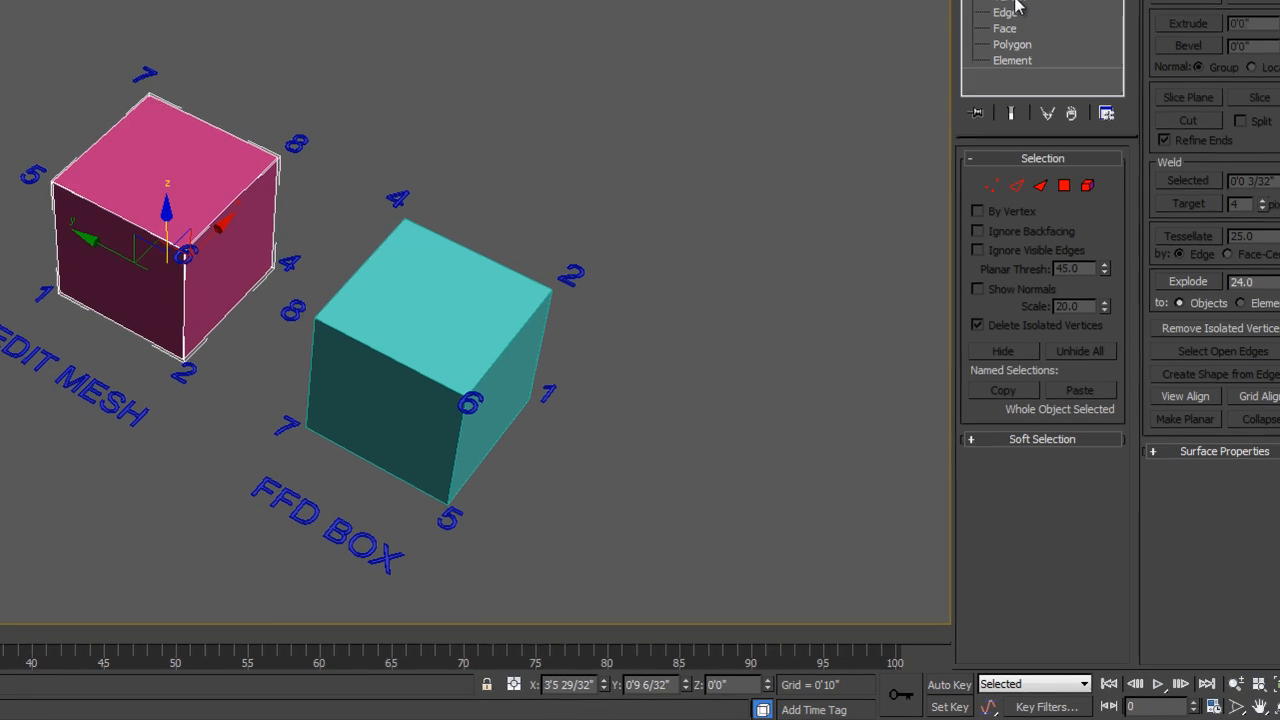
Enter Vertex level on the EDIT MESH cube's Edit Mesh modifier
{"action": "left_click", "coordinate": [992, 185]}
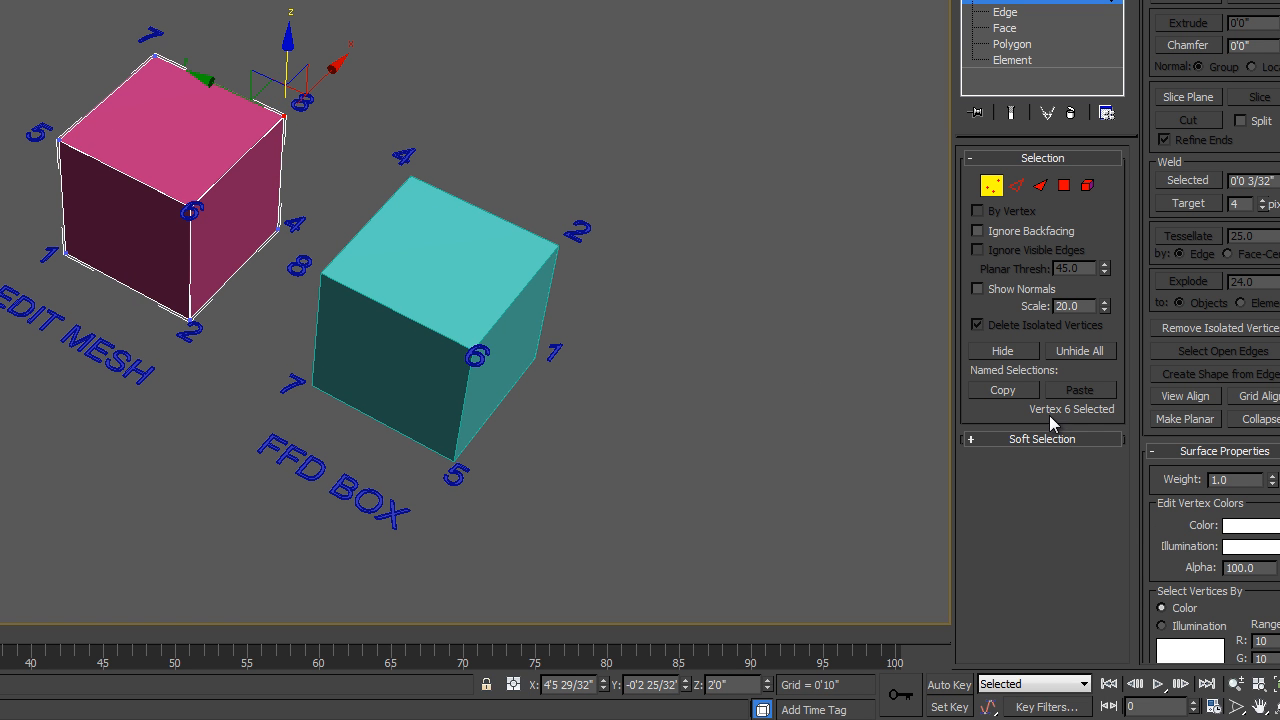
{"action": "mouse_move", "coordinate": [1025, 95]}
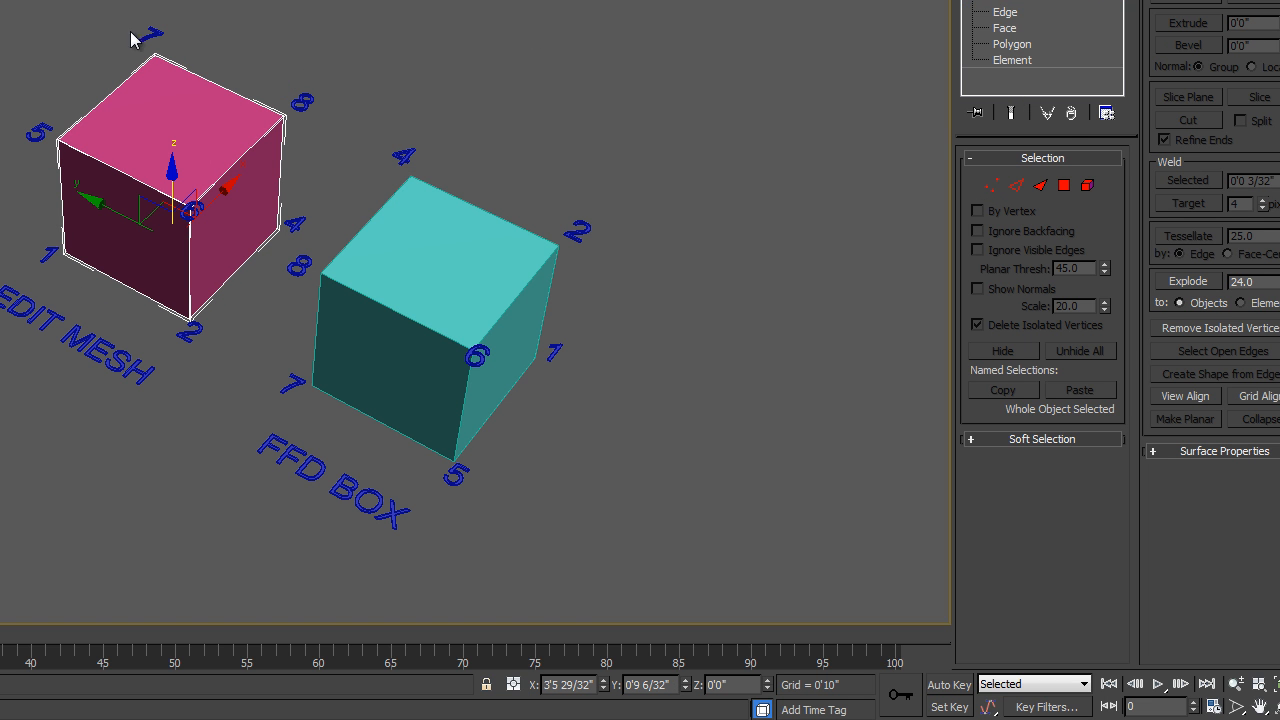
{"action": "mouse_move", "coordinate": [170, 254]}
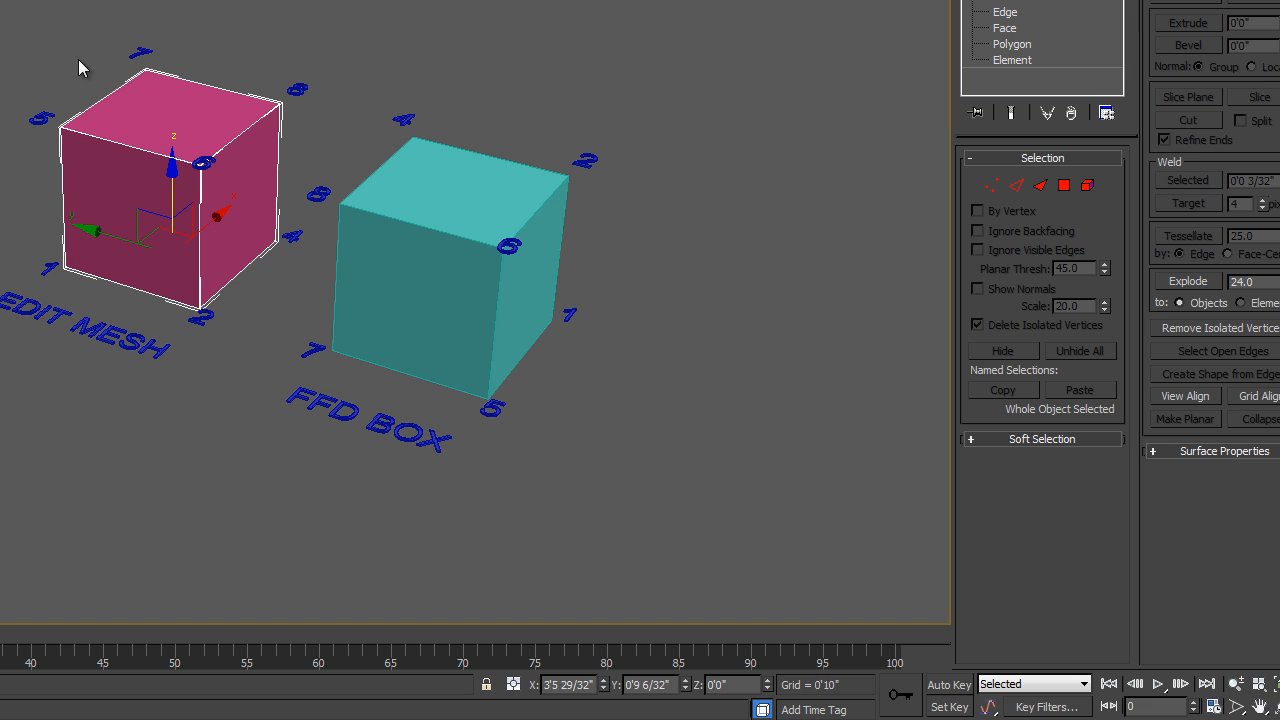
{"action": "mouse_move", "coordinate": [82, 300]}
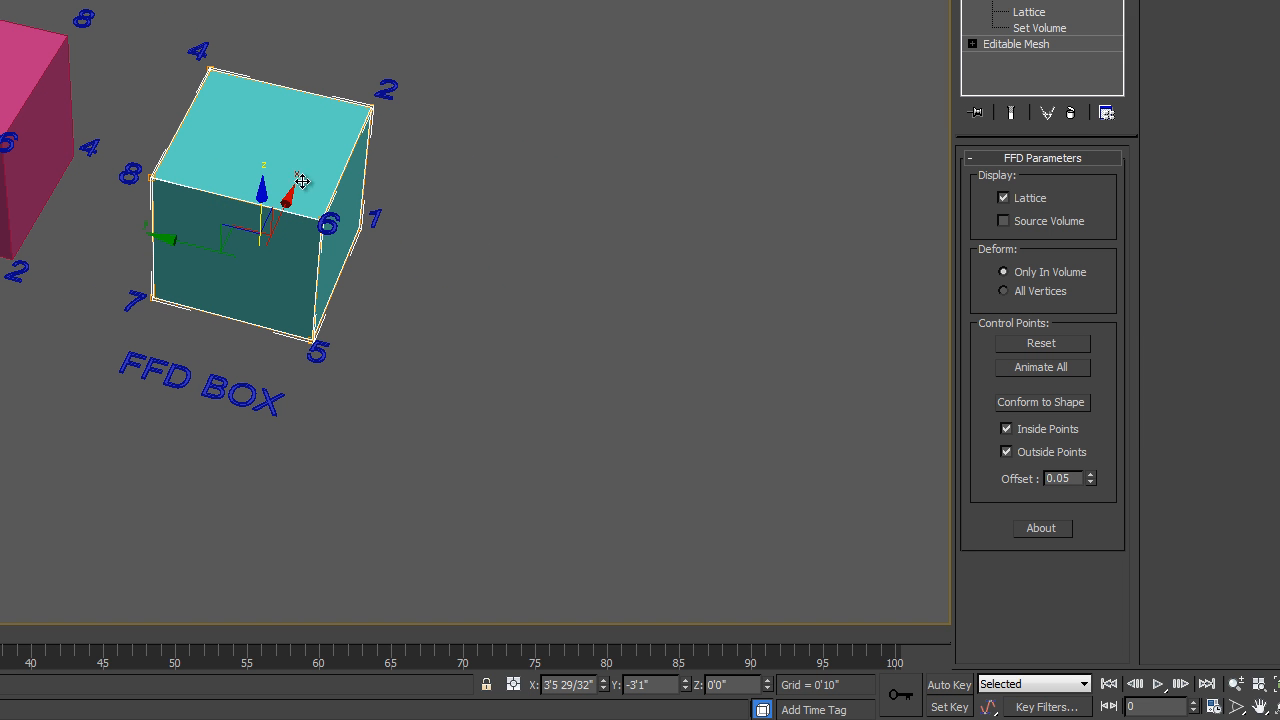
Orbit the view to face the FFD BOX cube
{"action": "left_click_drag", "start_coordinate": [270, 190], "coordinate": [155, 100]}
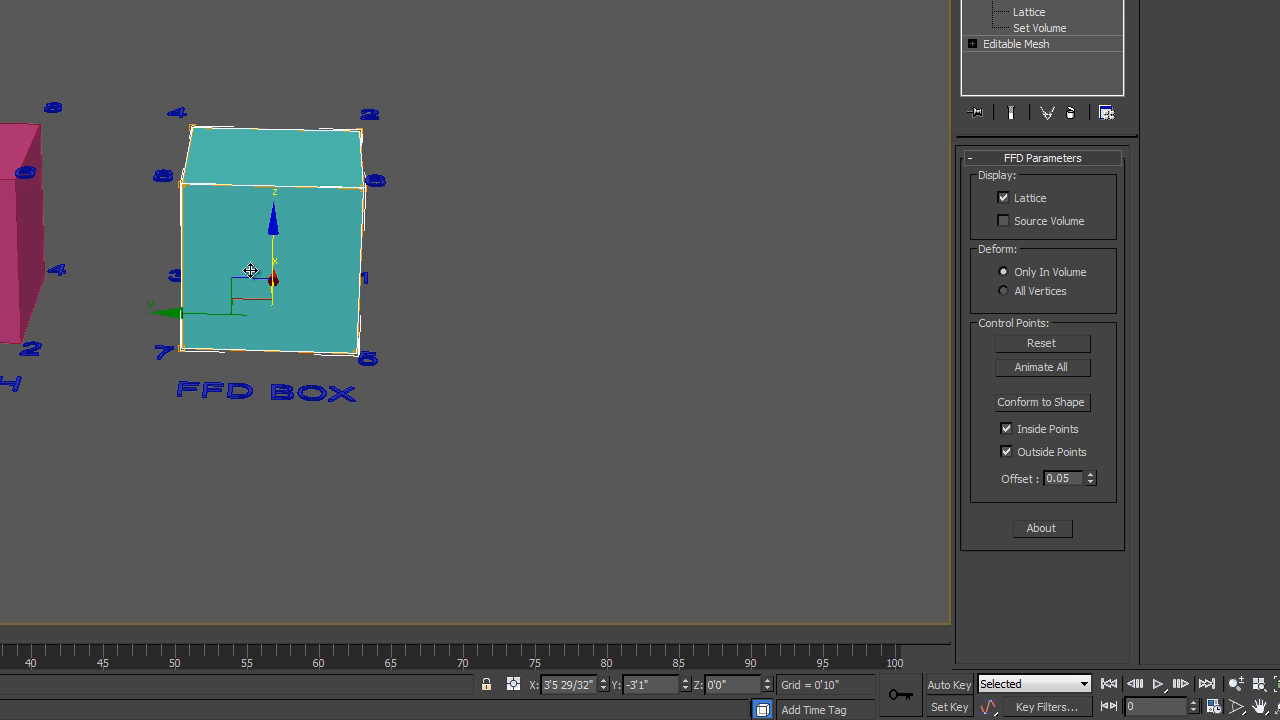
{"action": "mouse_move", "coordinate": [178, 276]}
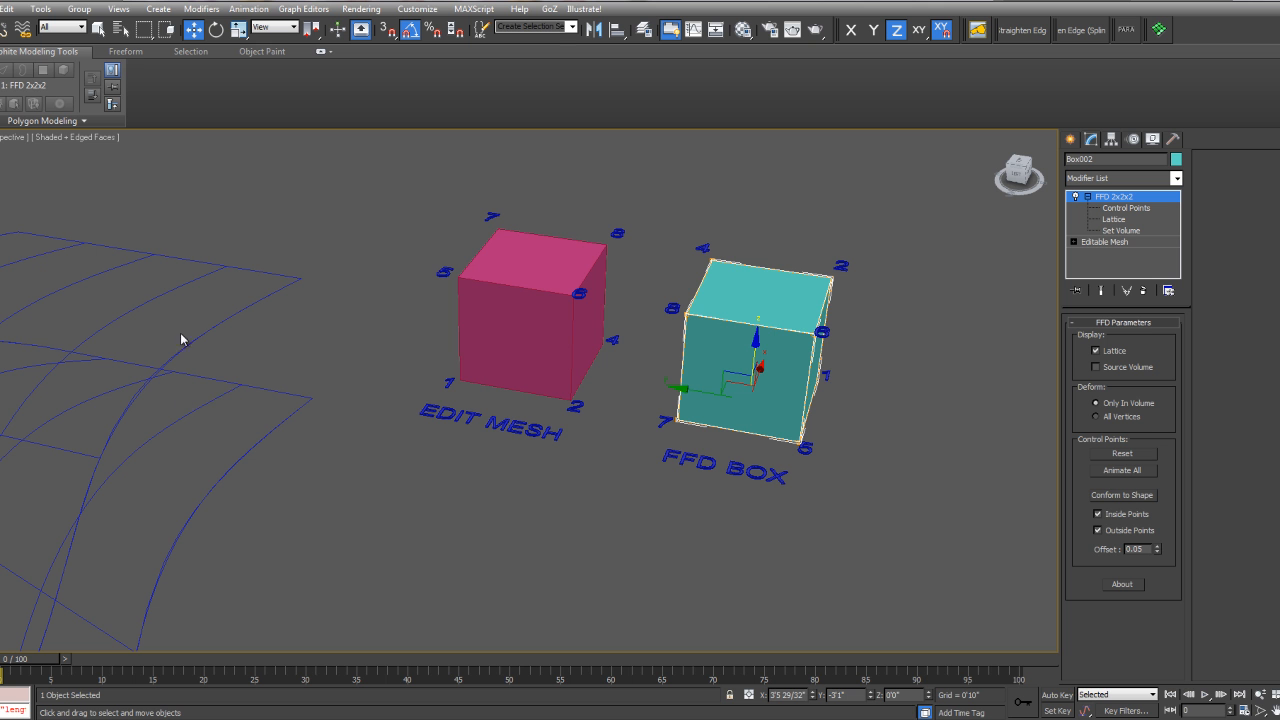
{"action": "mouse_move", "coordinate": [508, 249]}
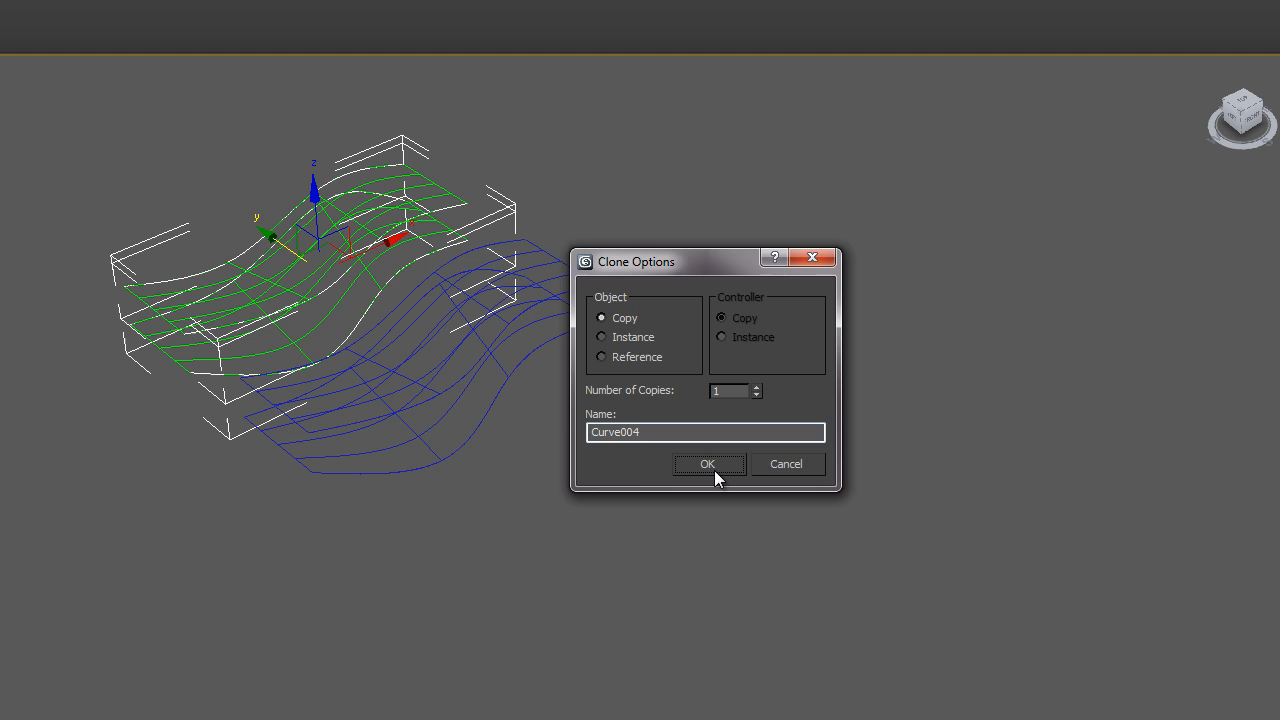
Confirm the copy as Curve004 and hide the selected surfaces
{"action": "left_click", "coordinate": [708, 463]}
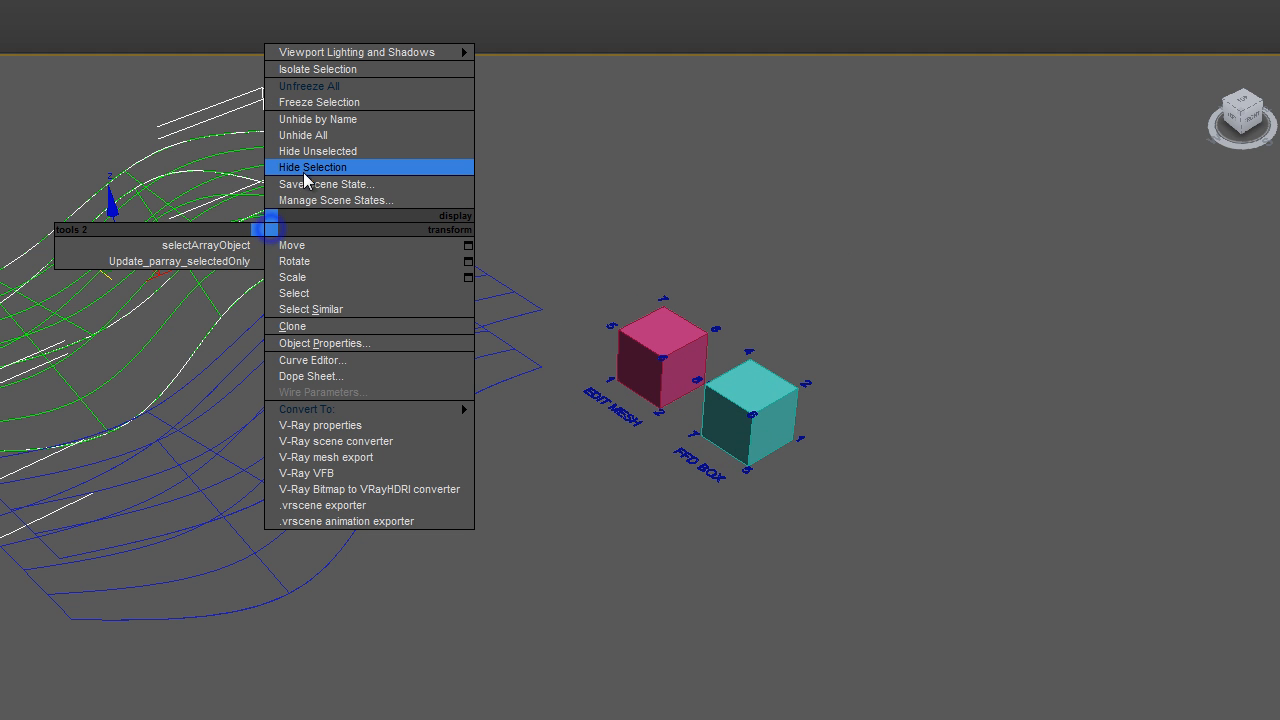
{"action": "left_click", "coordinate": [312, 167]}
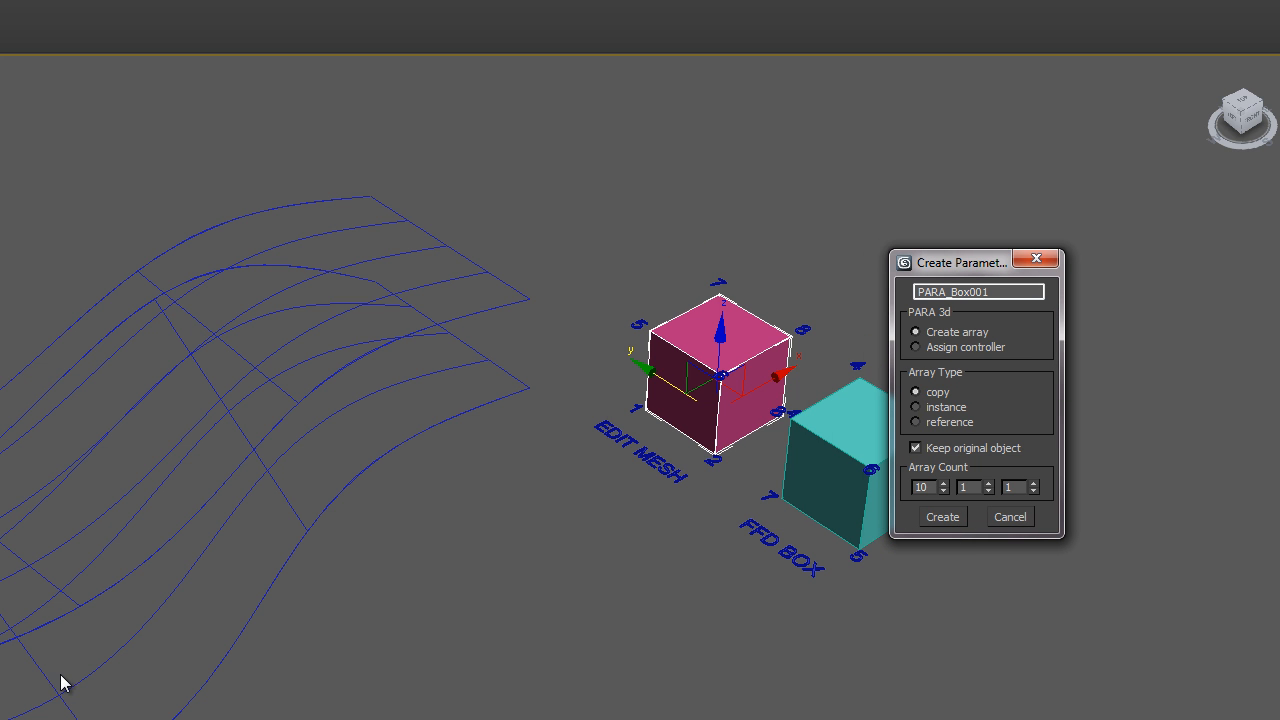
{"action": "mouse_move", "coordinate": [245, 324]}
{"action": "type", "text": "7"}
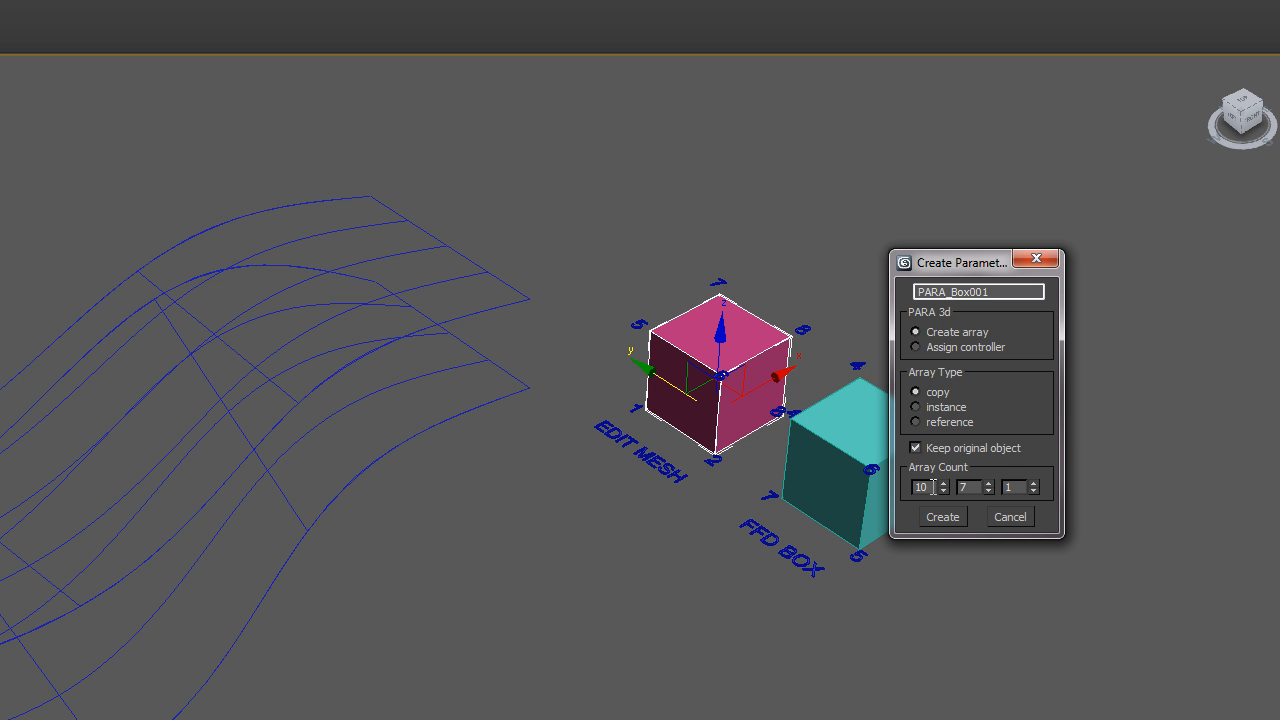
{"action": "mouse_move", "coordinate": [903, 517]}
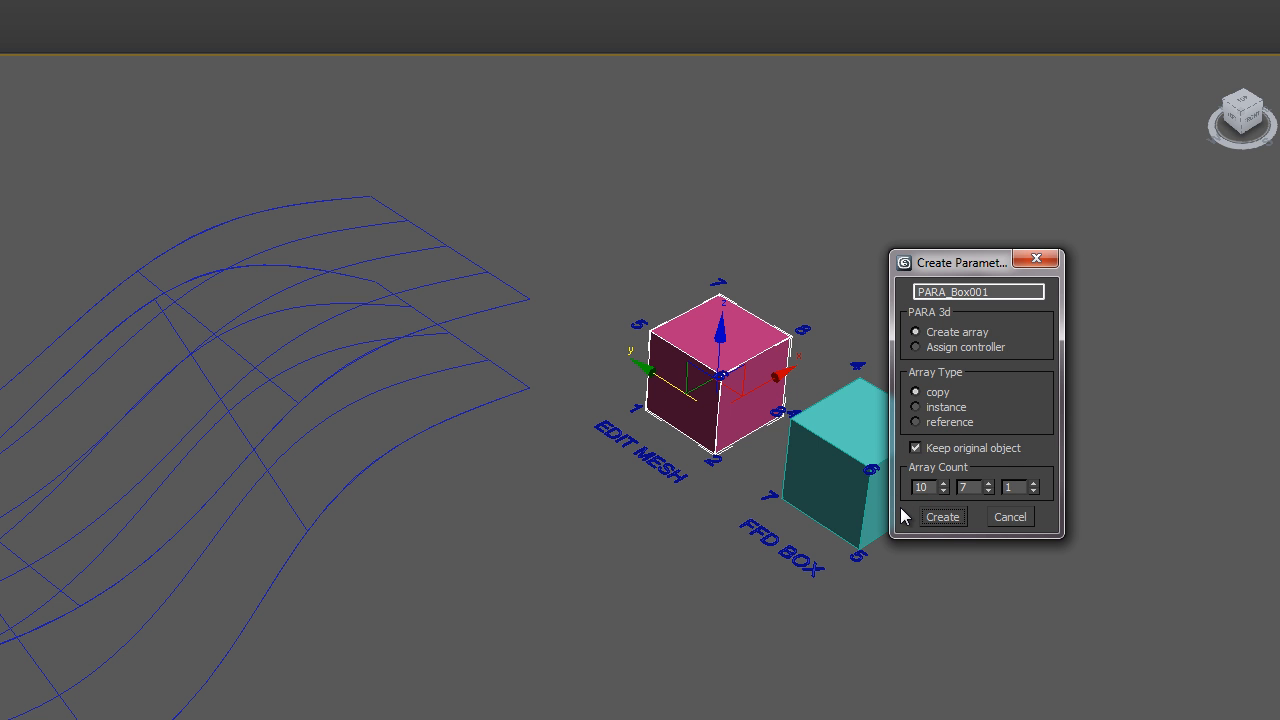
{"action": "mouse_move", "coordinate": [850, 538]}
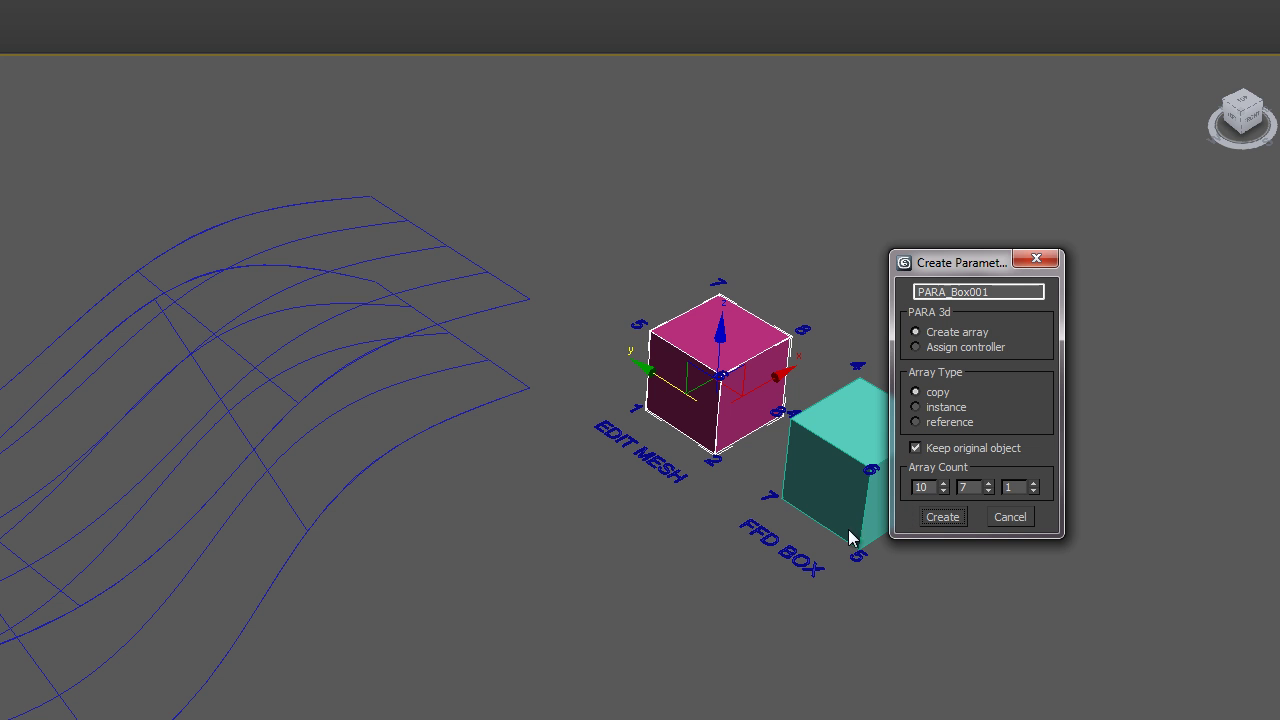
{"action": "mouse_move", "coordinate": [910, 322]}
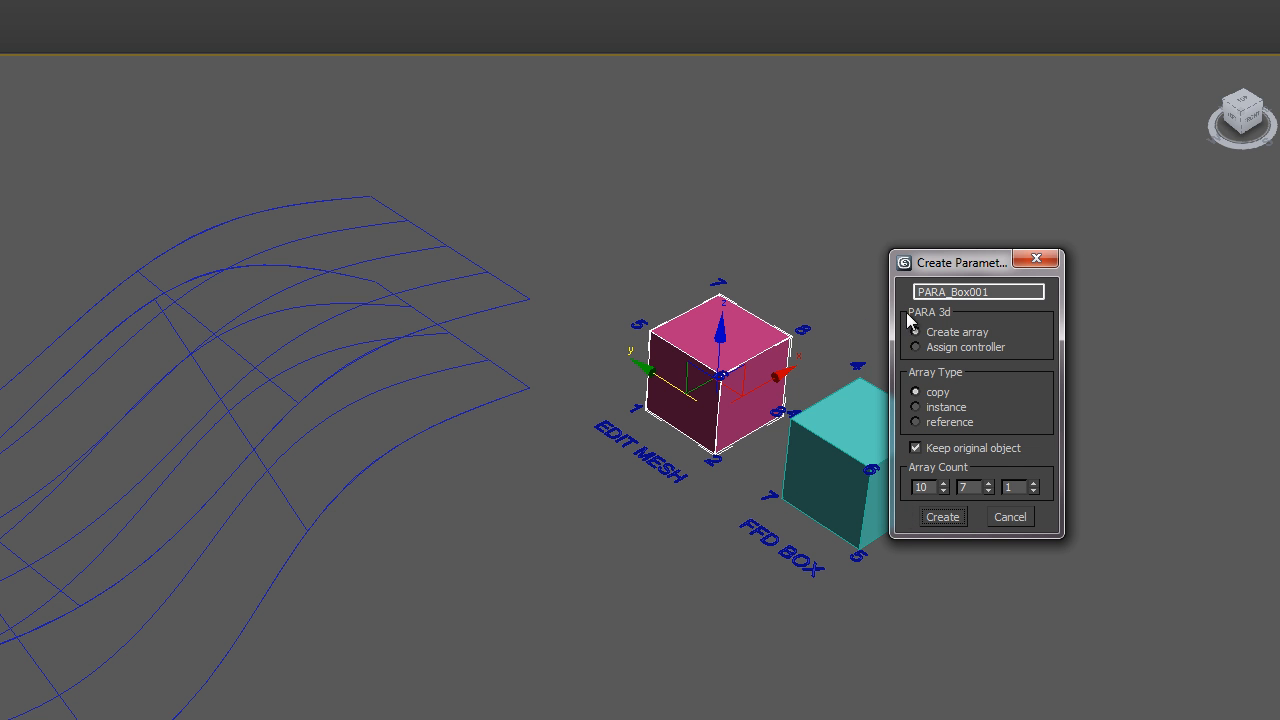
Create the 10 by 7 by 1 copy array of the EDIT MESH cube
{"action": "left_click", "coordinate": [941, 516]}
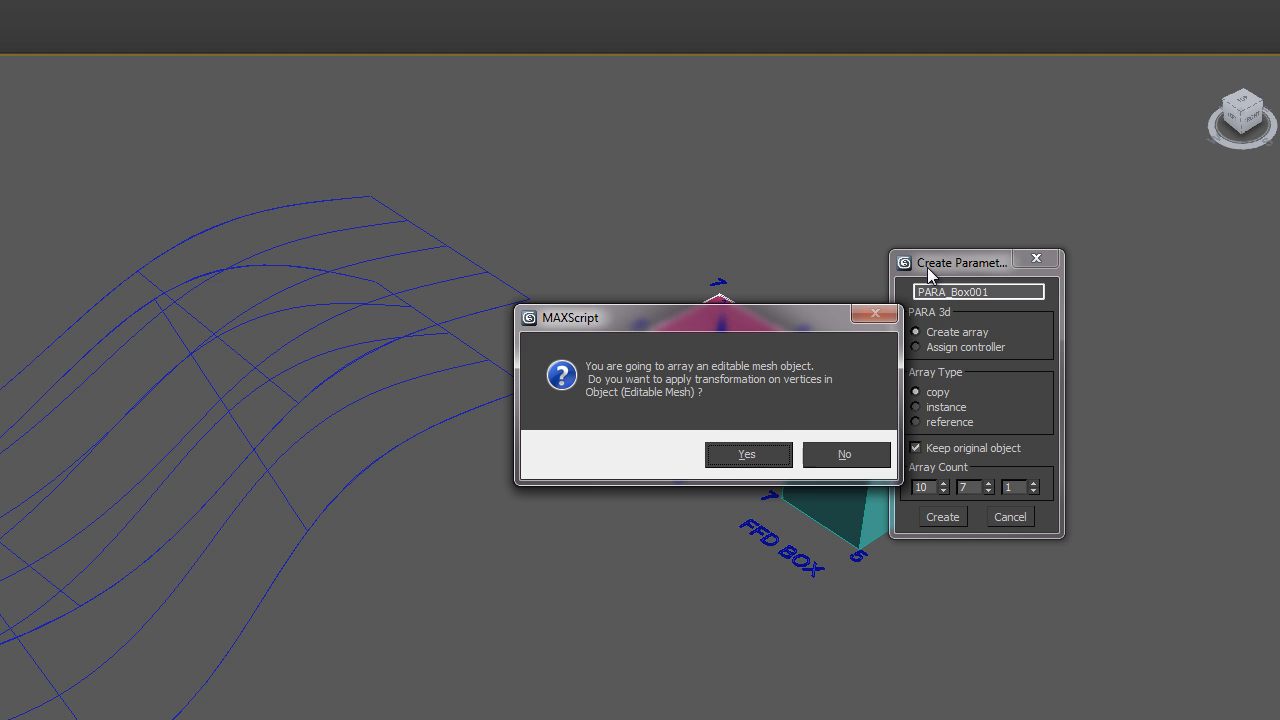
{"action": "mouse_move", "coordinate": [700, 400]}
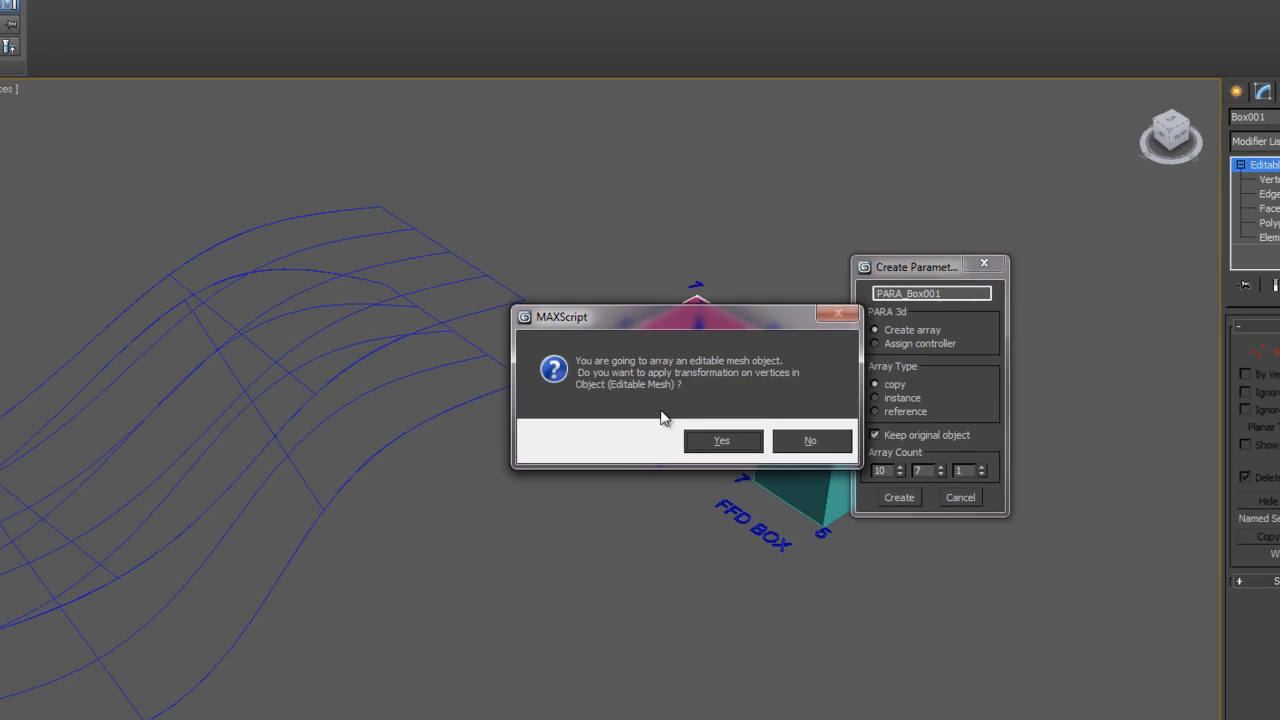
Answer Yes to transforming the editable mesh vertices in the array
{"action": "left_click", "coordinate": [721, 440]}
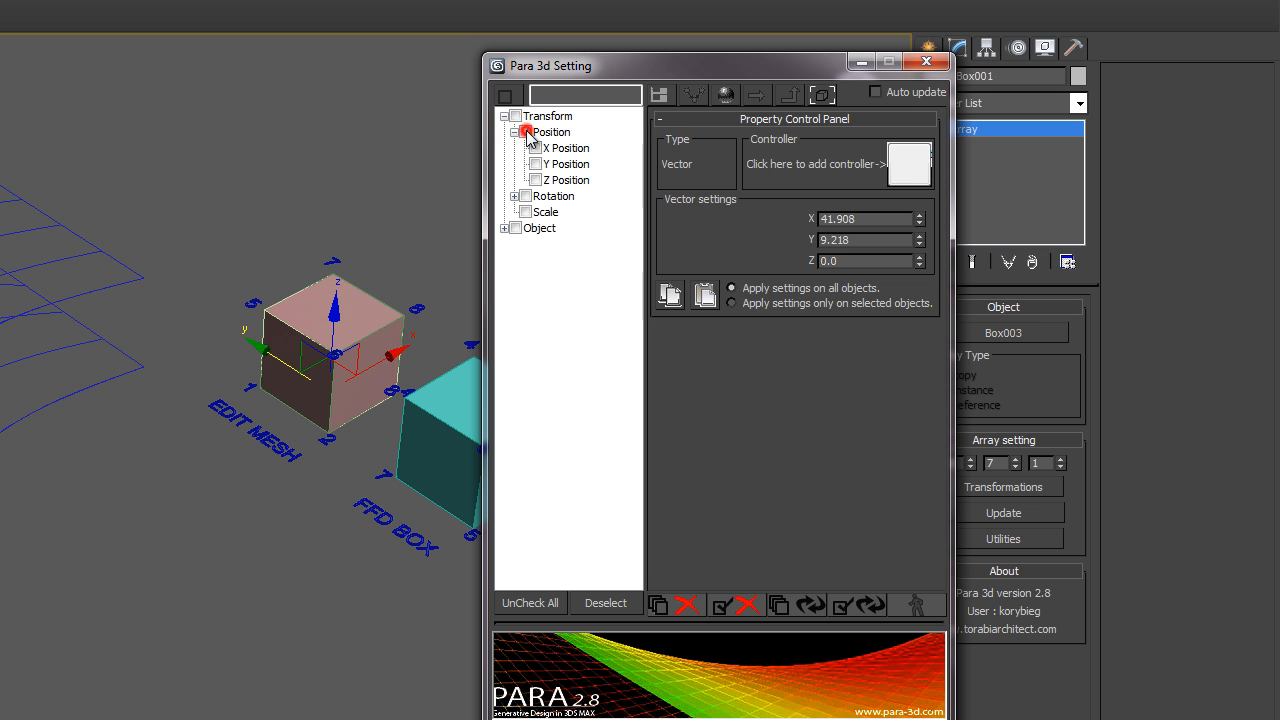
Drive array Position with a Surface Controller on Curve002 and update the selected controllers
{"action": "left_click", "coordinate": [908, 164]}
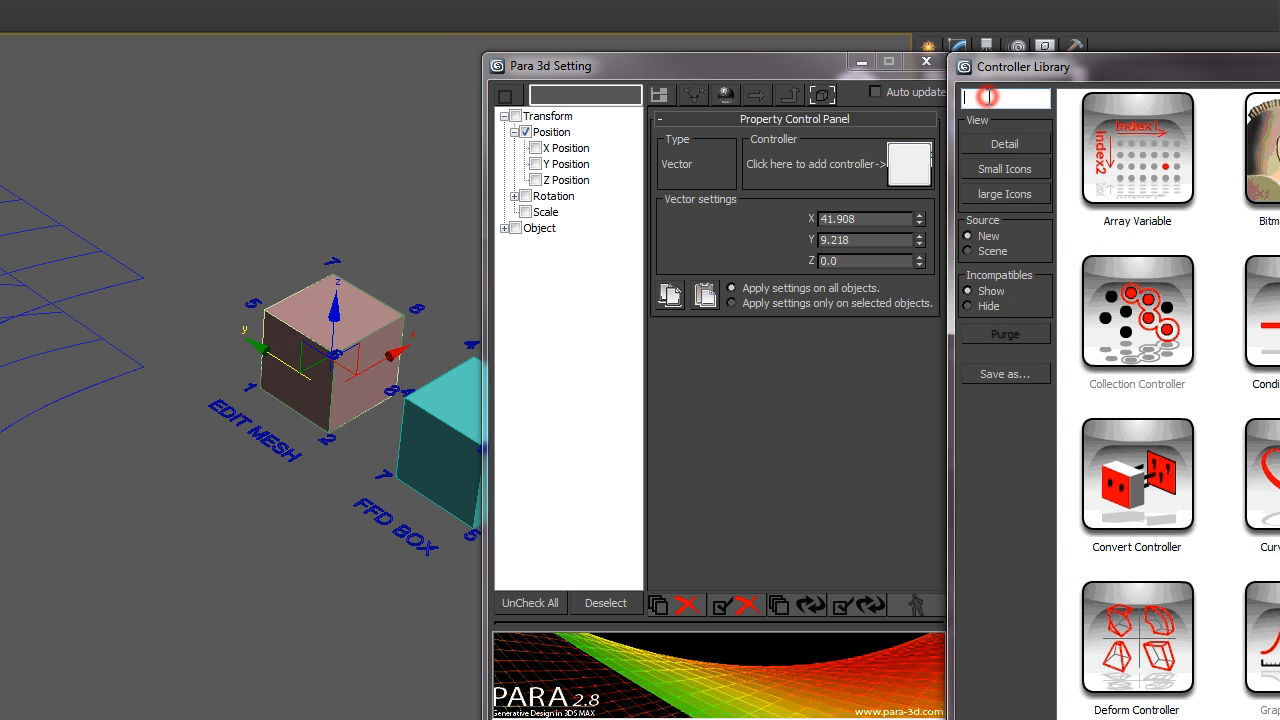
{"action": "type", "text": "SU"}
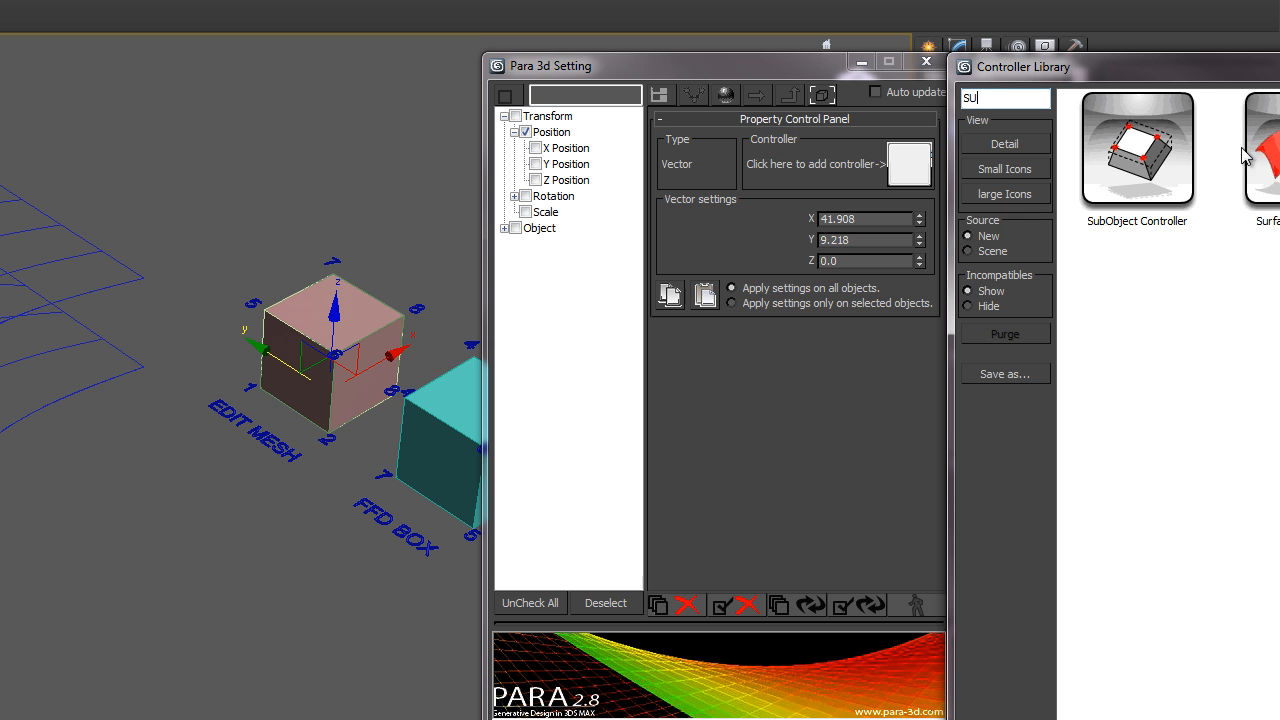
{"action": "left_click", "coordinate": [908, 164]}
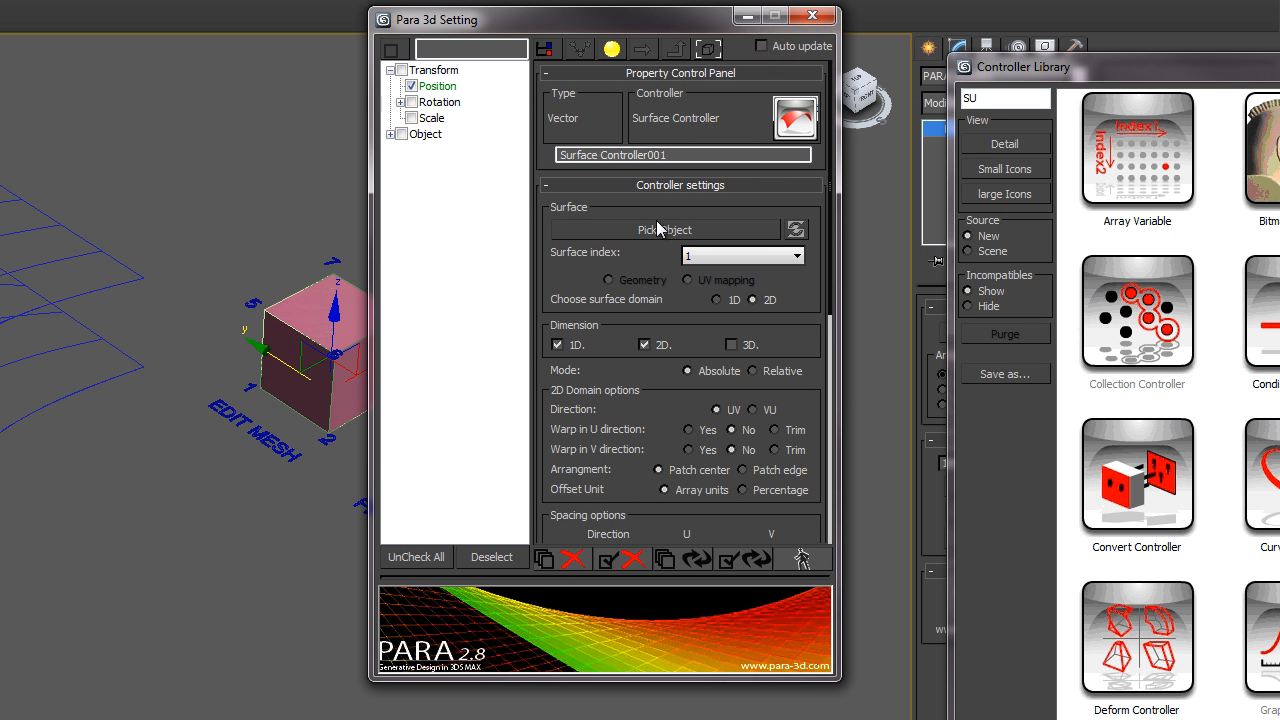
{"action": "left_click", "coordinate": [664, 229]}
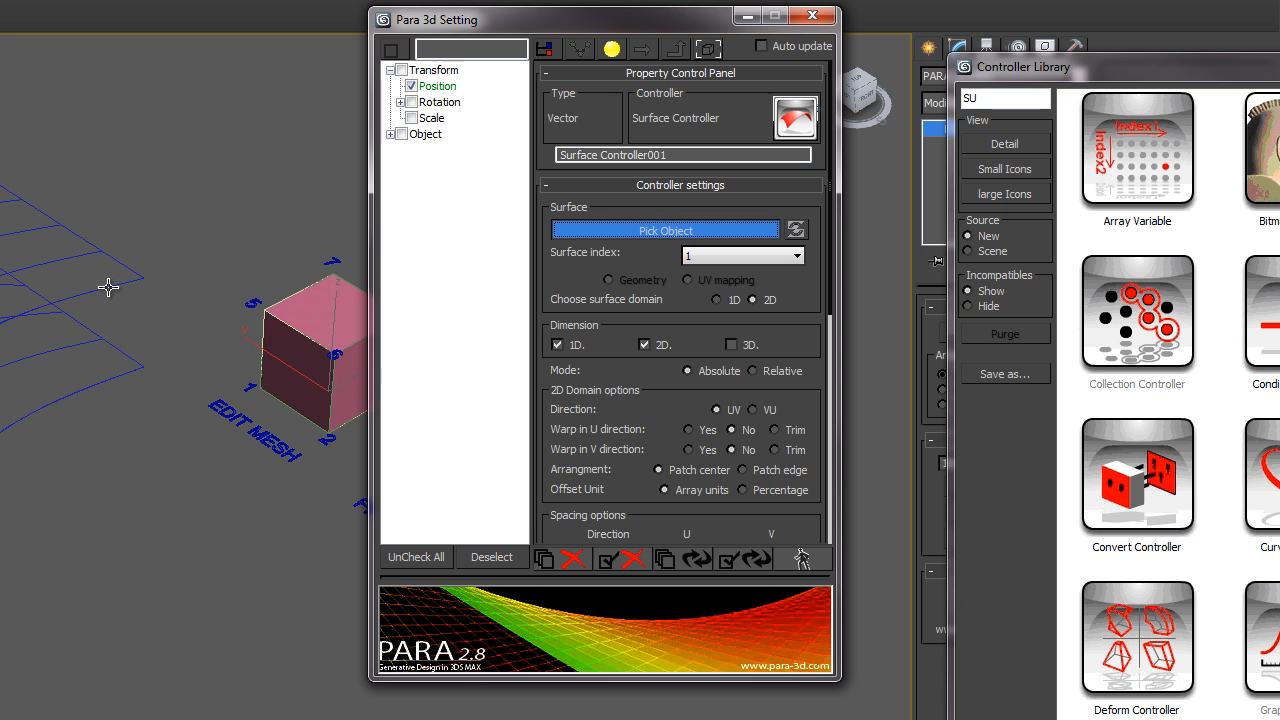
{"action": "mouse_move", "coordinate": [80, 344]}
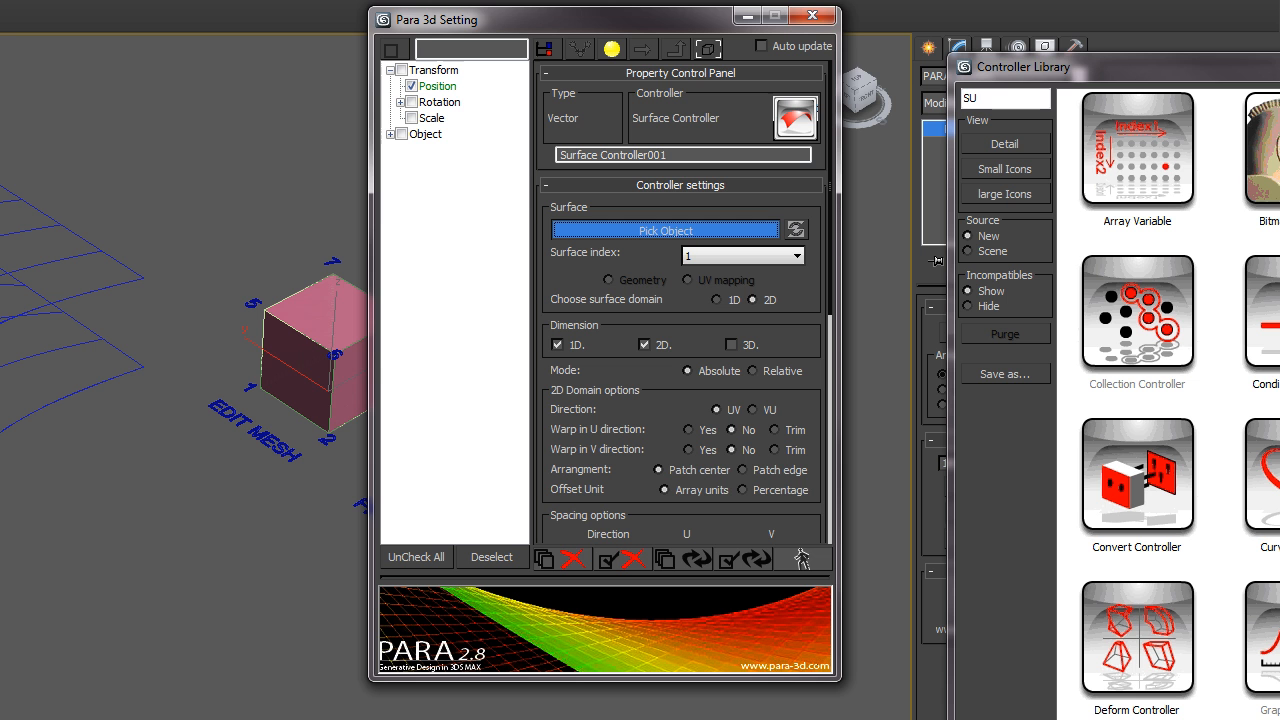
{"action": "mouse_move", "coordinate": [63, 348]}
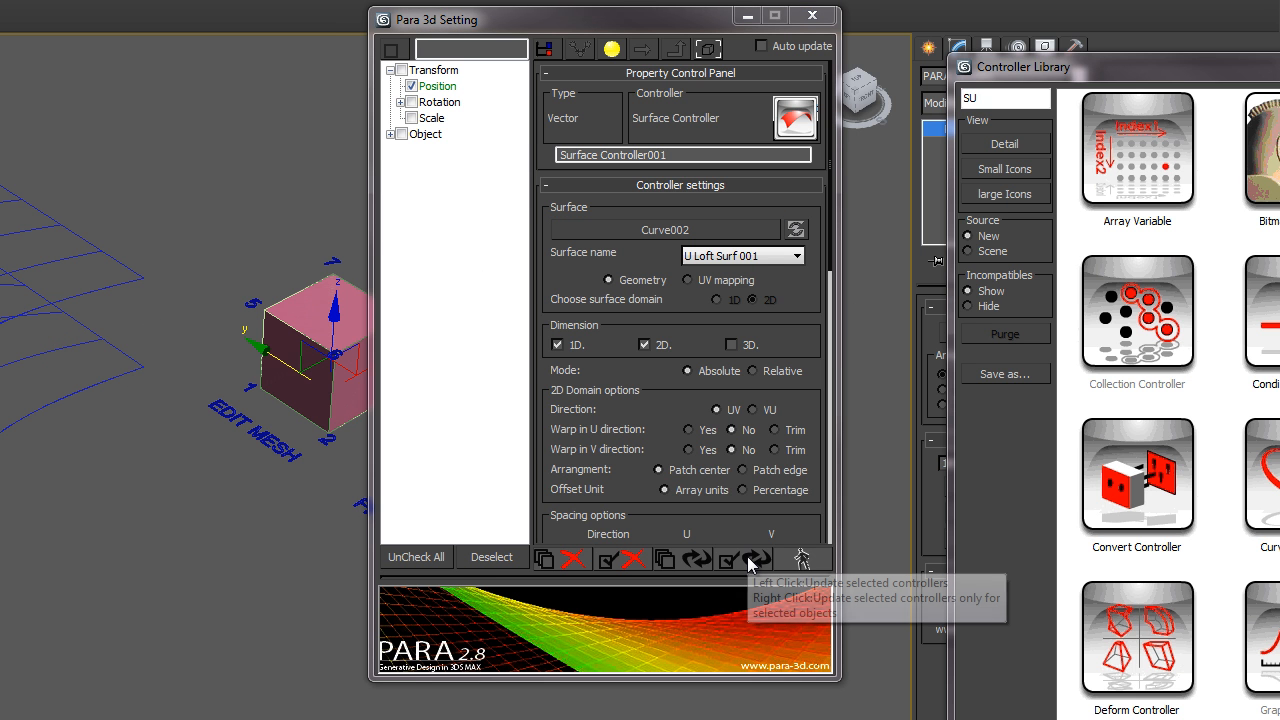
{"action": "left_click", "coordinate": [744, 558]}
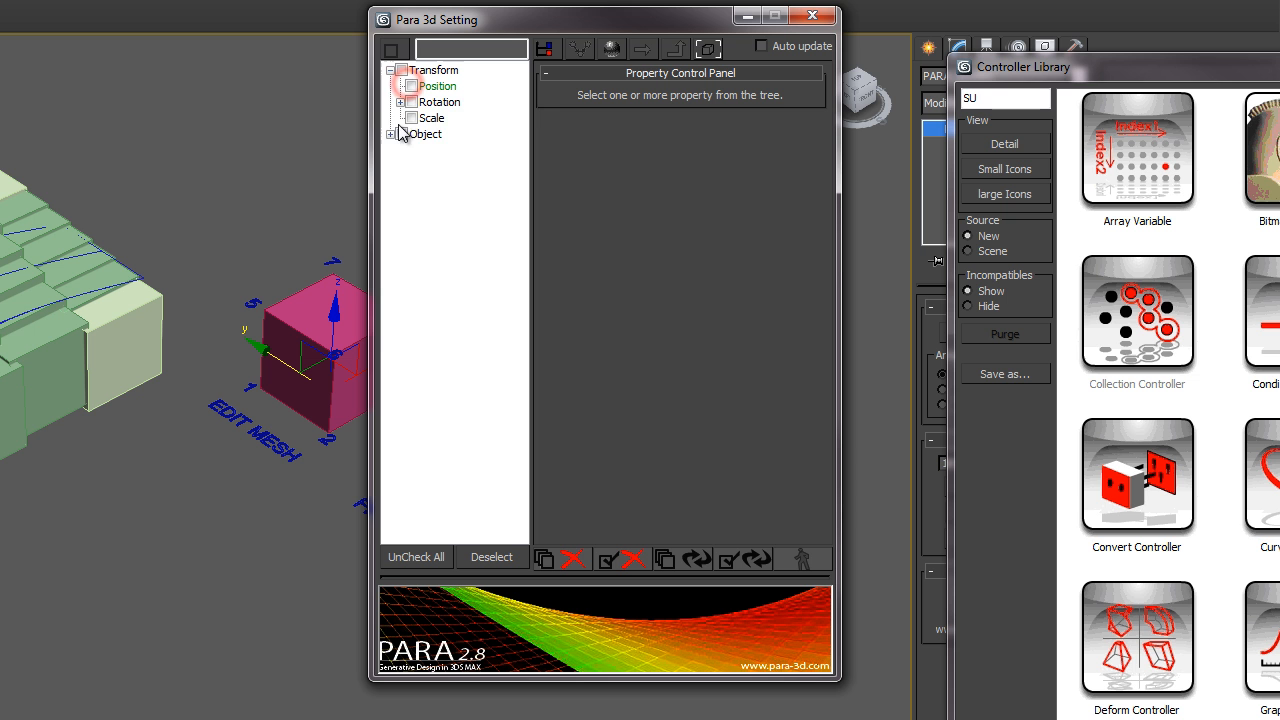
Bind Master Point Controller vertices 5–8 to a Surface Controller applied as copies
{"action": "left_click", "coordinate": [393, 69]}
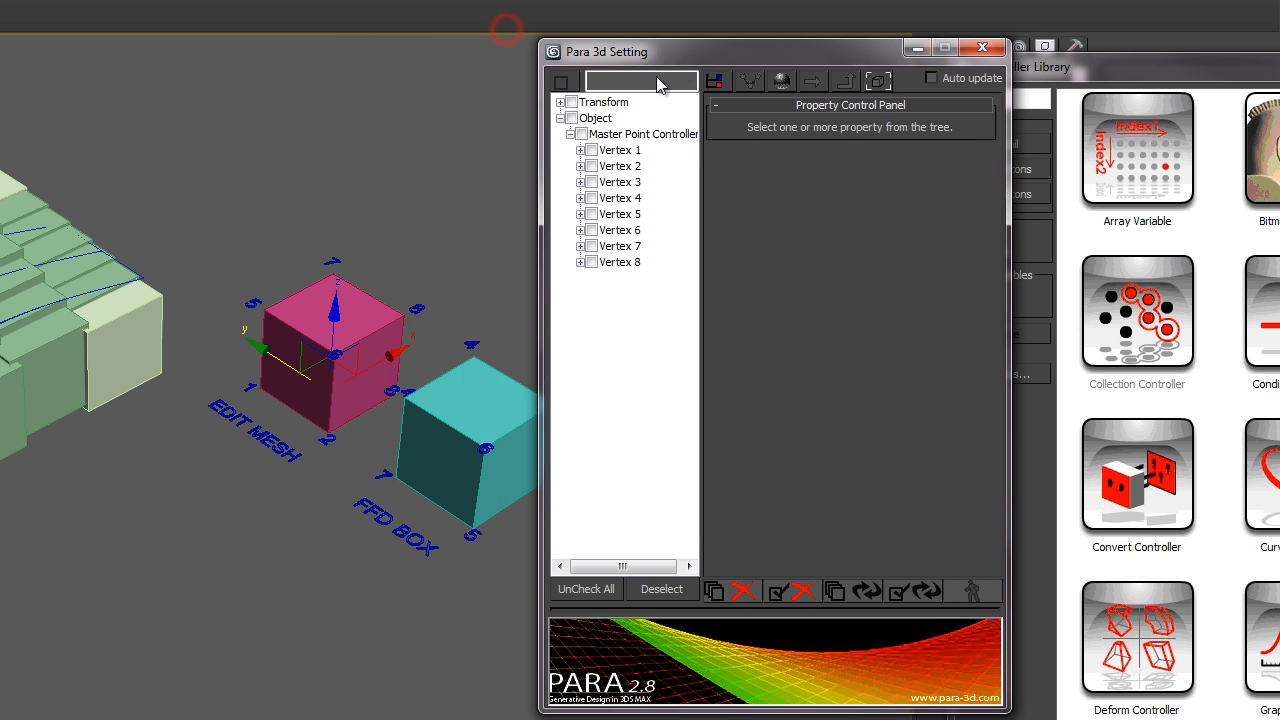
{"action": "mouse_move", "coordinate": [277, 302]}
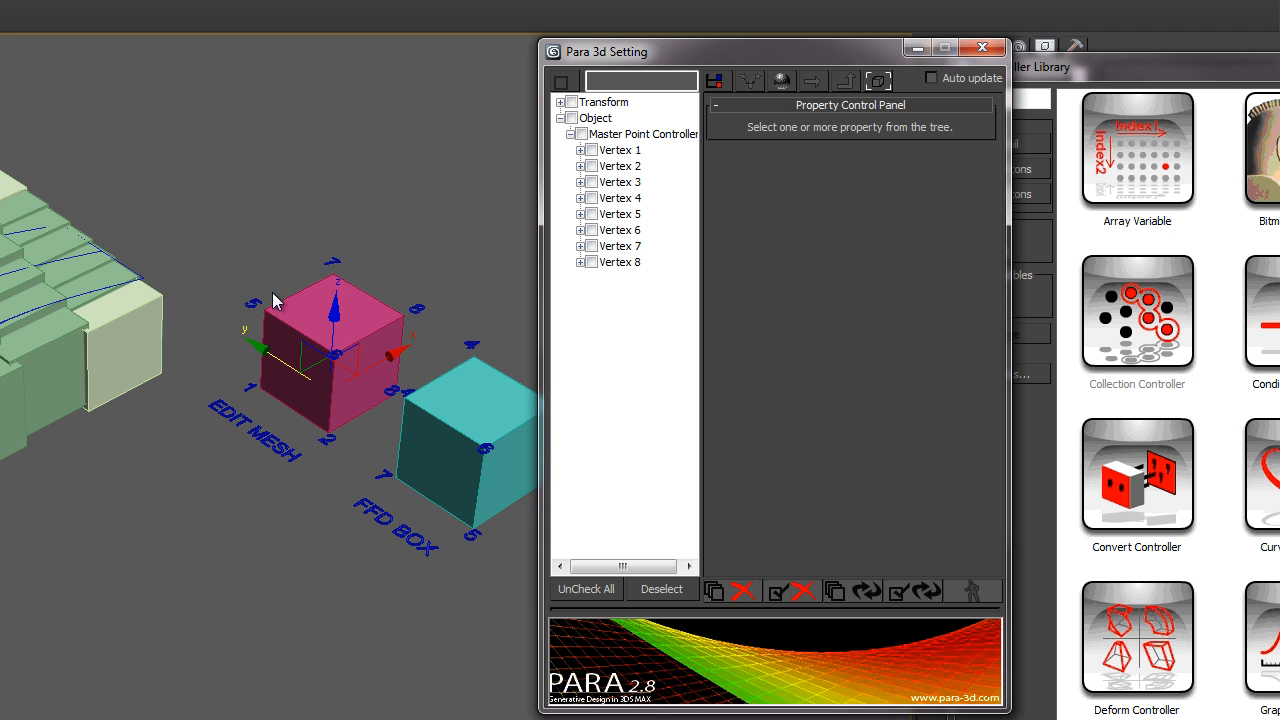
{"action": "mouse_move", "coordinate": [650, 226]}
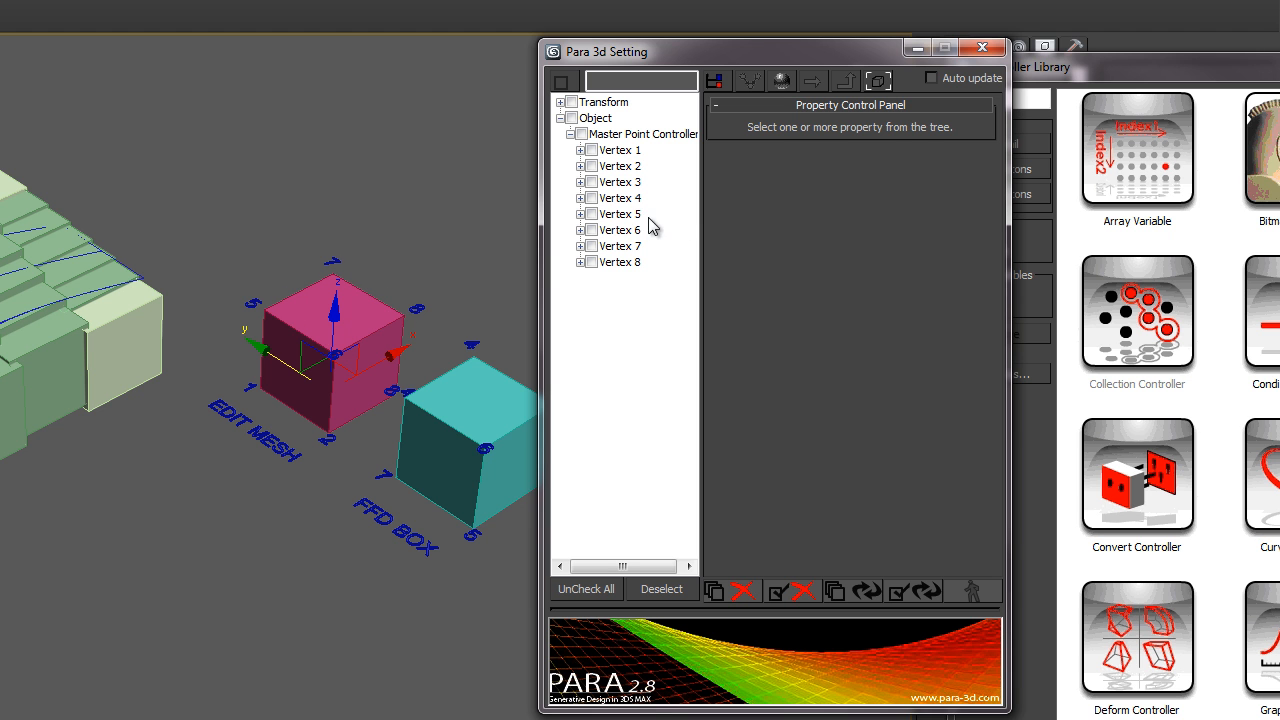
{"action": "left_click", "coordinate": [591, 230]}
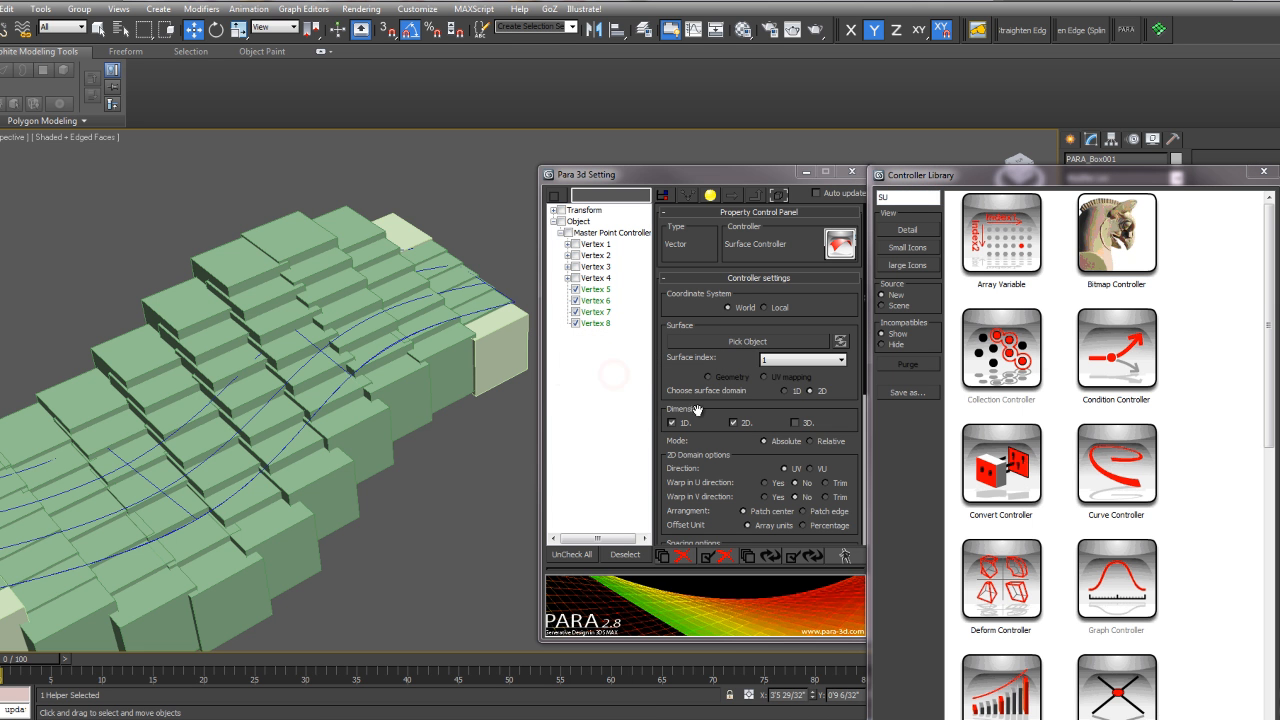
{"action": "left_click", "coordinate": [748, 341]}
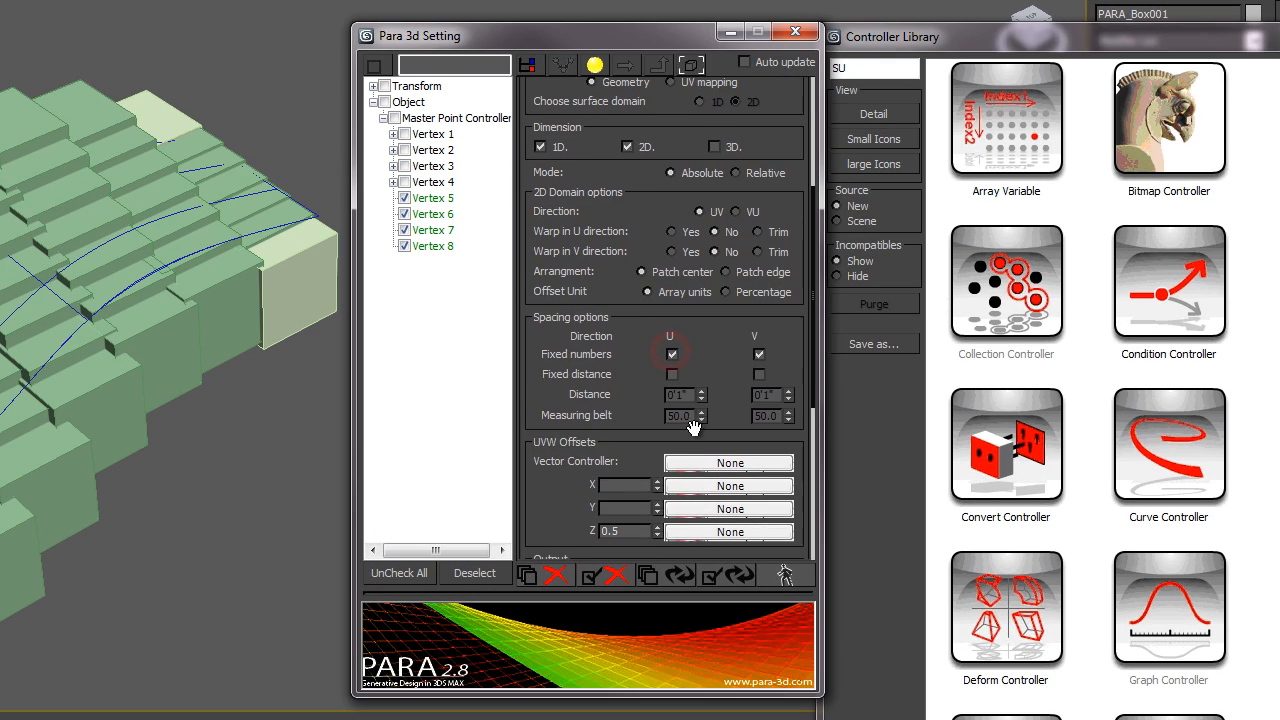
{"action": "scroll", "scroll_direction": "down", "scroll_amount": 3}
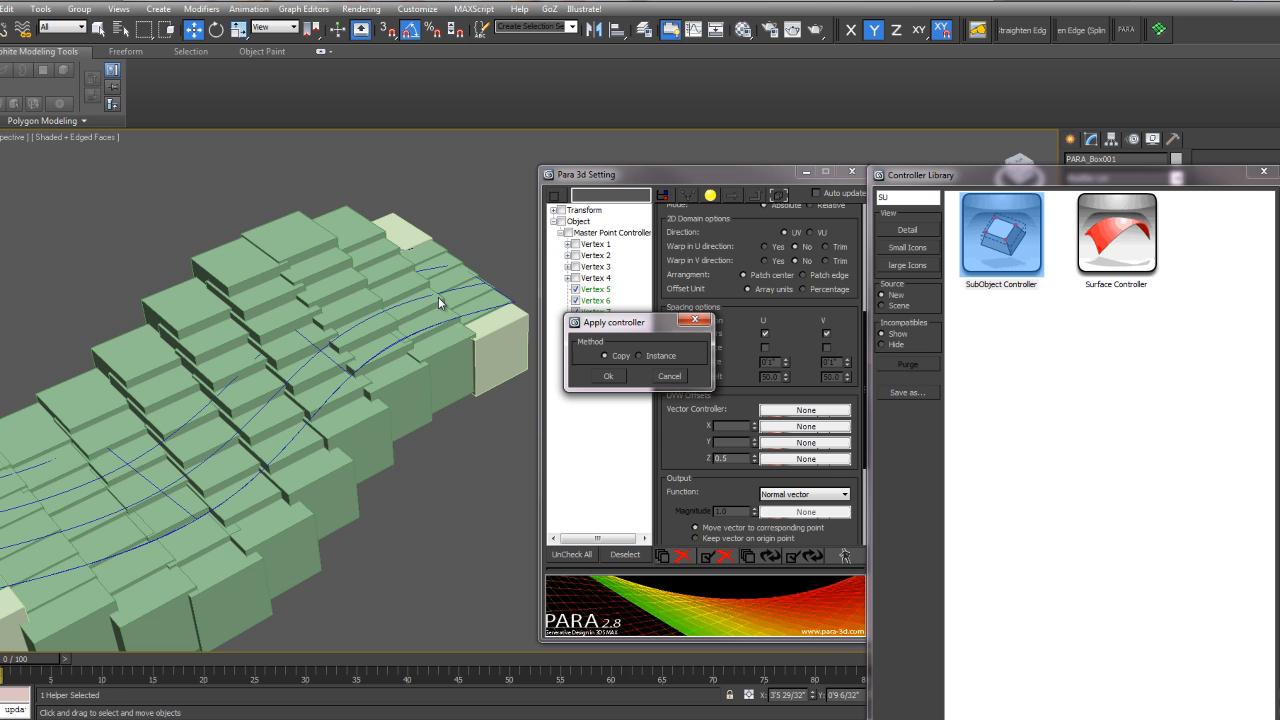
{"action": "mouse_move", "coordinate": [629, 388]}
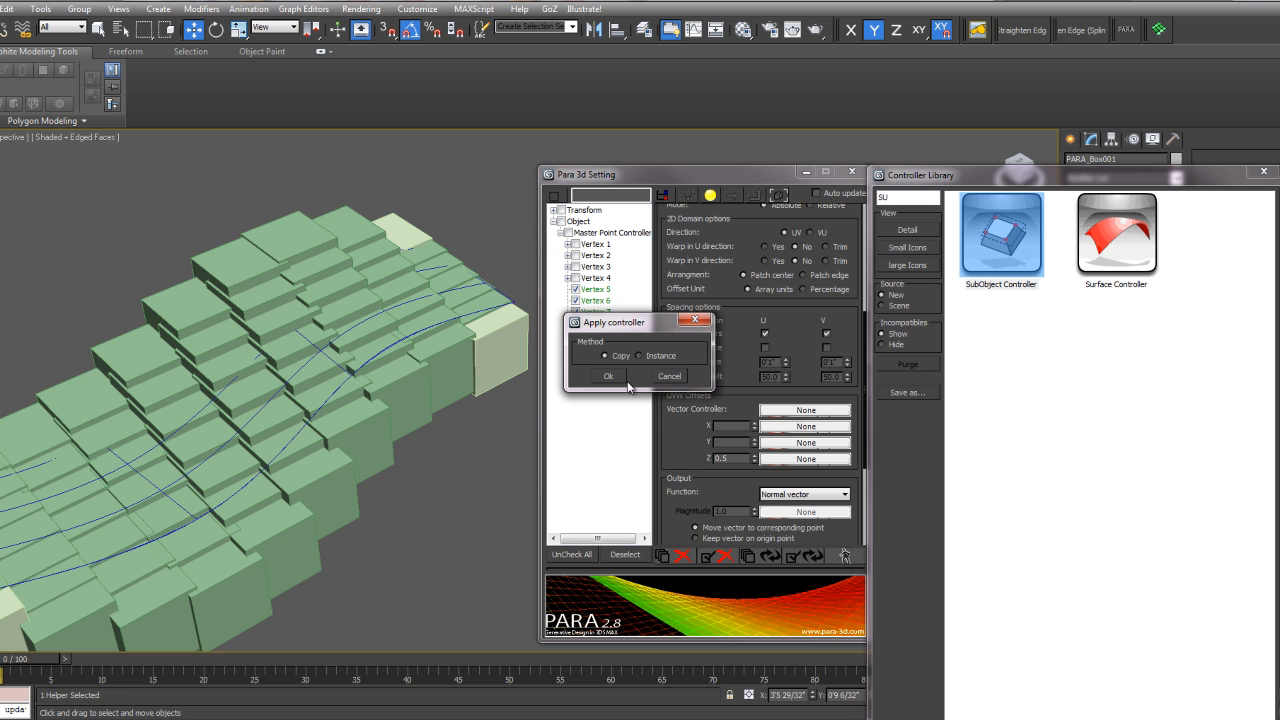
{"action": "left_click", "coordinate": [608, 375]}
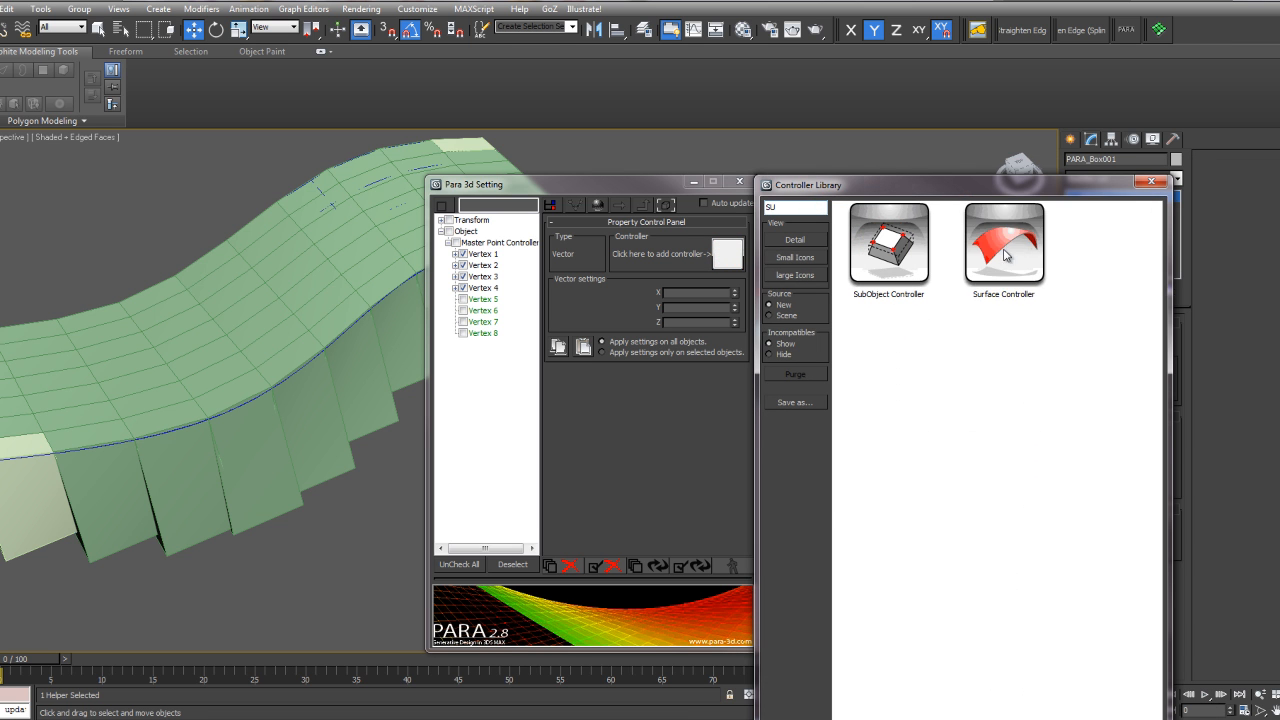
Give vertices 1–4 a Surface Controller and a SubObject Controller, both applied as copies
{"action": "double_click", "coordinate": [1003, 244]}
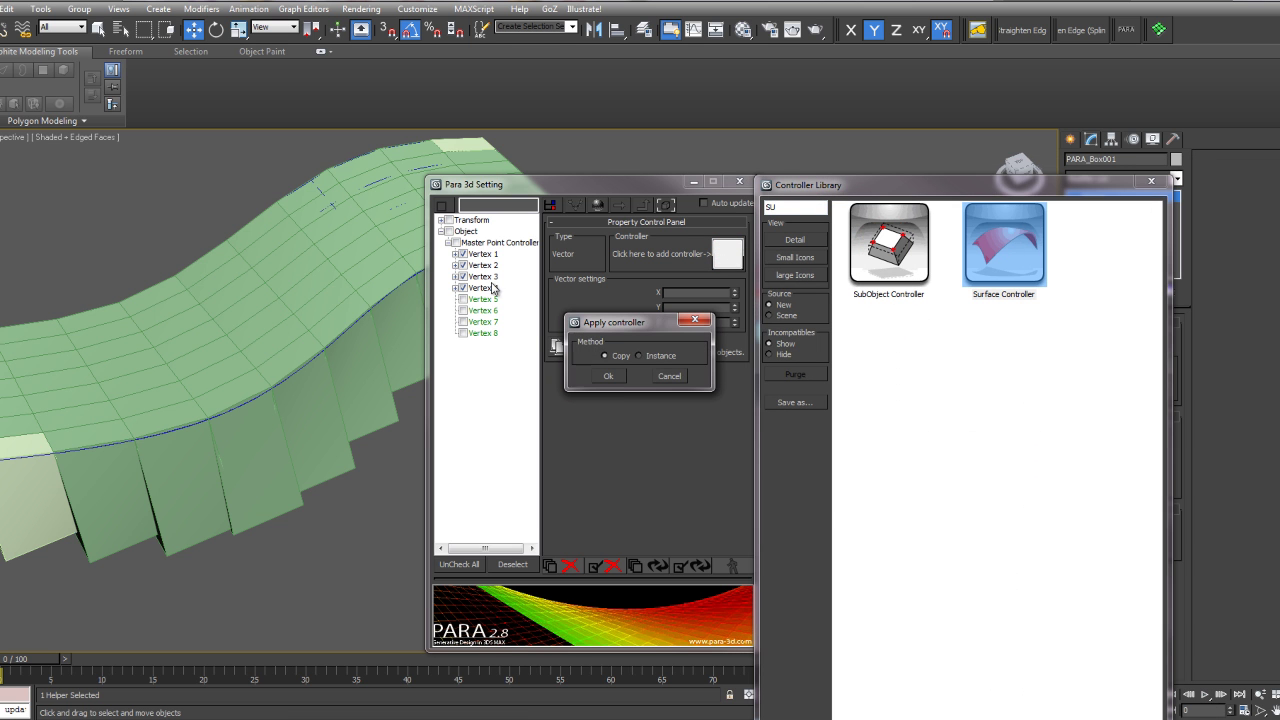
{"action": "left_click", "coordinate": [608, 375]}
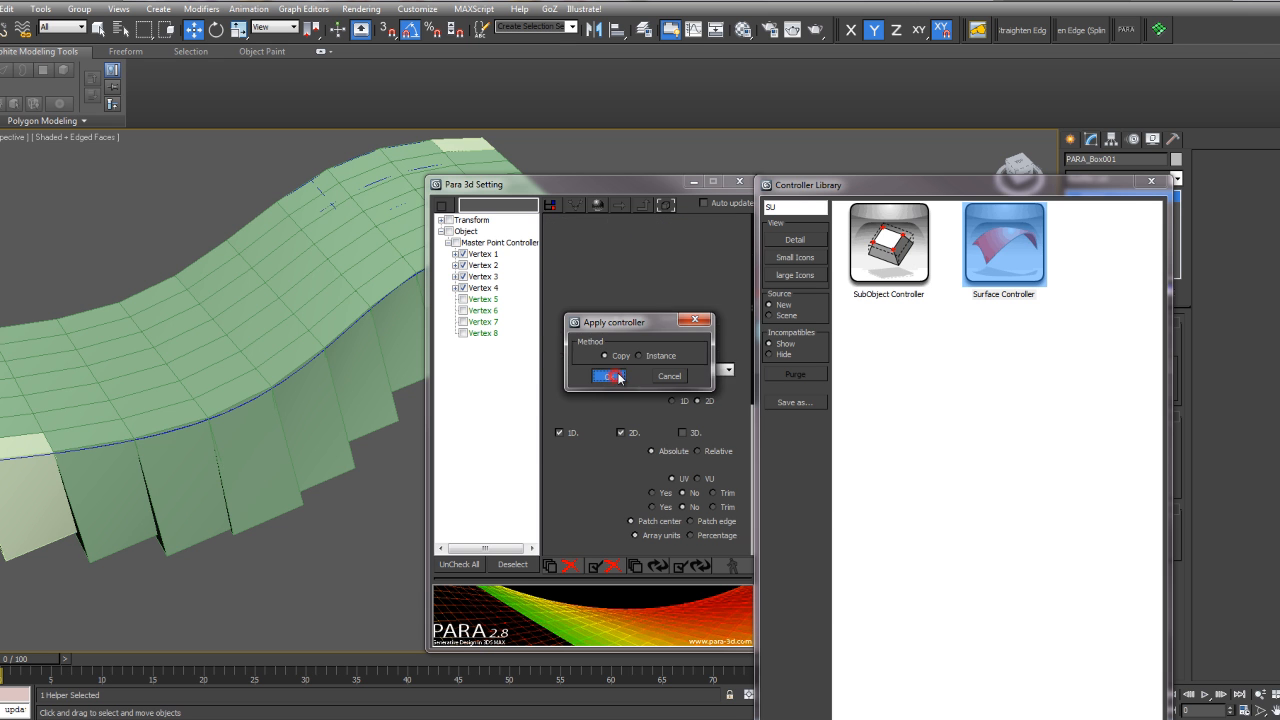
{"action": "left_click", "coordinate": [608, 376]}
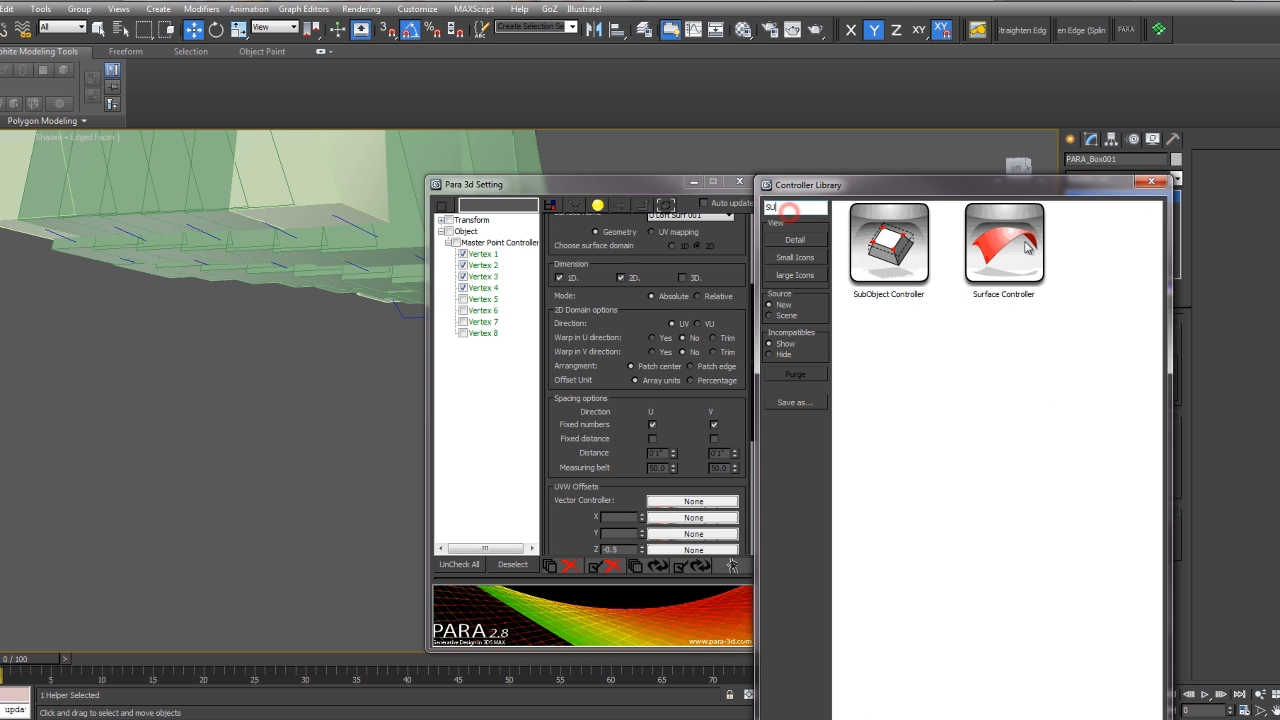
{"action": "left_click", "coordinate": [888, 243]}
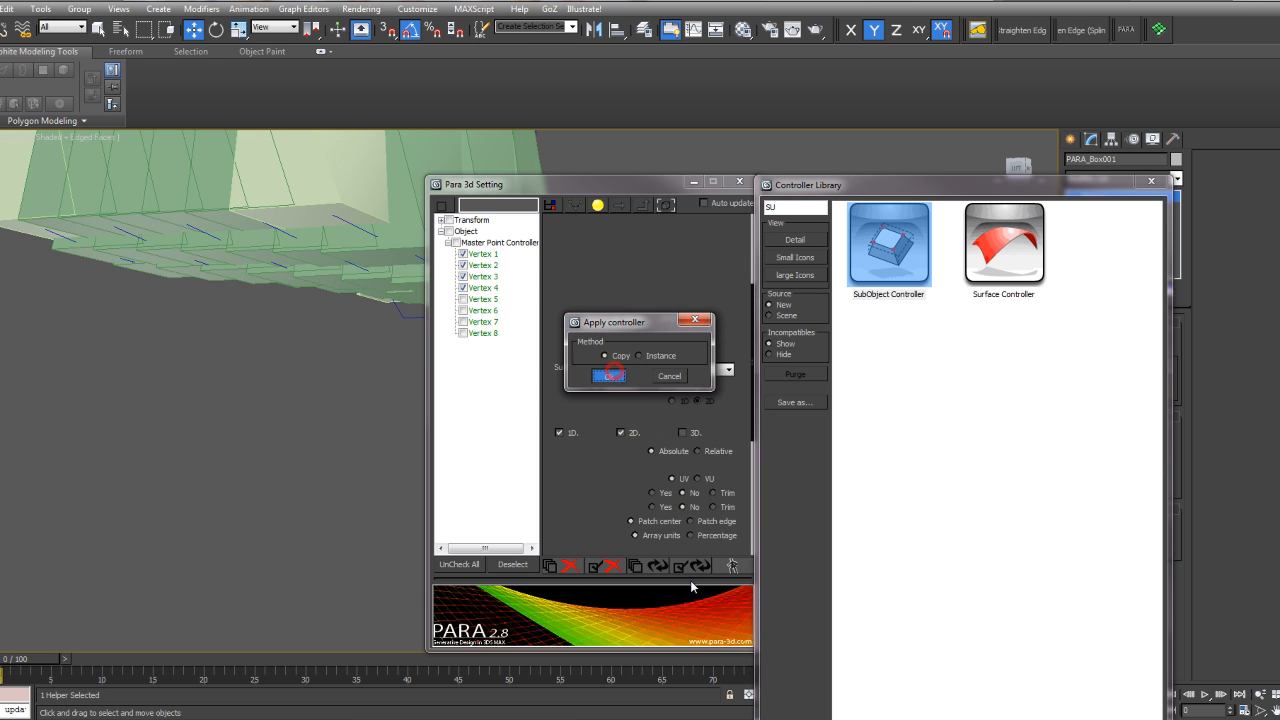
{"action": "left_click", "coordinate": [609, 375]}
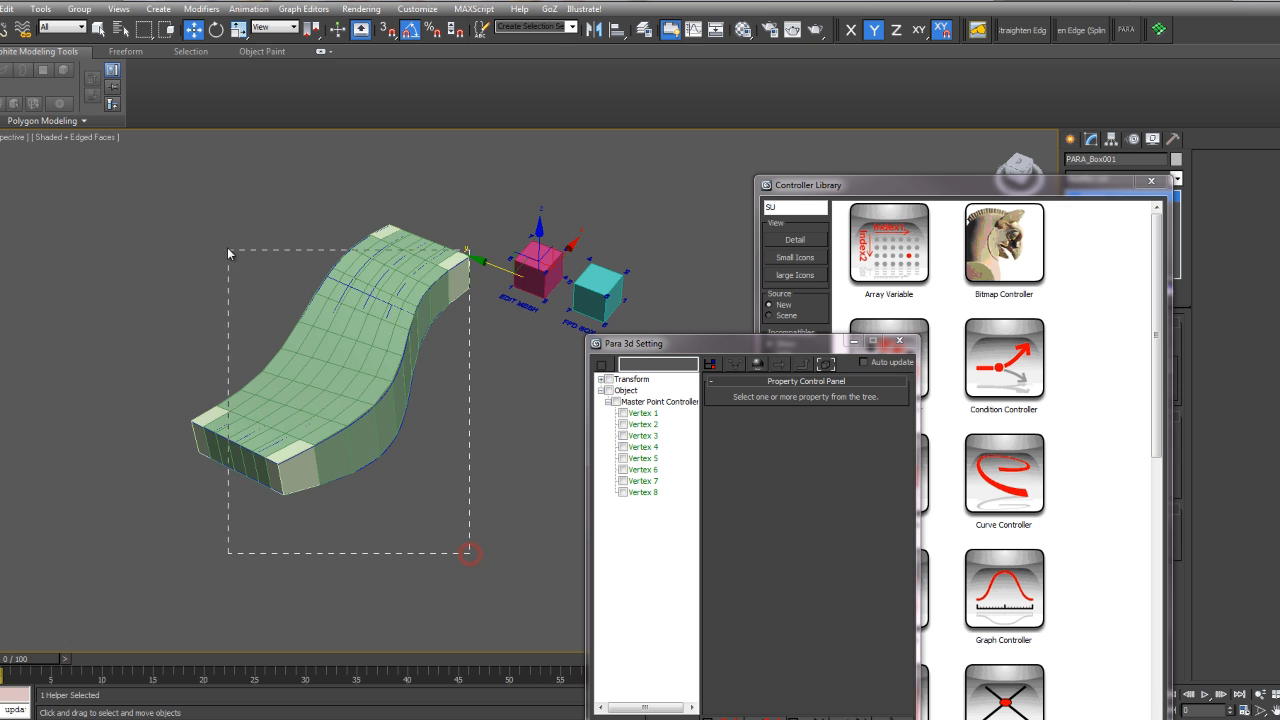
Unhide all scene objects without unhiding layers
{"action": "right_click", "coordinate": [355, 290]}
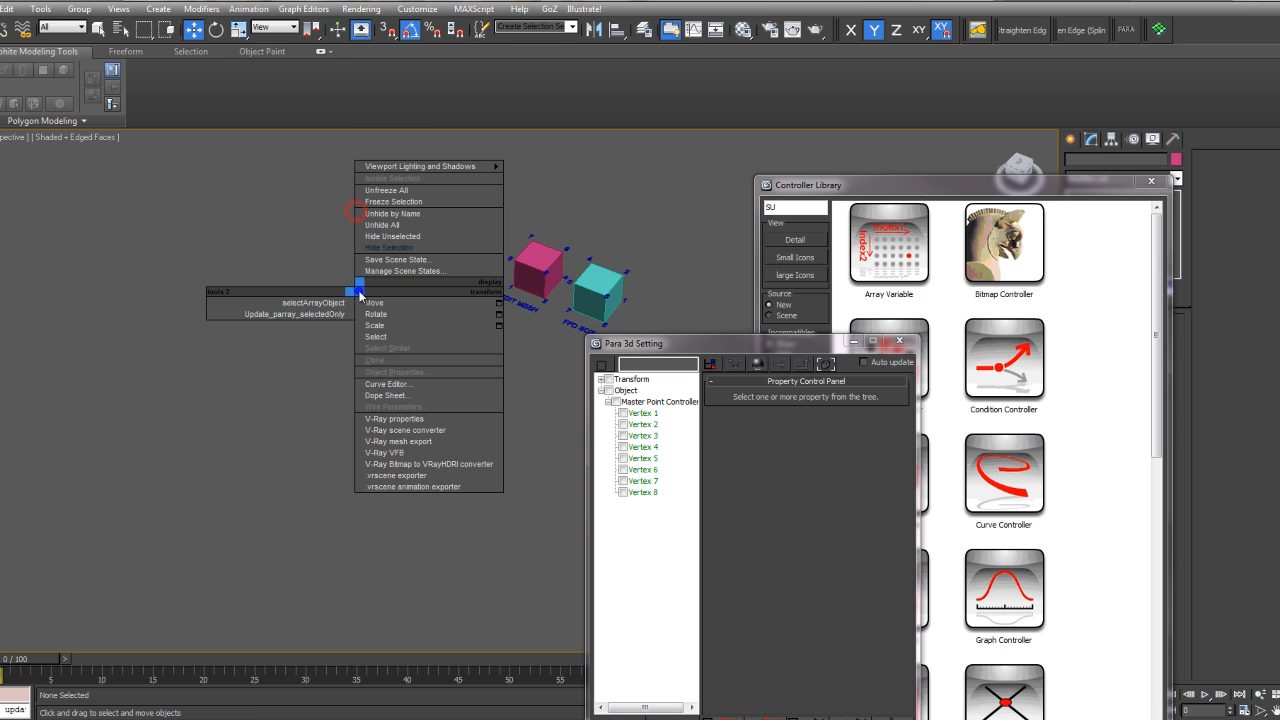
{"action": "left_click", "coordinate": [382, 224]}
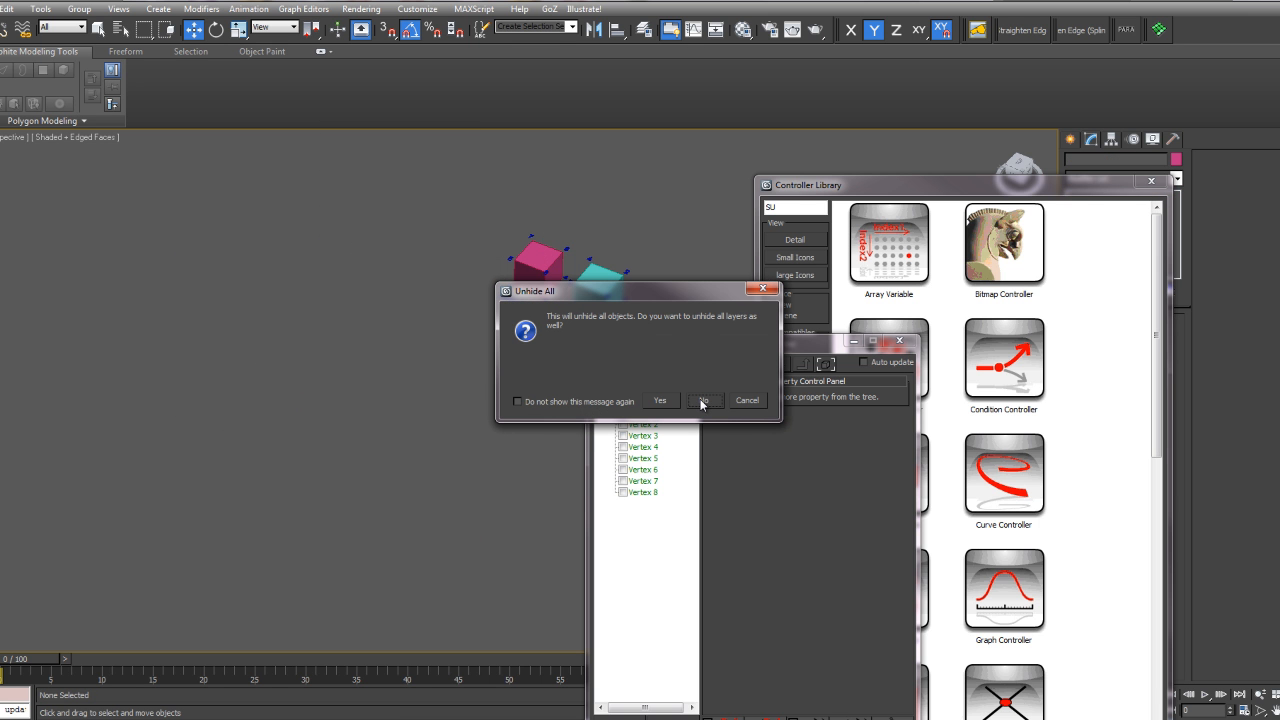
{"action": "left_click", "coordinate": [703, 399]}
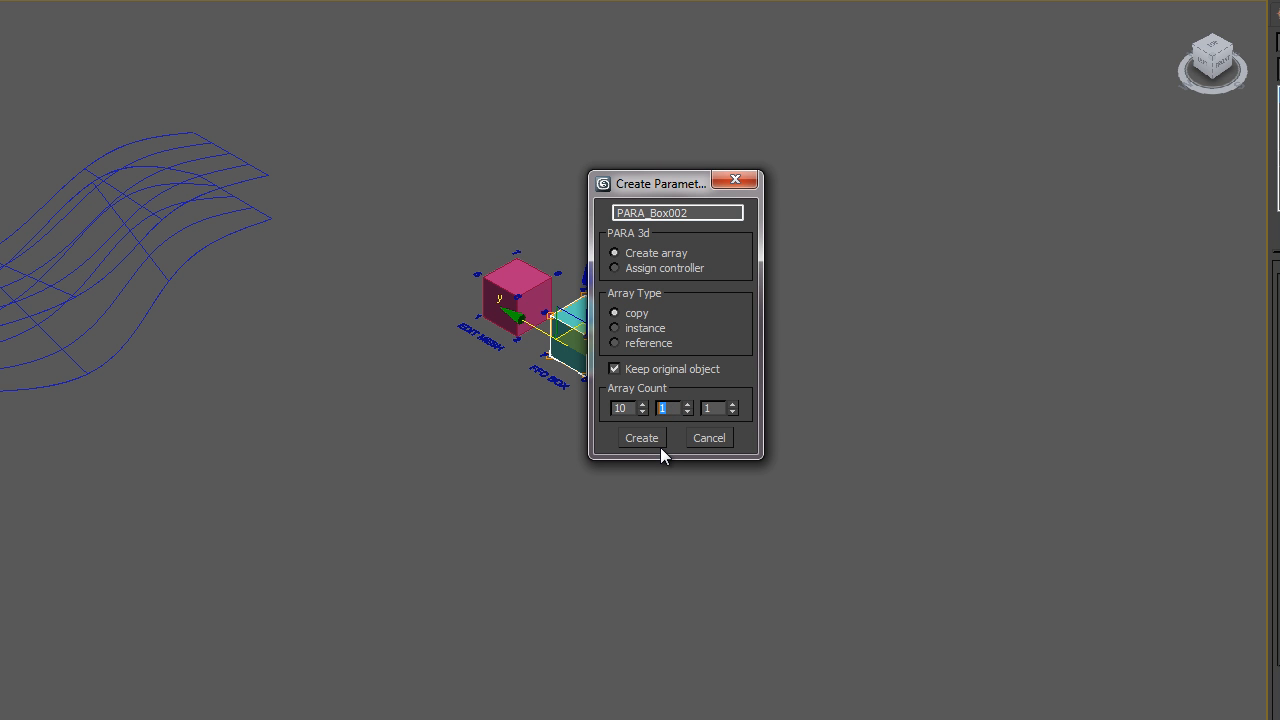
Create PARA_Box002 driving FFD control points, not the editable mesh vertices
{"action": "left_click", "coordinate": [641, 438]}
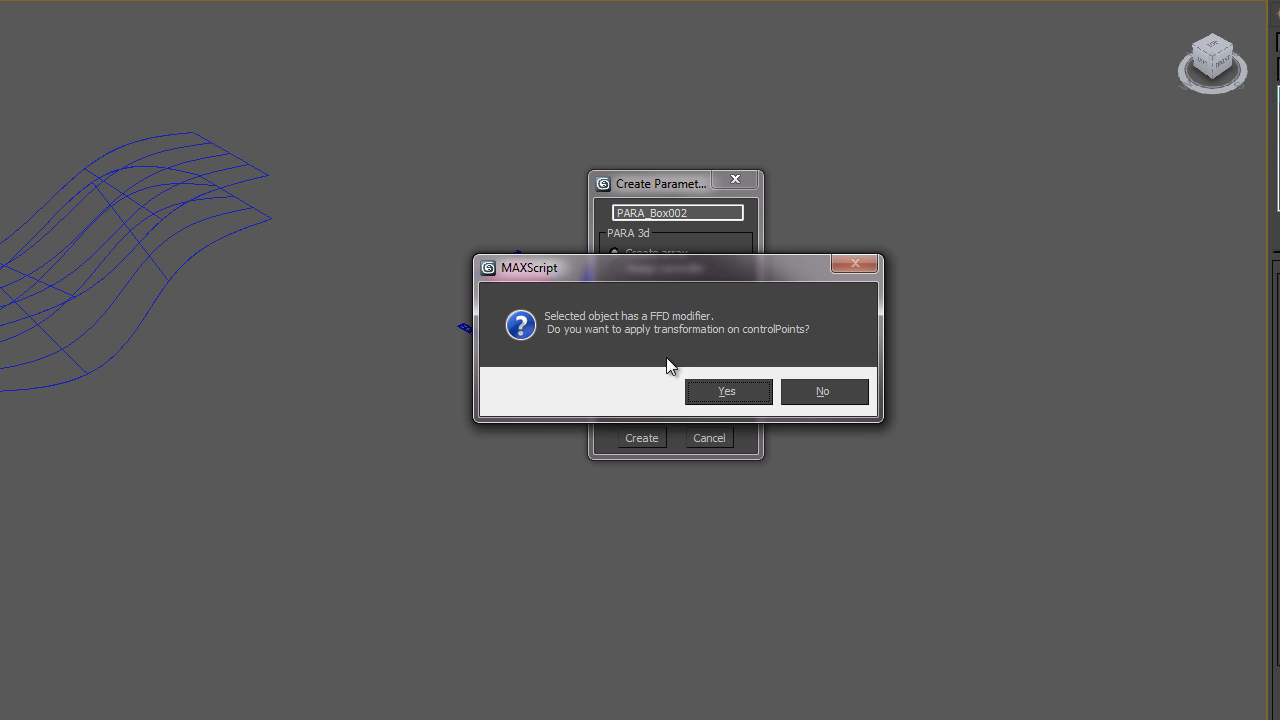
{"action": "mouse_move", "coordinate": [667, 328]}
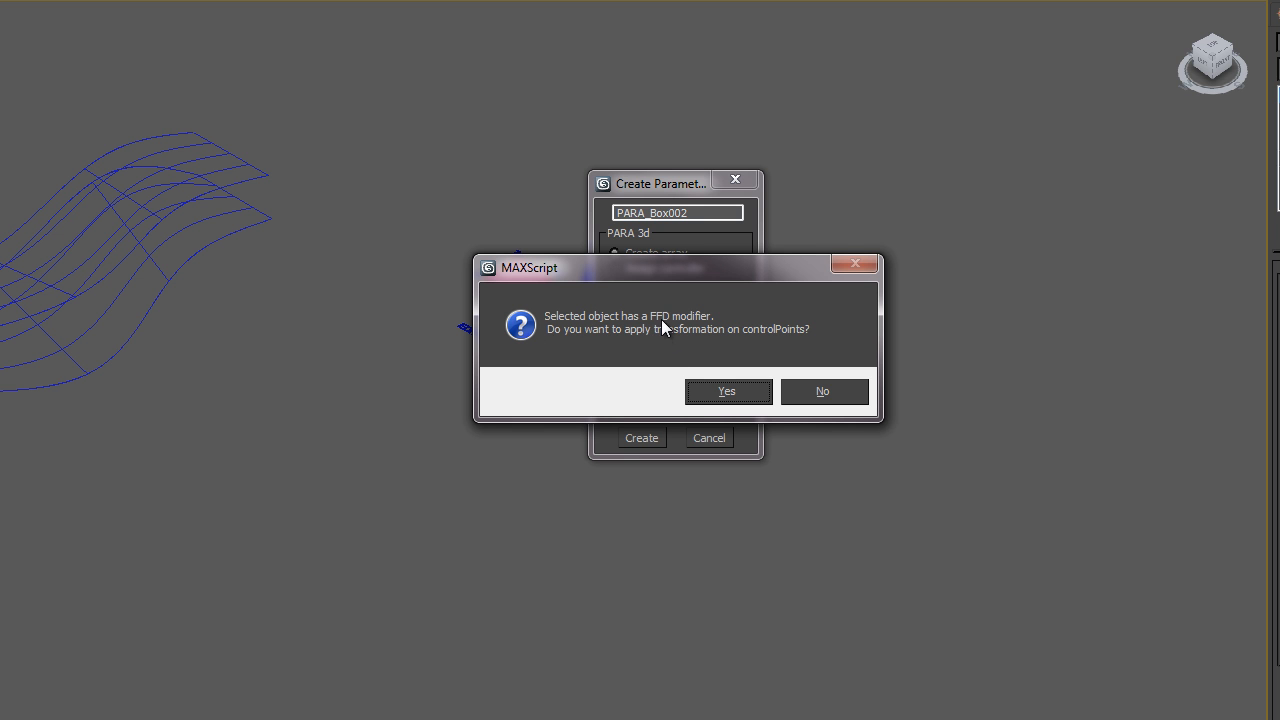
{"action": "mouse_move", "coordinate": [733, 345]}
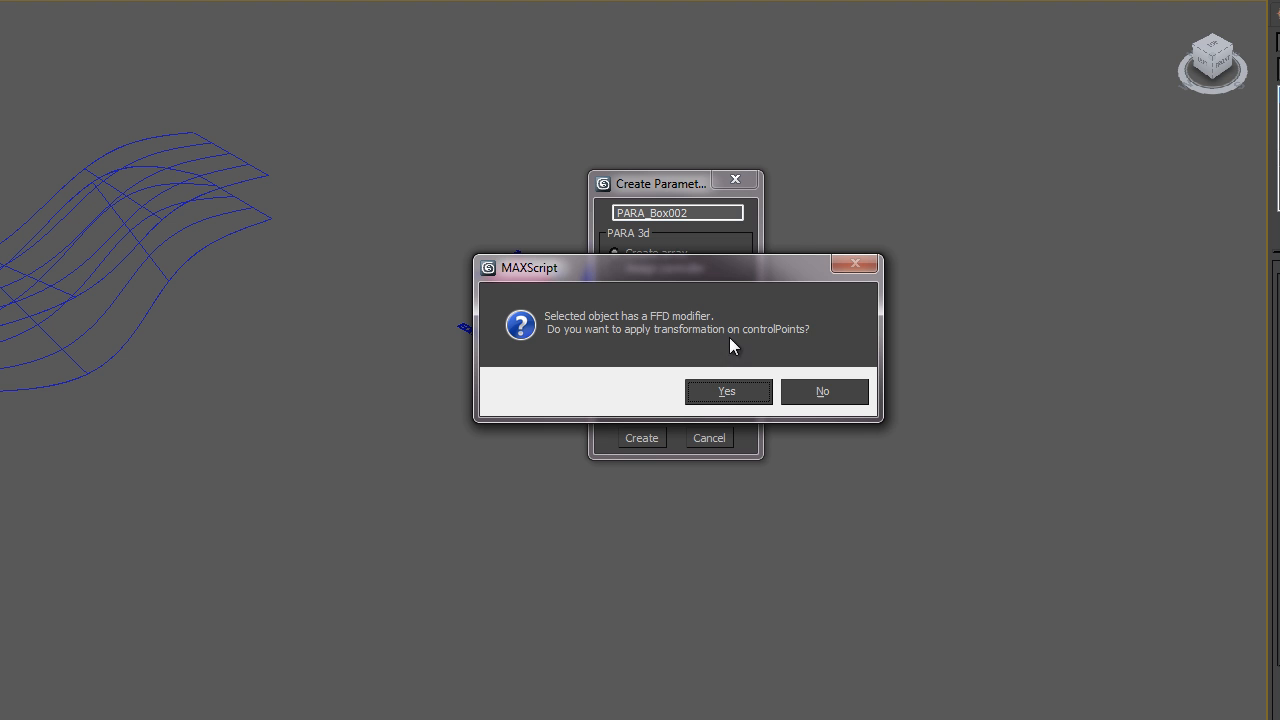
{"action": "left_click", "coordinate": [727, 391]}
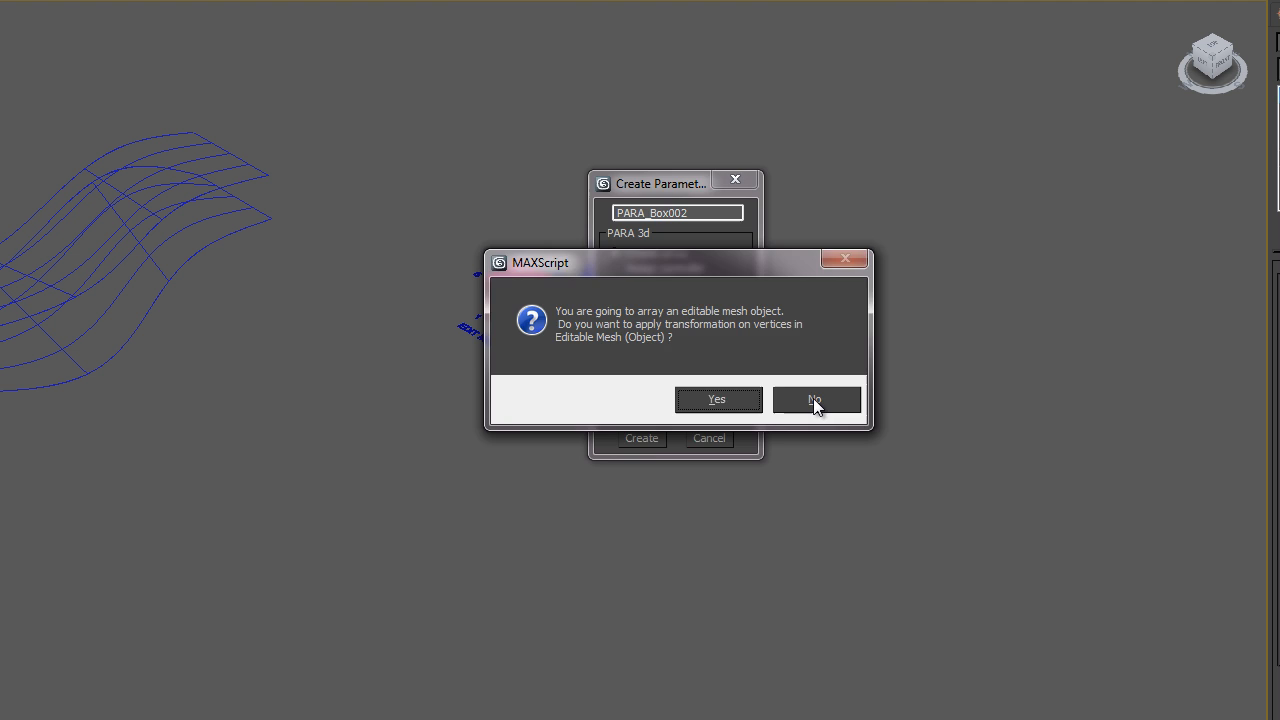
{"action": "left_click", "coordinate": [814, 400]}
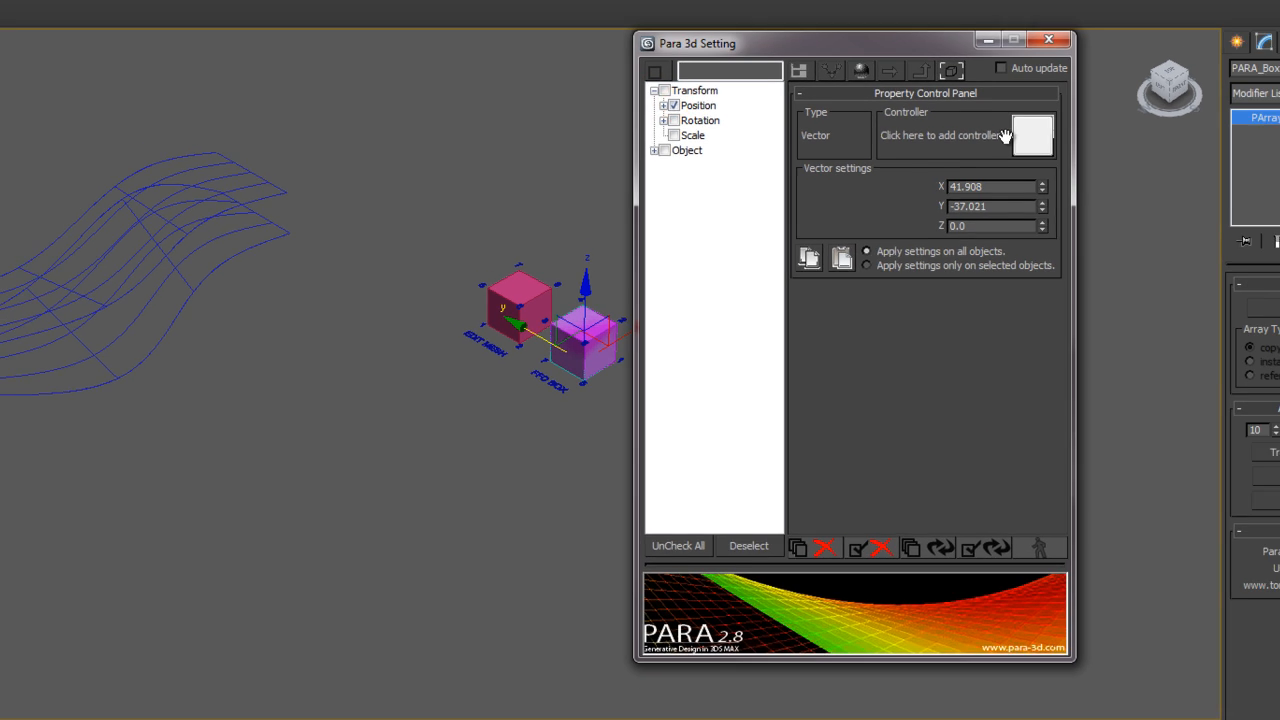
Assign a Surface Controller to PARA_Box002's position
{"action": "left_click", "coordinate": [1032, 135]}
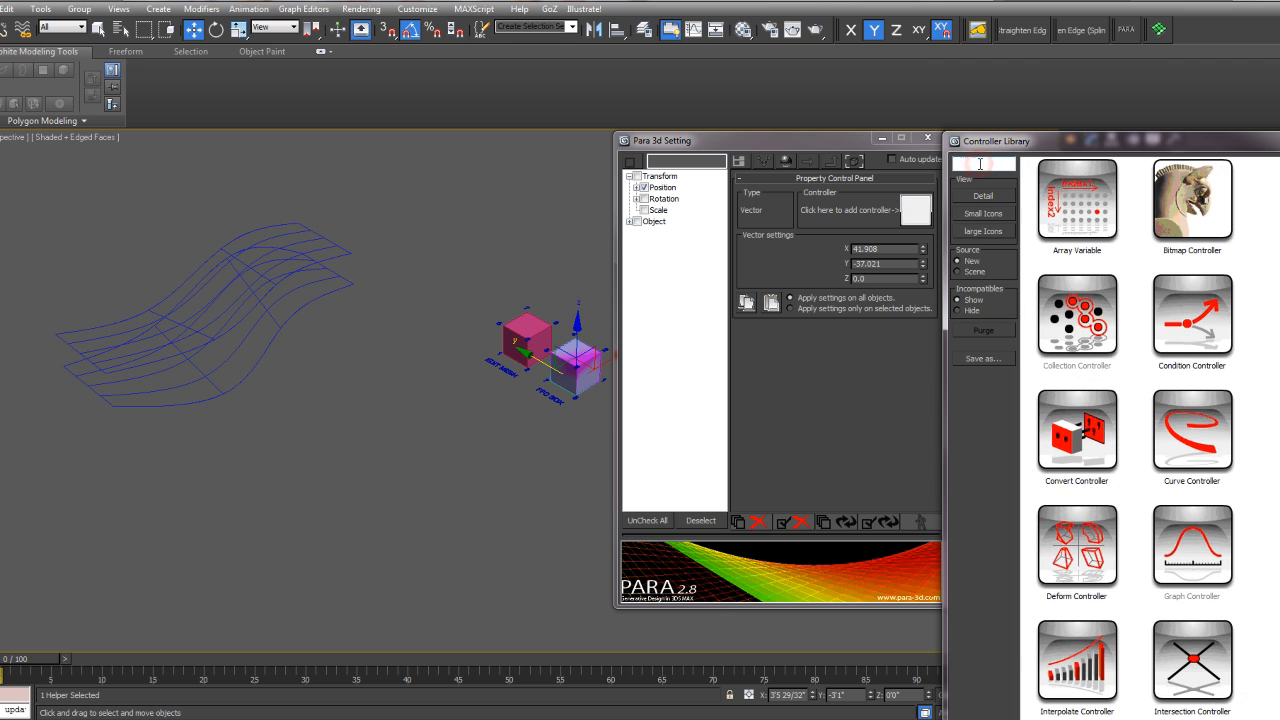
{"action": "type", "text": "SU"}
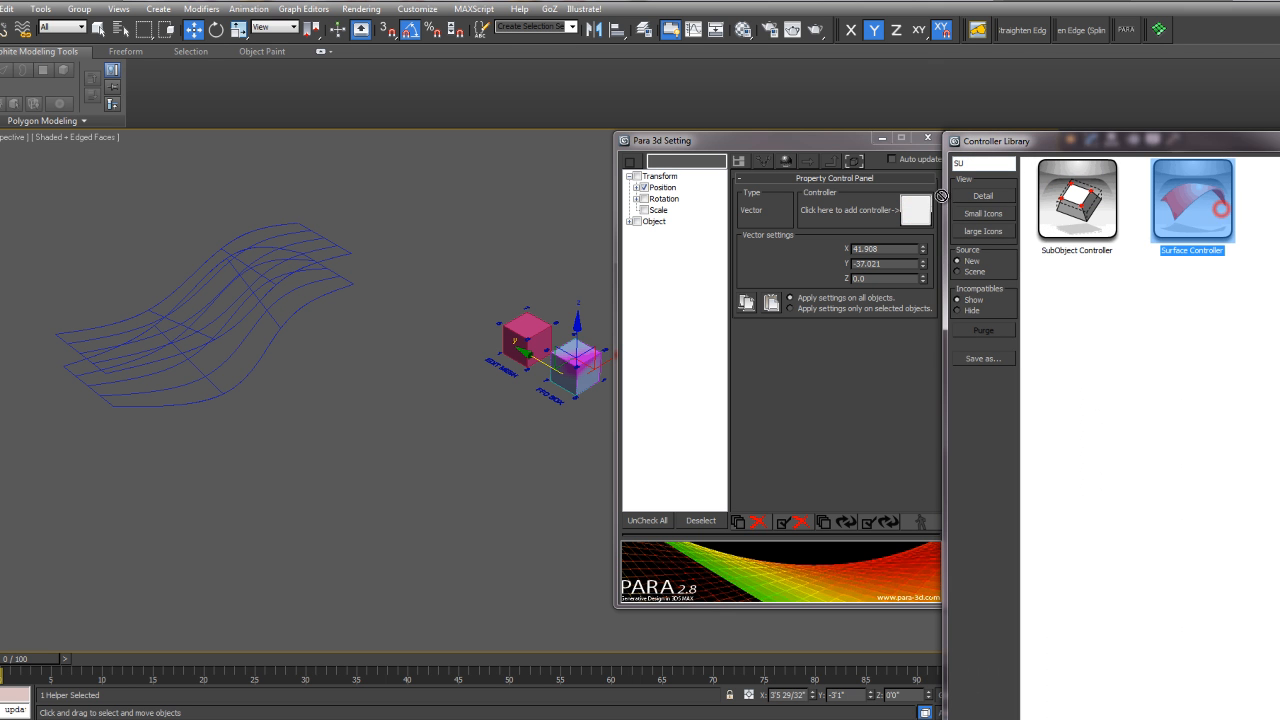
{"action": "double_click", "coordinate": [1191, 200]}
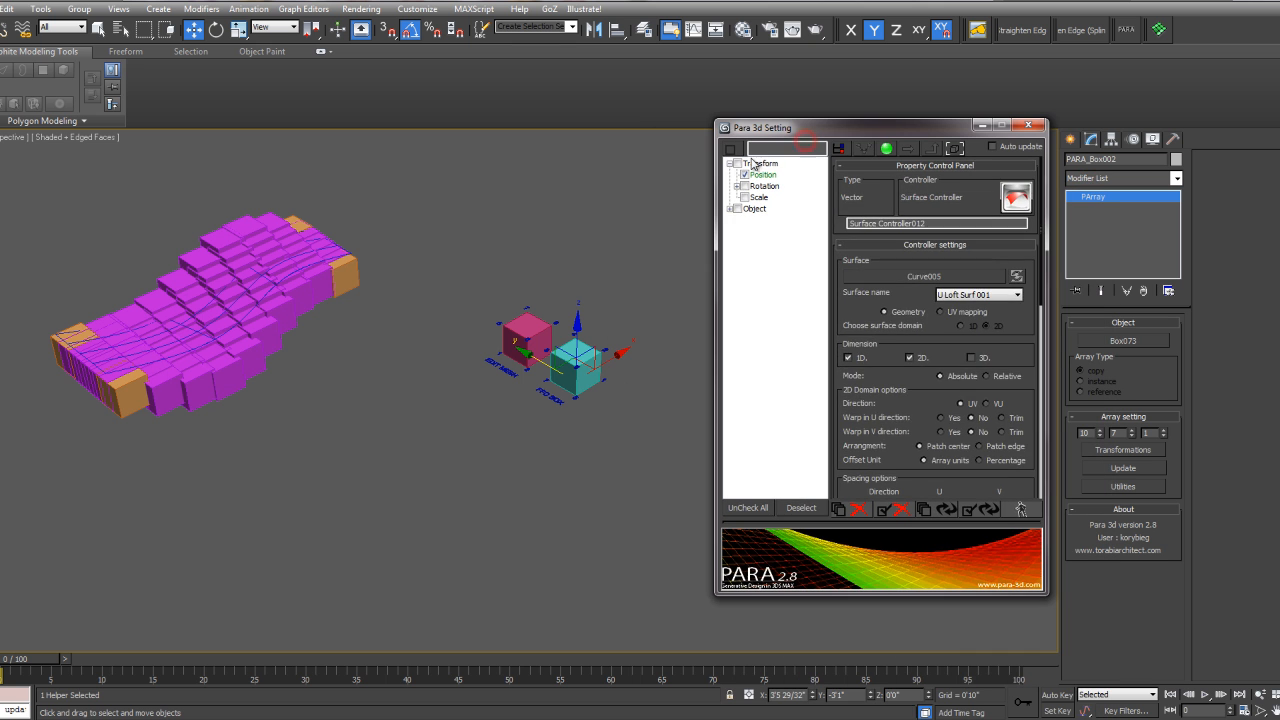
Select FFD 2x2x2 Master control points 2, 4, 6, 8 under the array's object properties
{"action": "left_click", "coordinate": [736, 208]}
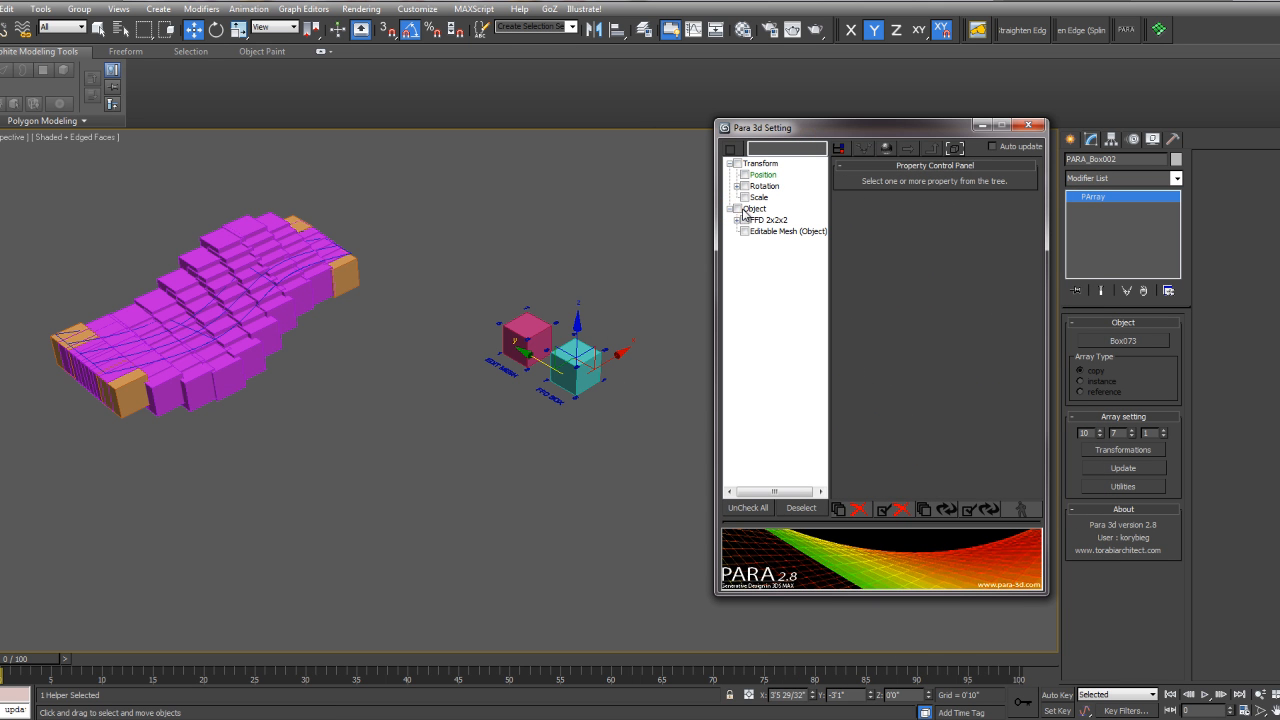
{"action": "left_click", "coordinate": [738, 219]}
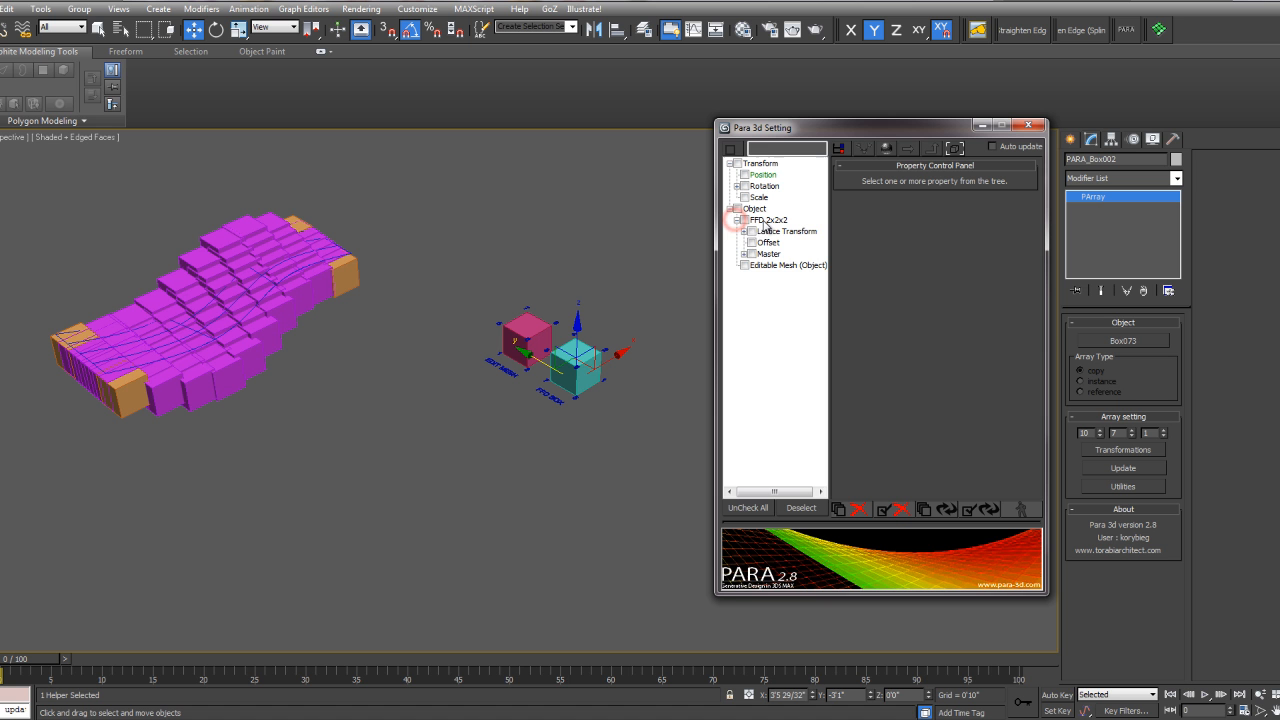
{"action": "left_click", "coordinate": [744, 253]}
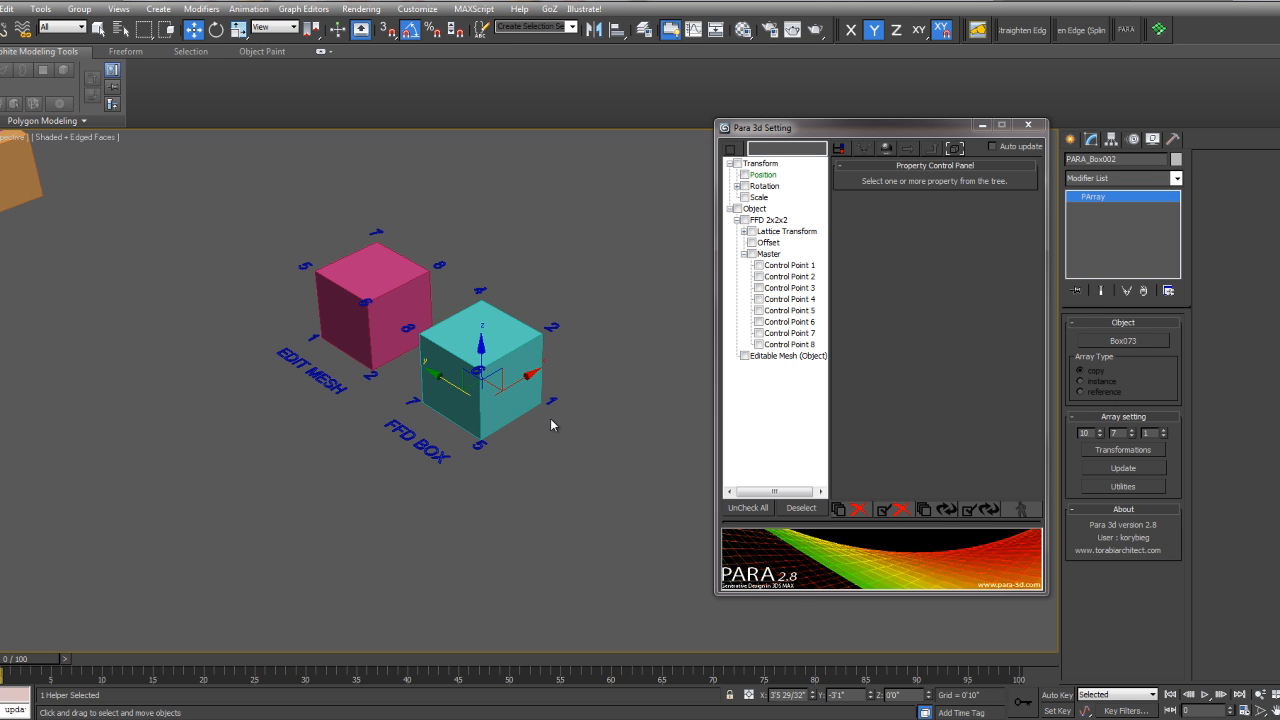
{"action": "left_click", "coordinate": [757, 275]}
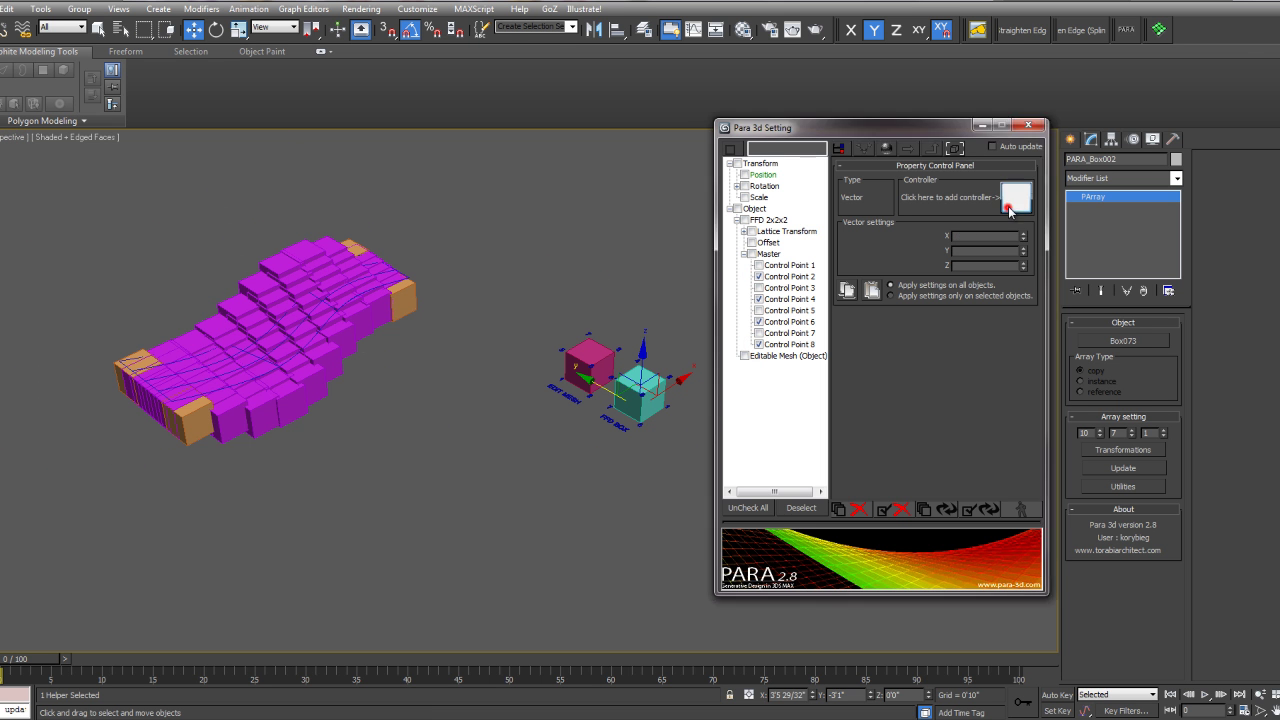
Apply a Surface Controller as a copy to those points and start a UVW offsets controller
{"action": "left_click", "coordinate": [994, 197]}
{"action": "type", "text": "SU"}
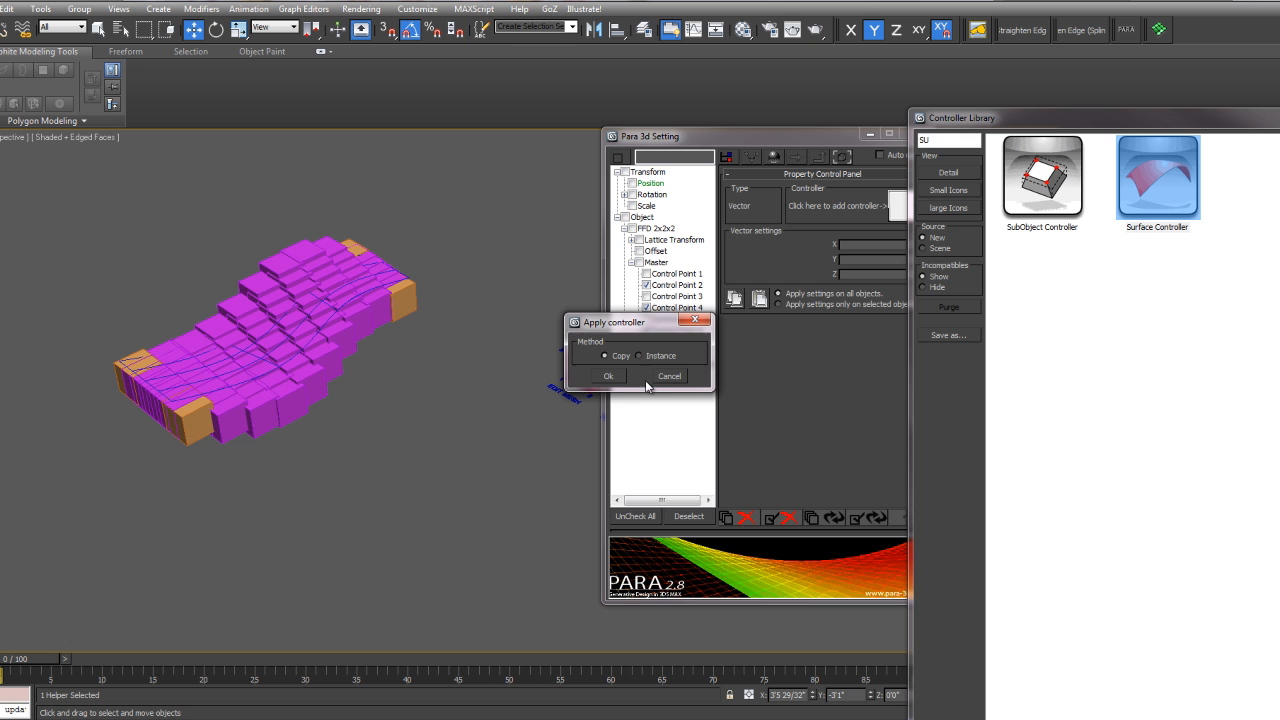
{"action": "left_click", "coordinate": [608, 375]}
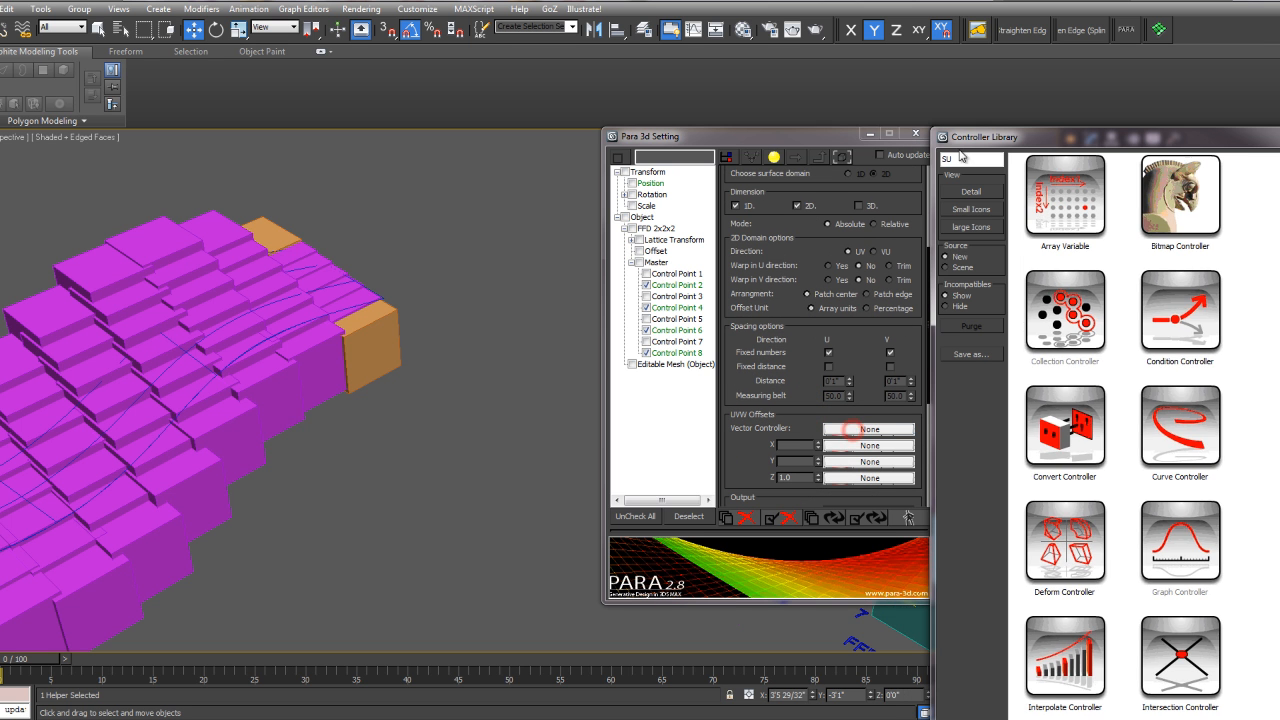
{"action": "left_click", "coordinate": [869, 428]}
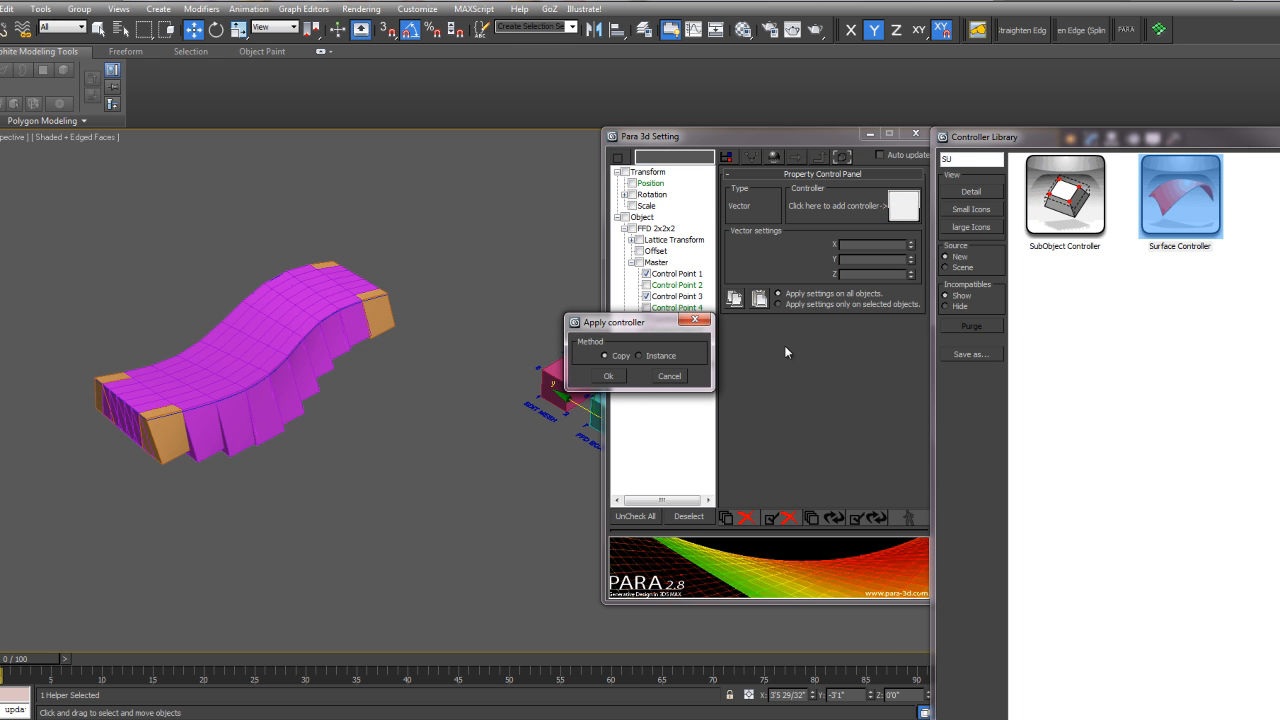
Apply a Surface Controller as a copy to control points 1, 3, 5, 7, picking the second NURBS surface
{"action": "left_click", "coordinate": [608, 375]}
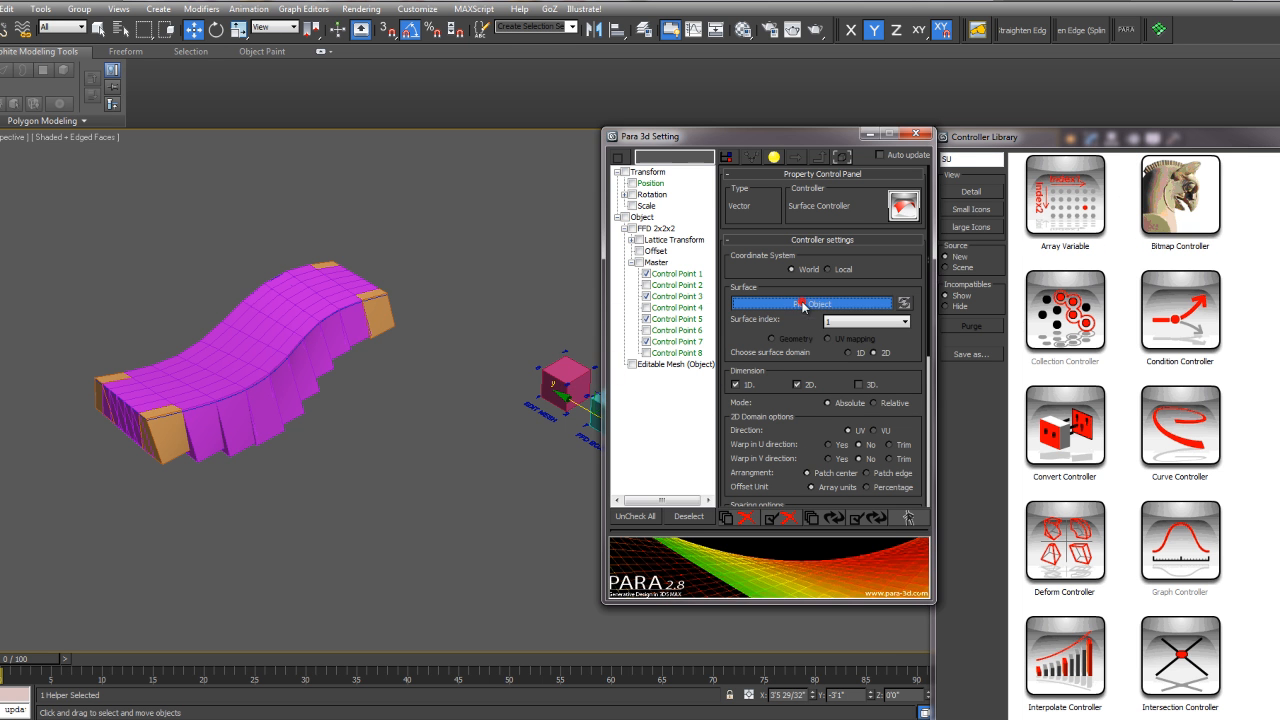
{"action": "left_click", "coordinate": [811, 303]}
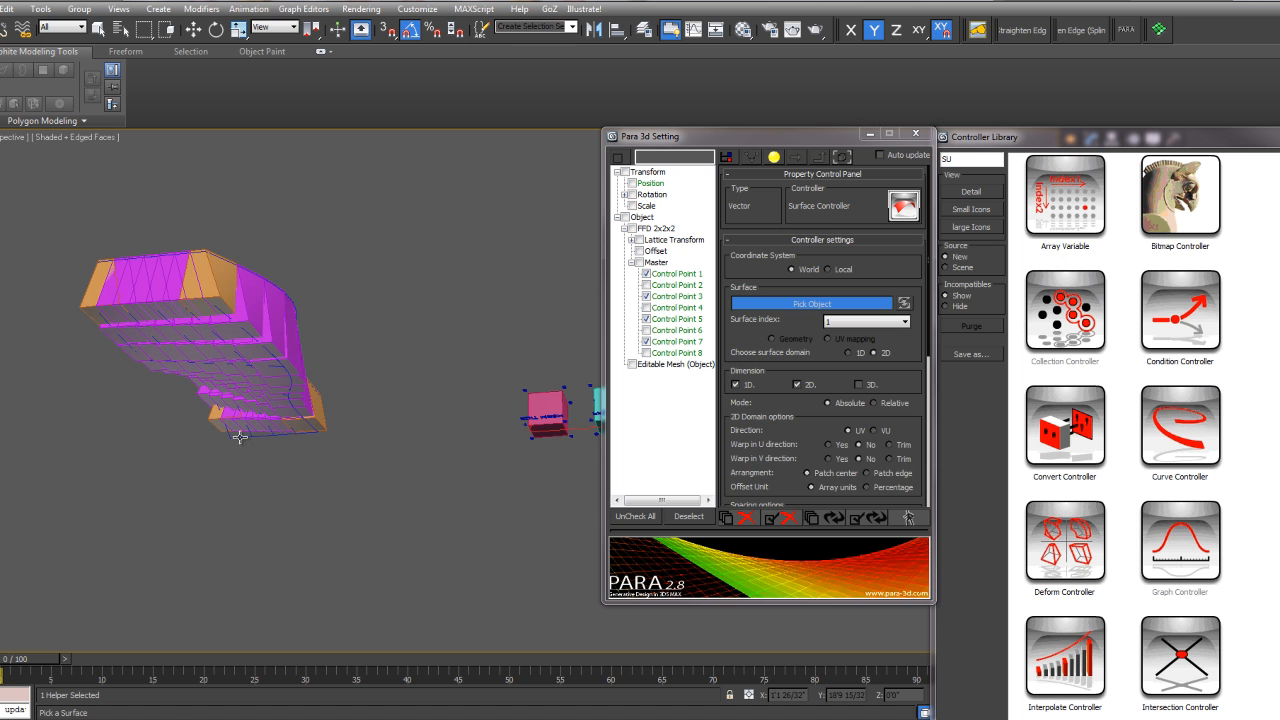
{"action": "left_click", "coordinate": [810, 303]}
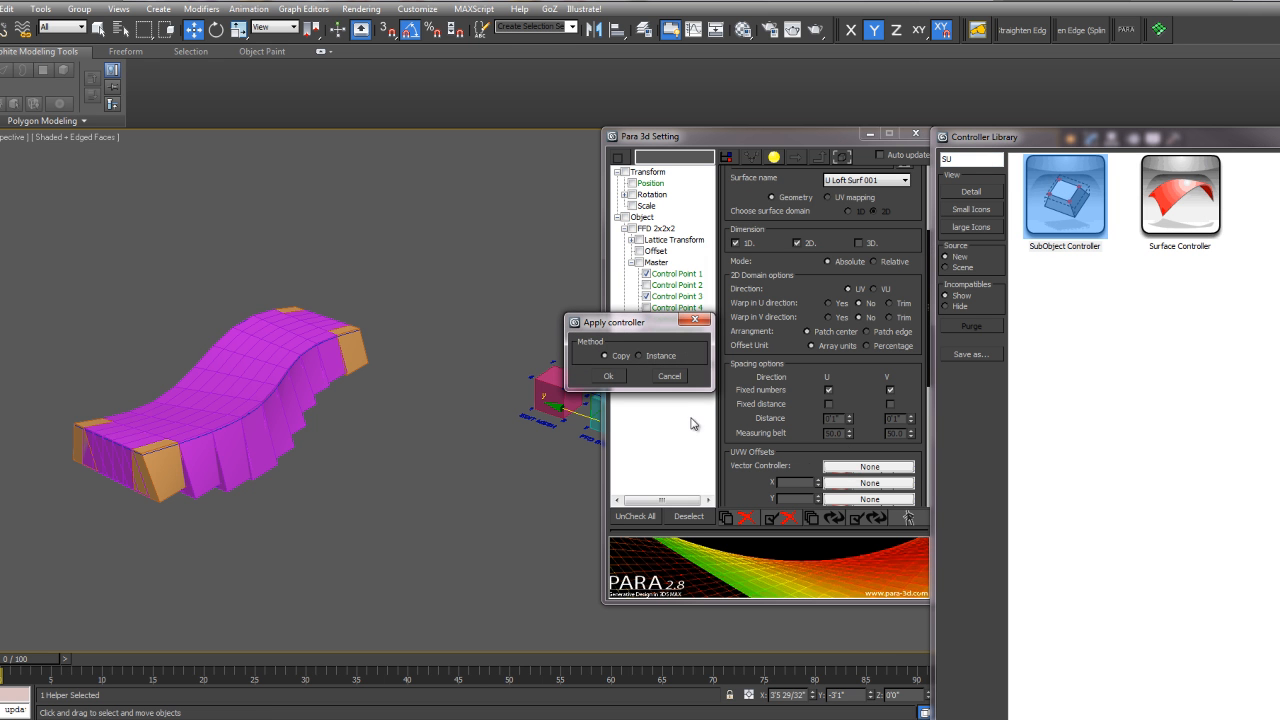
{"action": "left_click", "coordinate": [607, 375]}
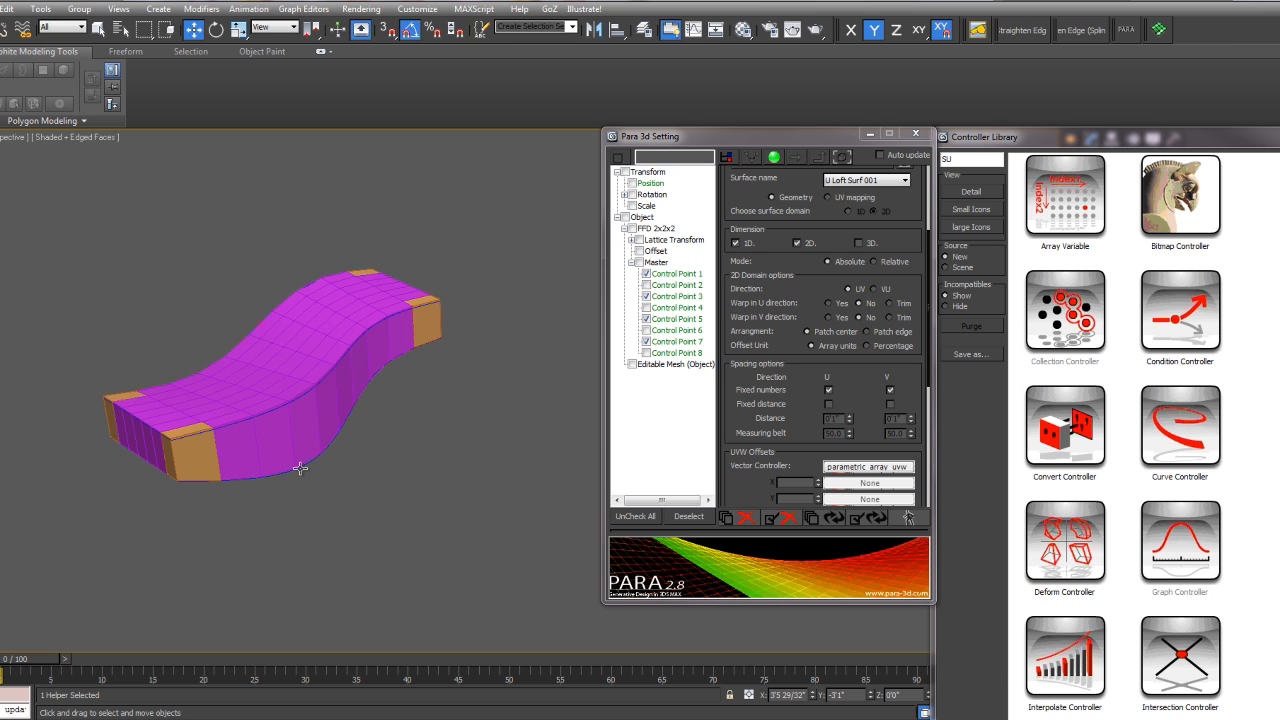
{"action": "mouse_move", "coordinate": [323, 503]}
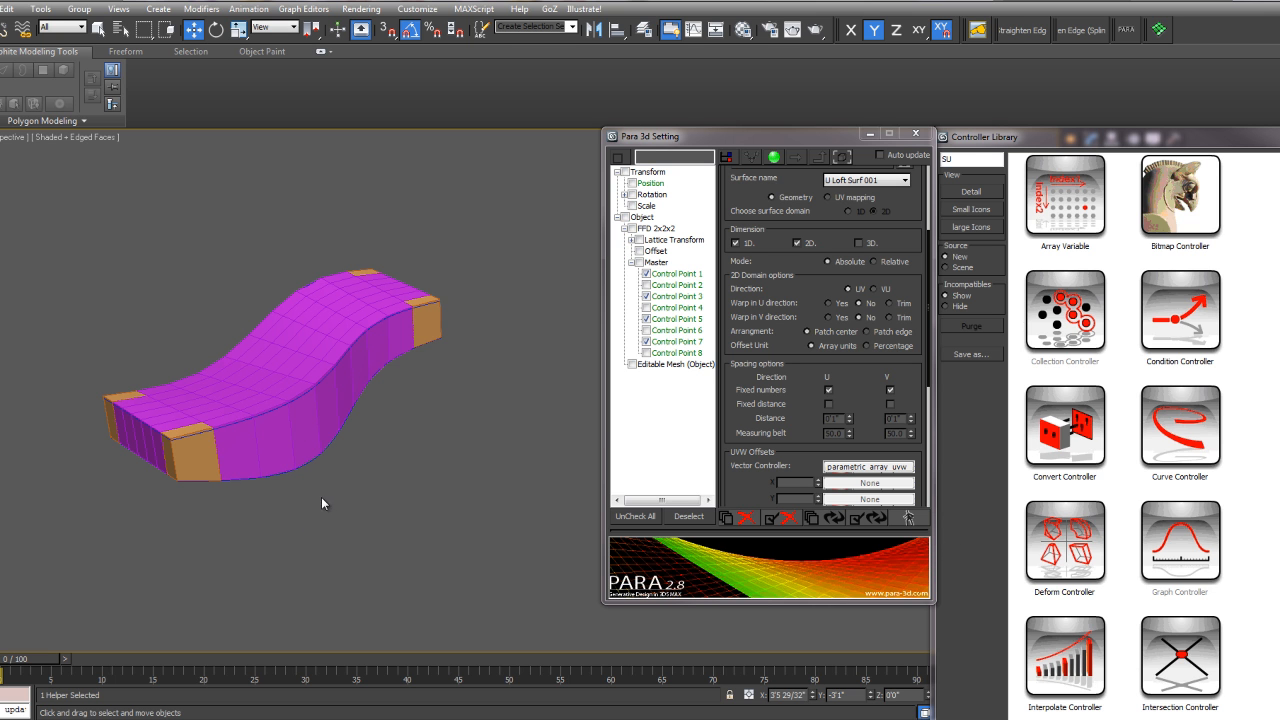
{"action": "mouse_move", "coordinate": [287, 500]}
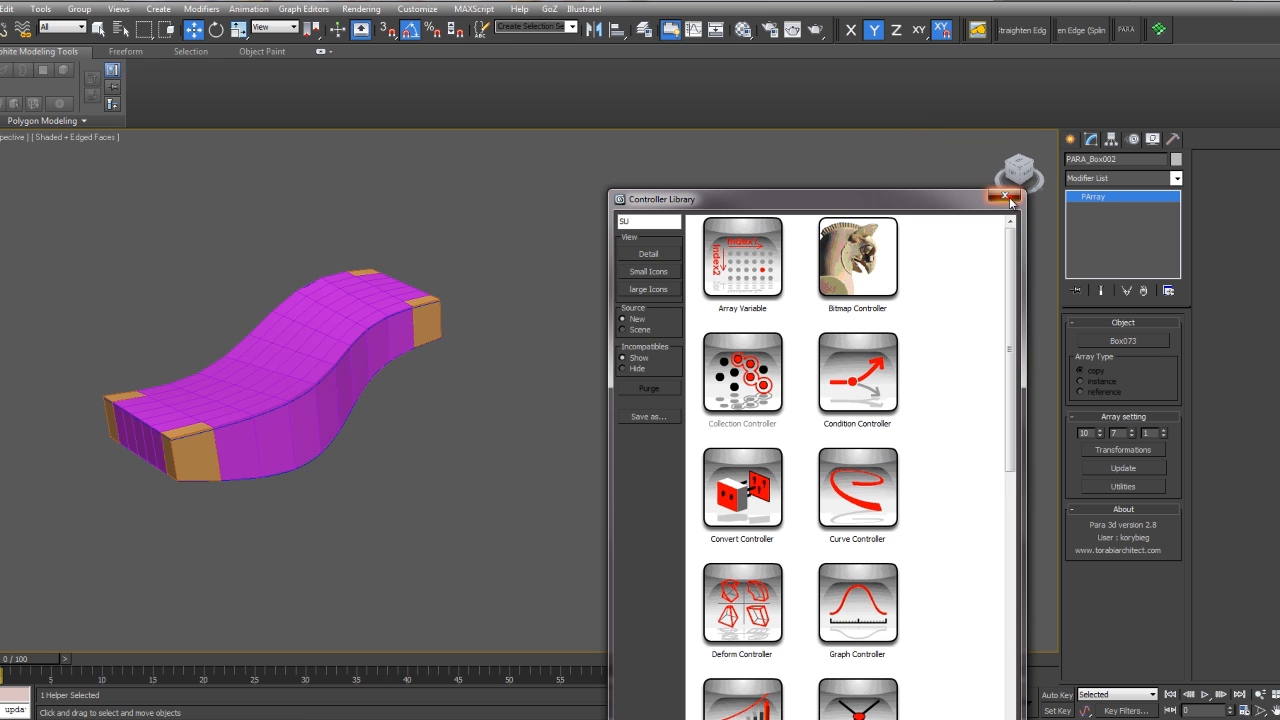
Close the Controller Library and select a control point on the NURBS surface Curve005
{"action": "left_click", "coordinate": [1005, 198]}
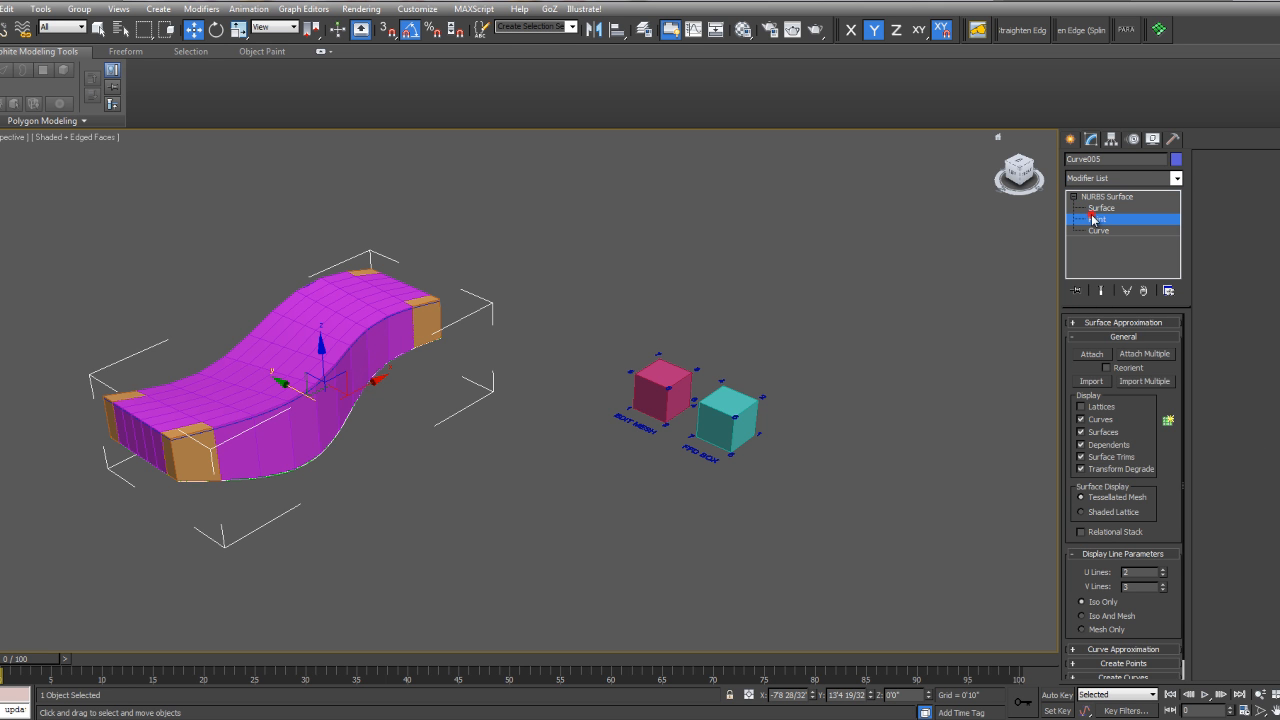
{"action": "left_click", "coordinate": [1097, 219]}
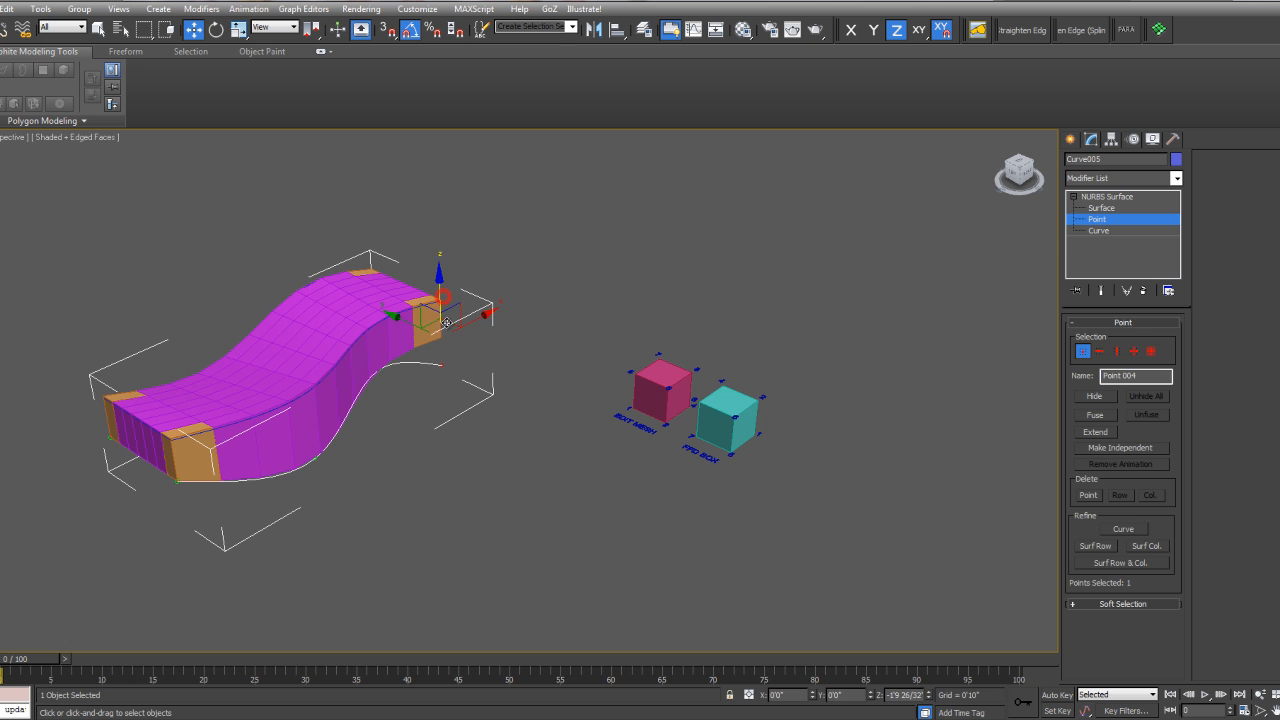
{"action": "left_click", "coordinate": [1107, 196]}
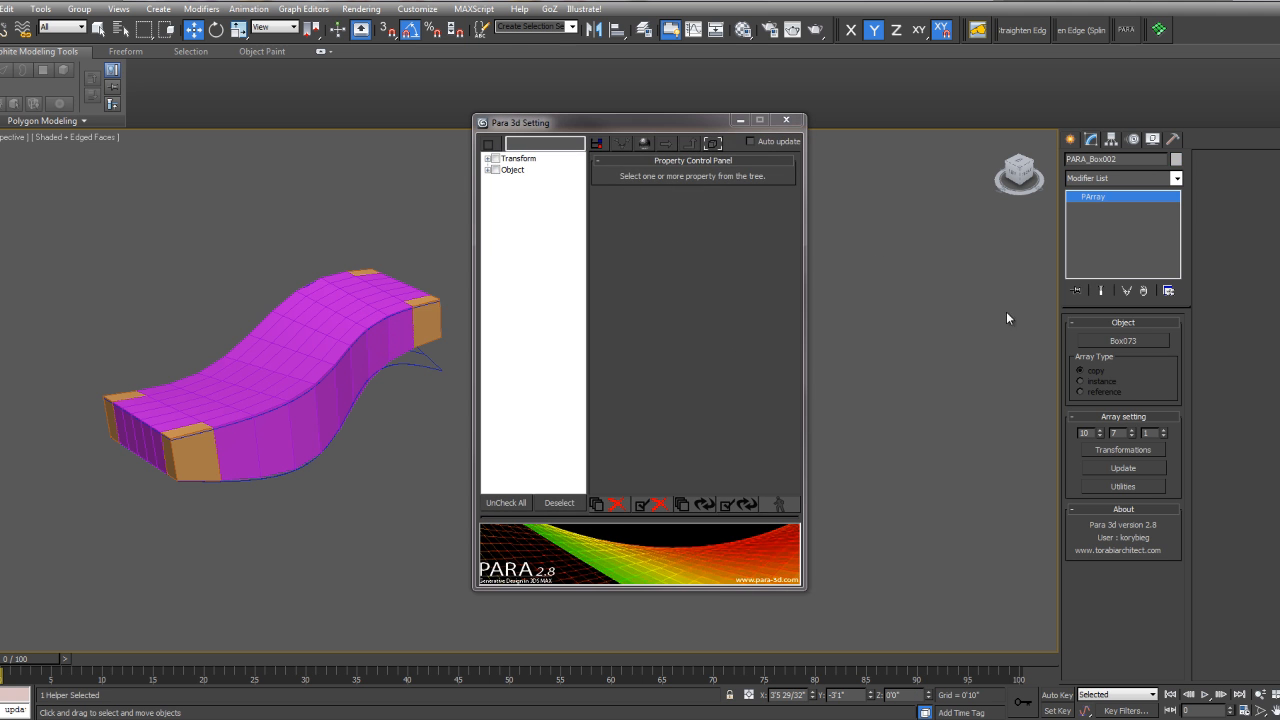
{"action": "mouse_move", "coordinate": [681, 119]}
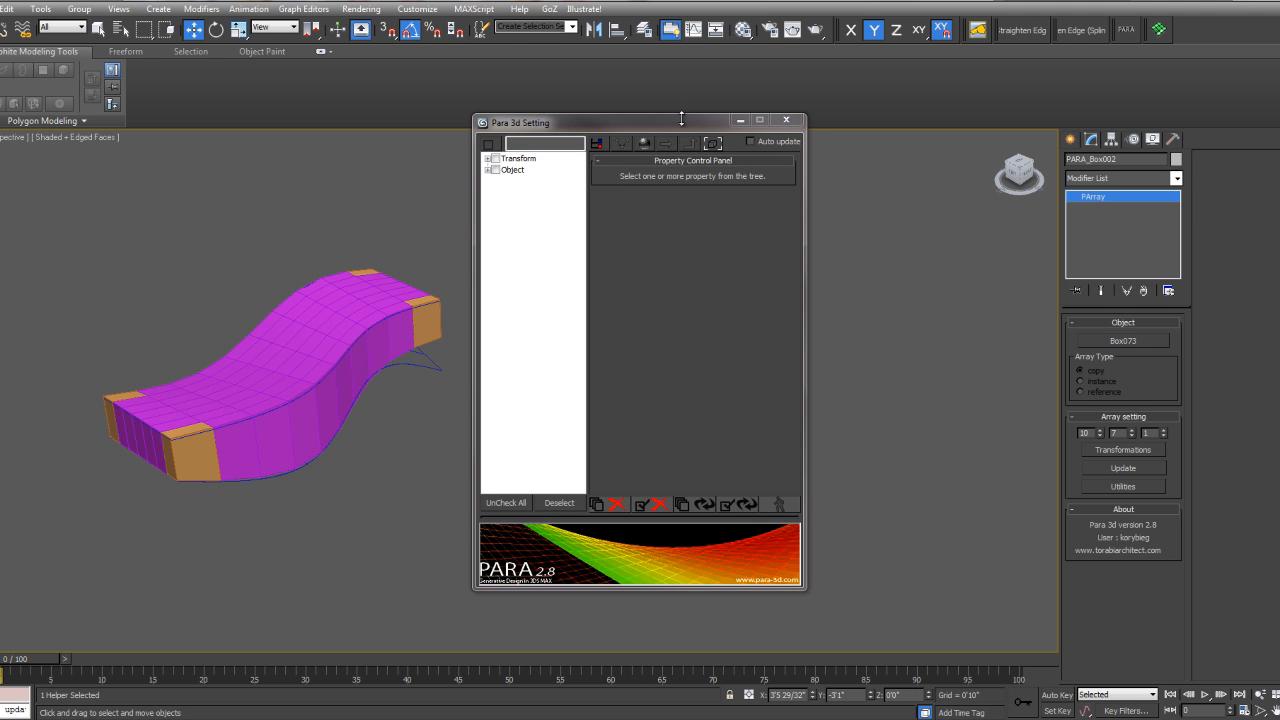